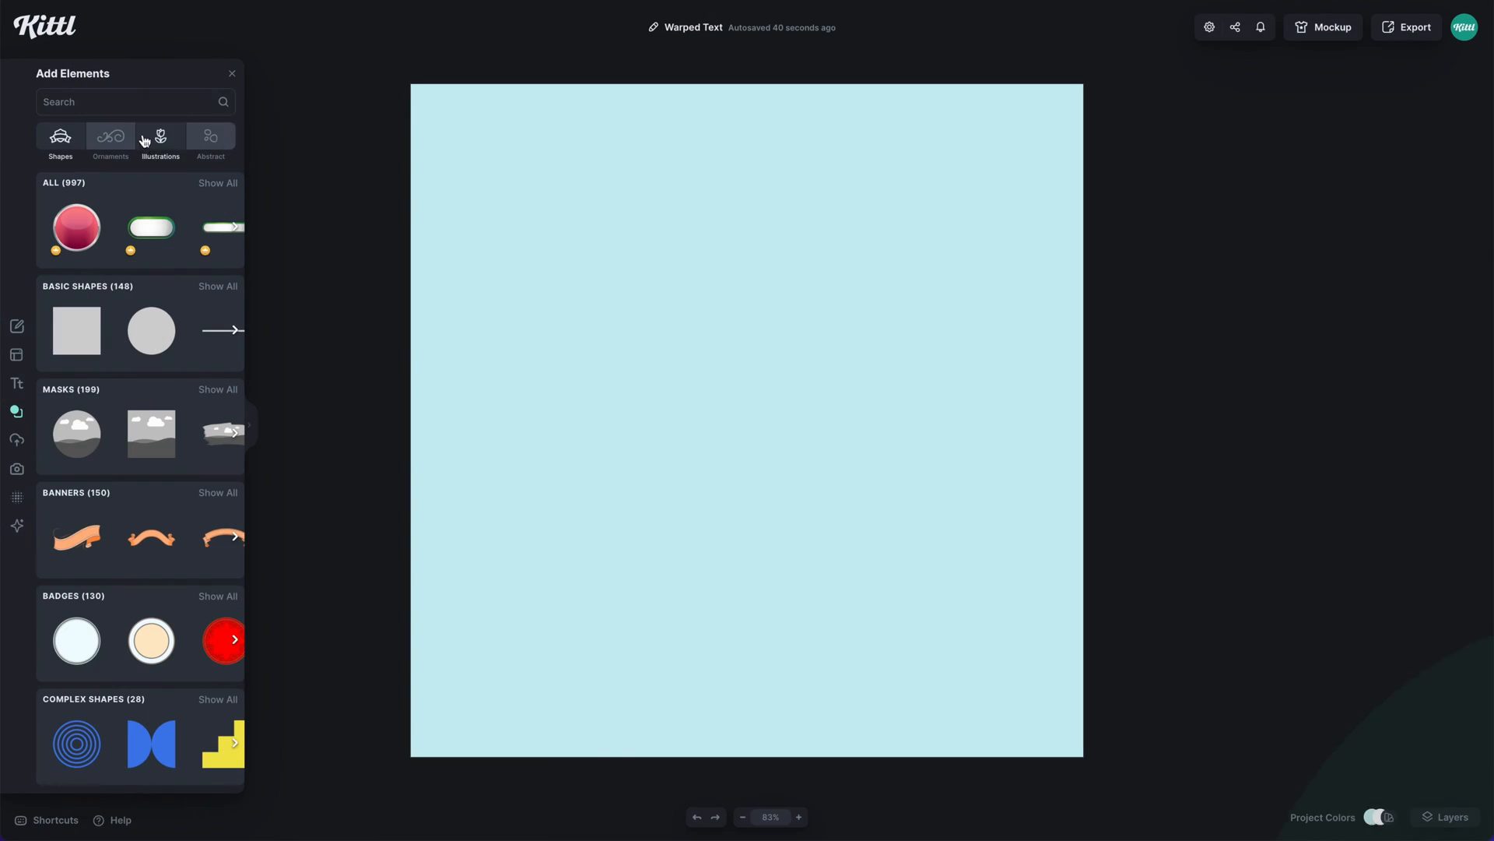
# Search the elements library for 'turtle' and add the green turtle mascot.
pyautogui.write('turtle')
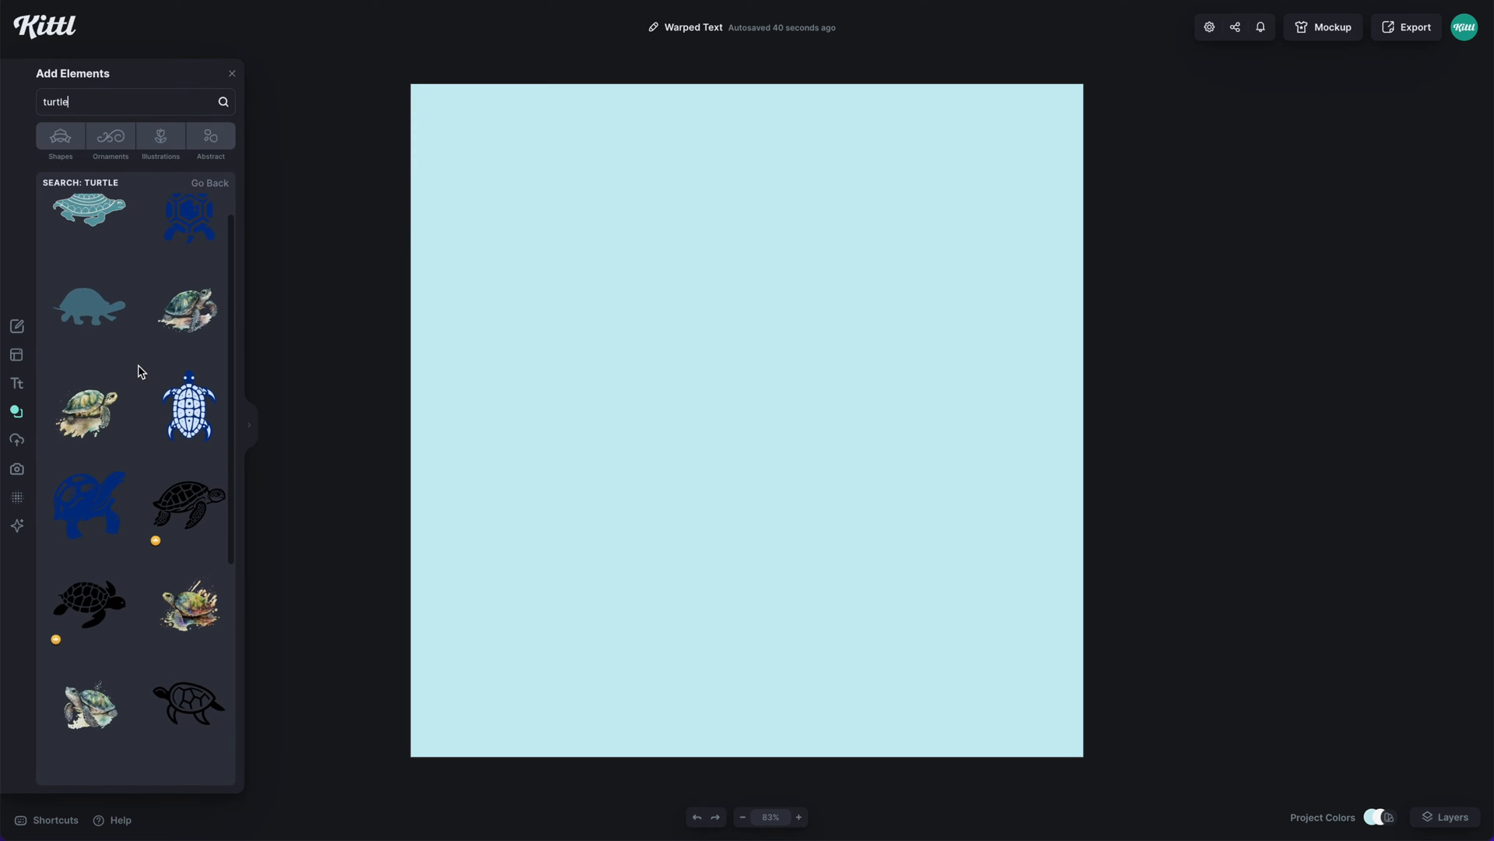
pyautogui.scroll(-3)
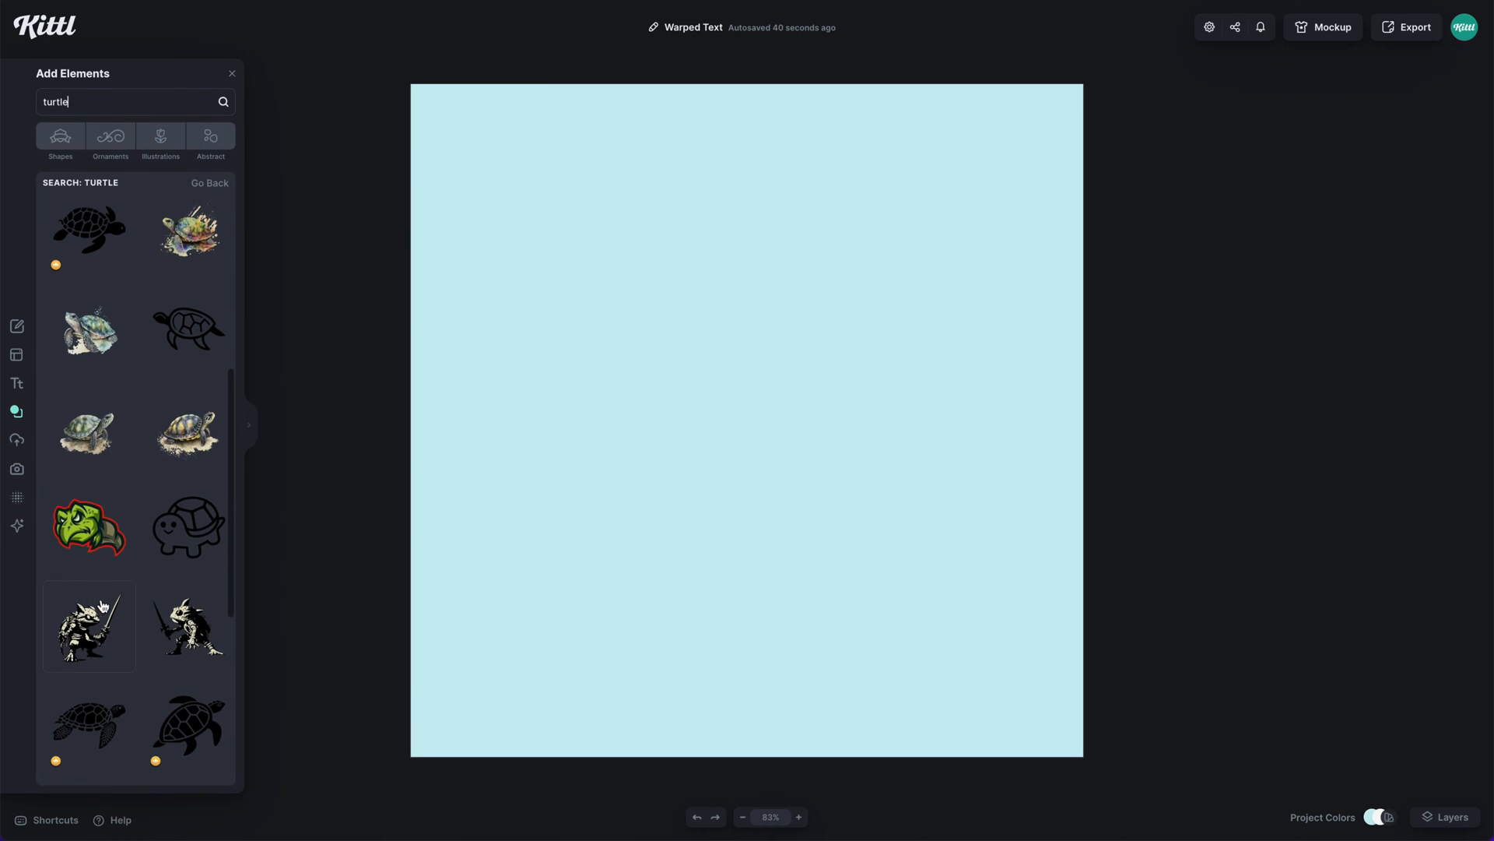
pyautogui.click(88, 530)
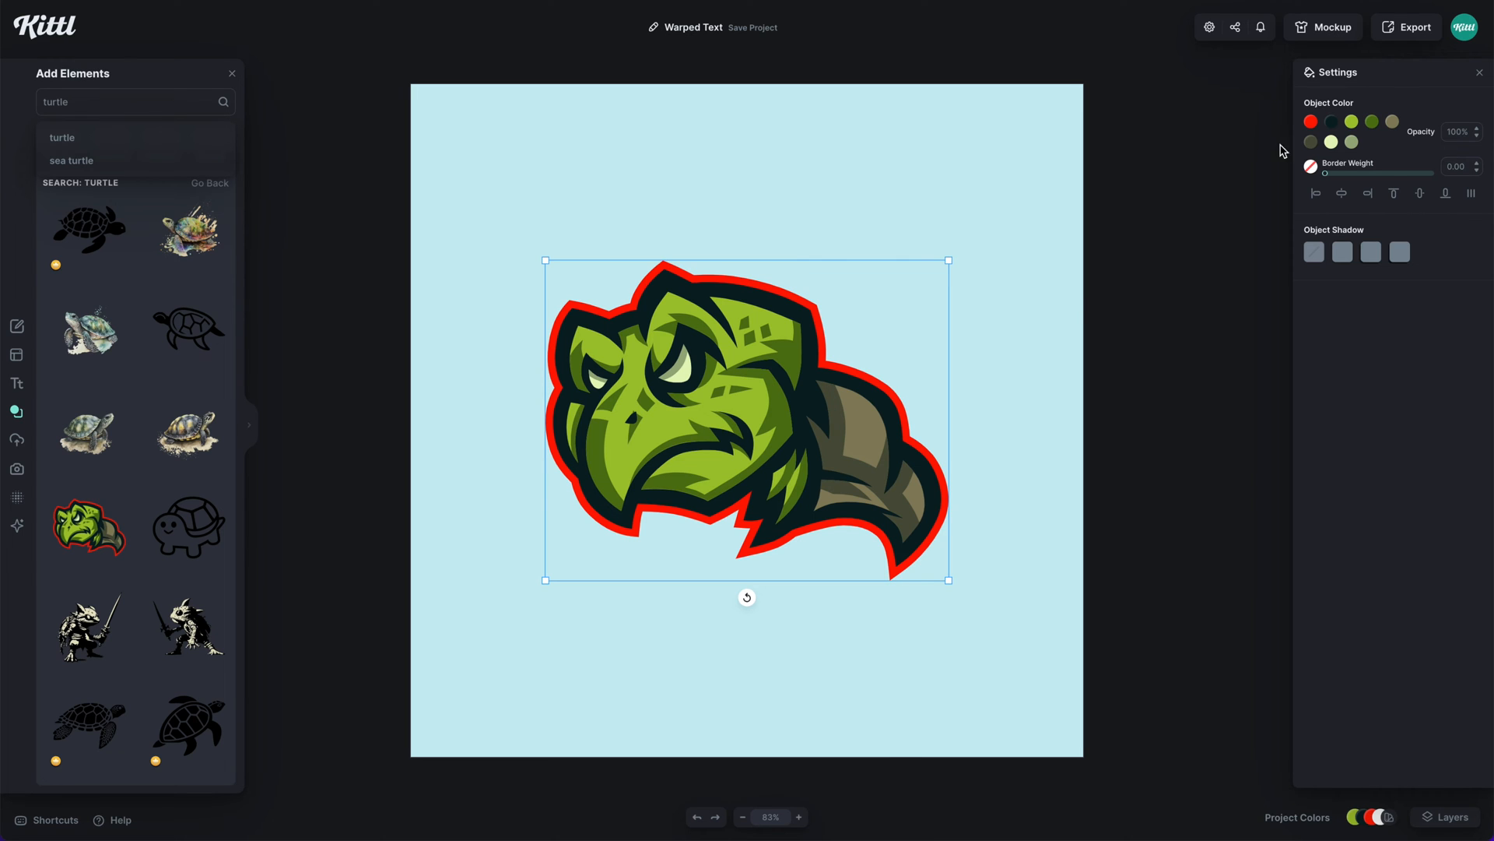
# Merge the mascot's colours into a dark tone in Object Color, then delete the mascot.
pyautogui.click(1311, 121)
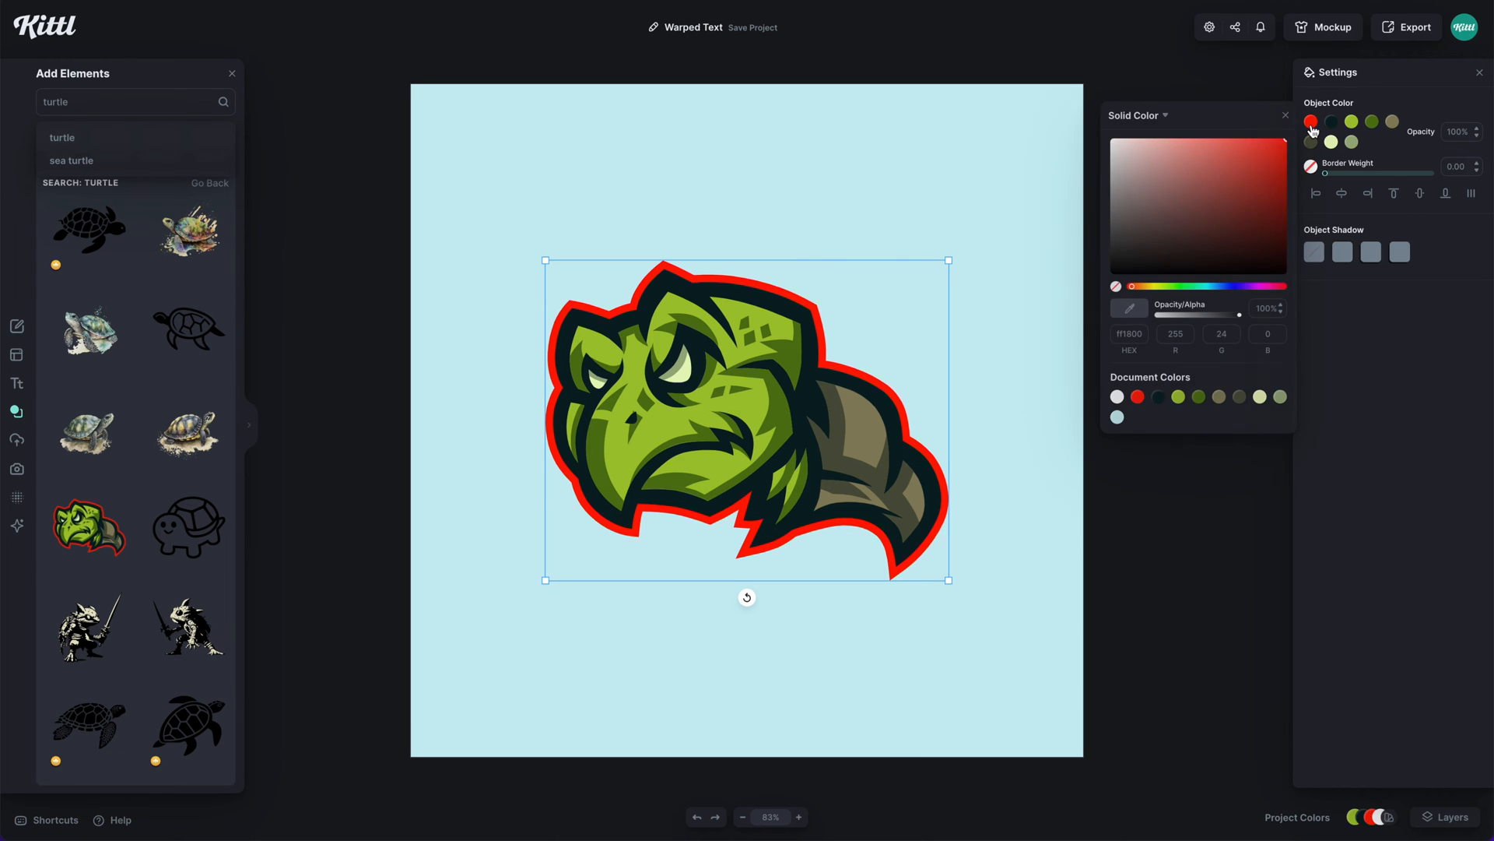
pyautogui.click(1178, 397)
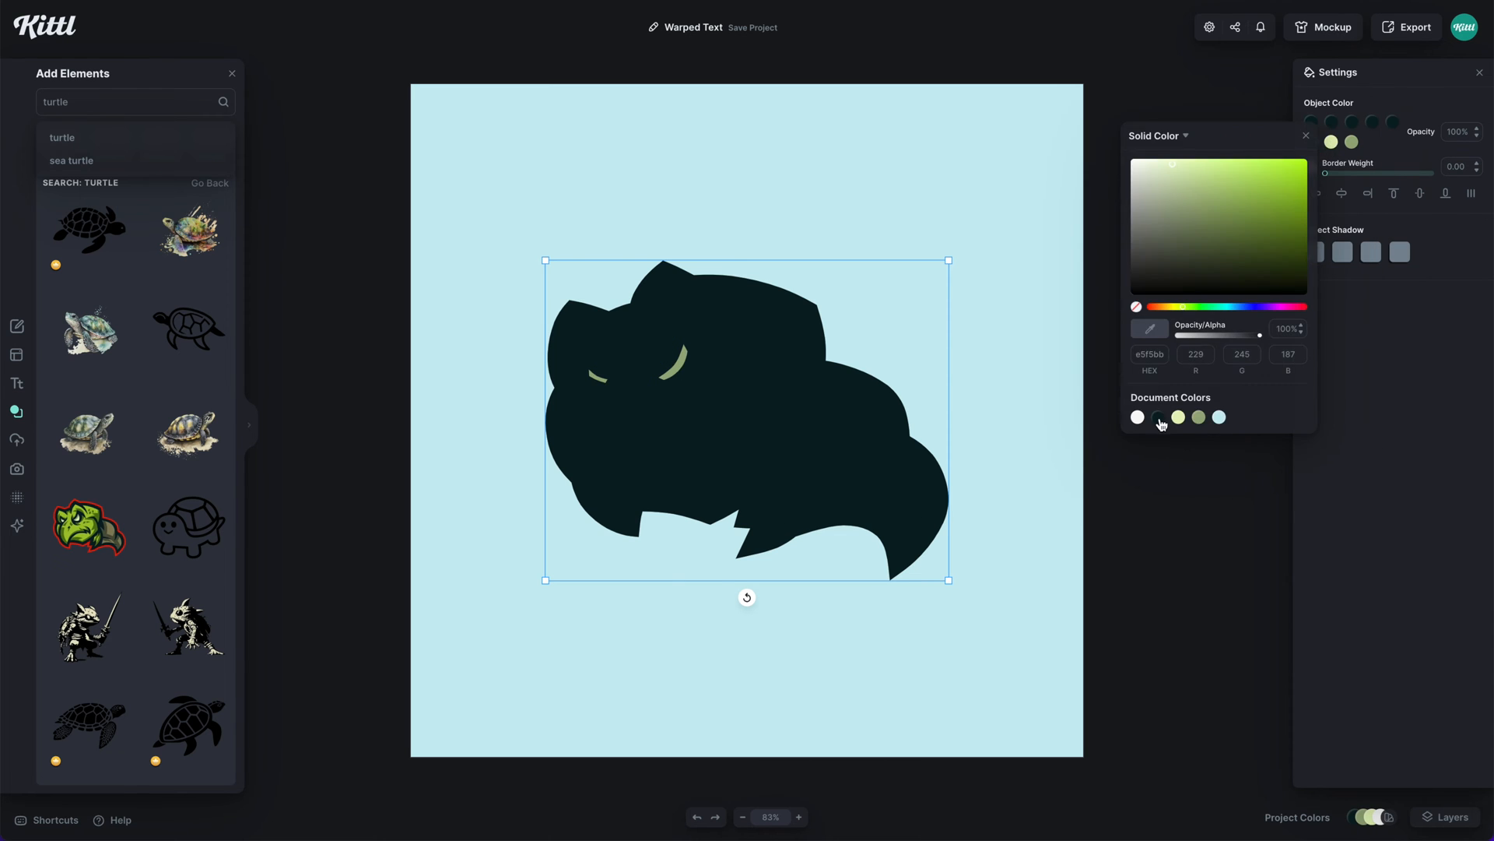
pyautogui.click(1158, 417)
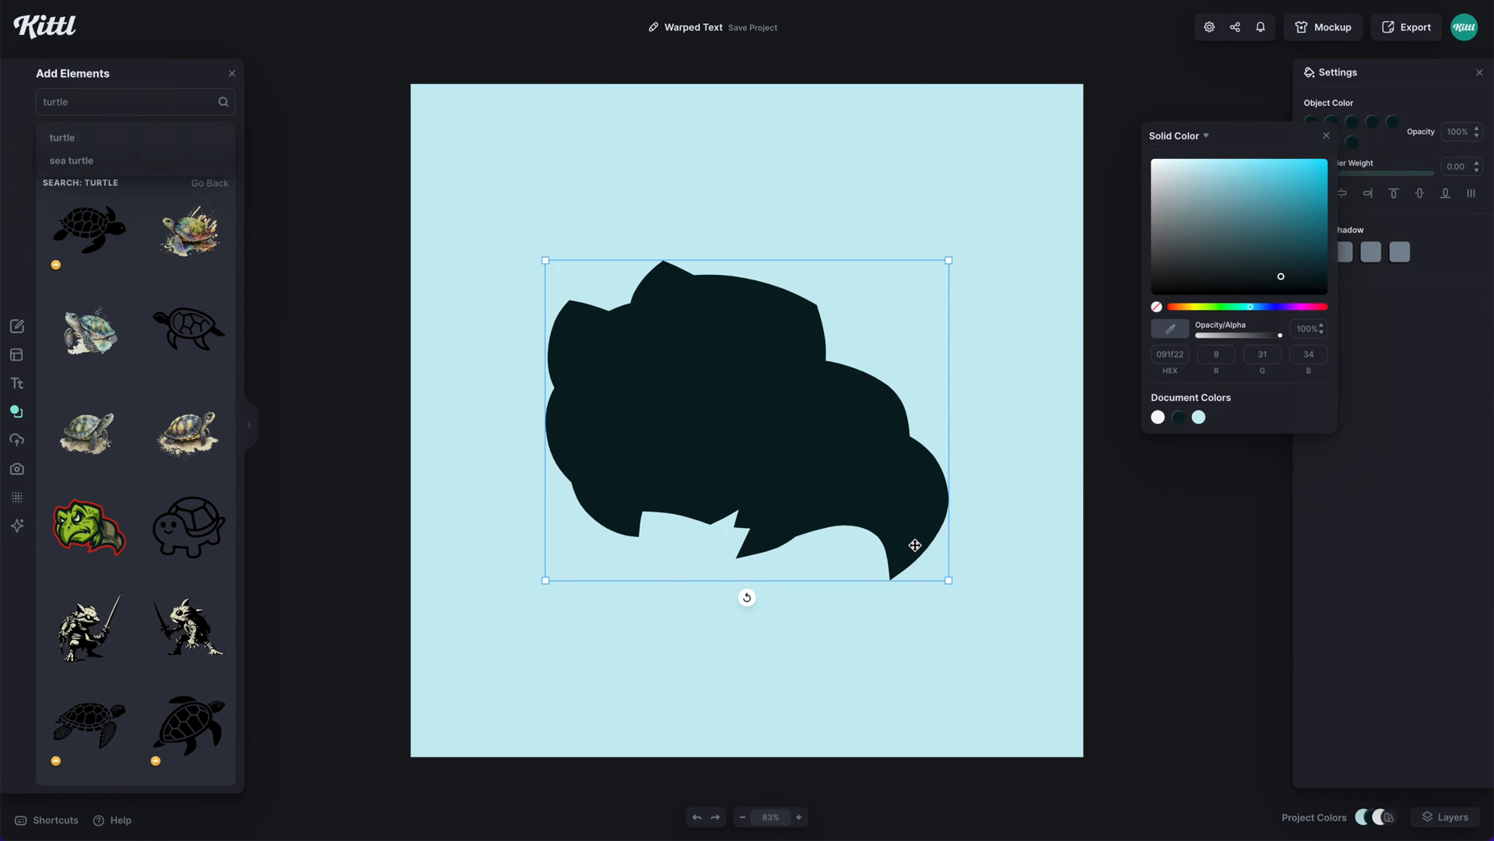
pyautogui.click(1326, 135)
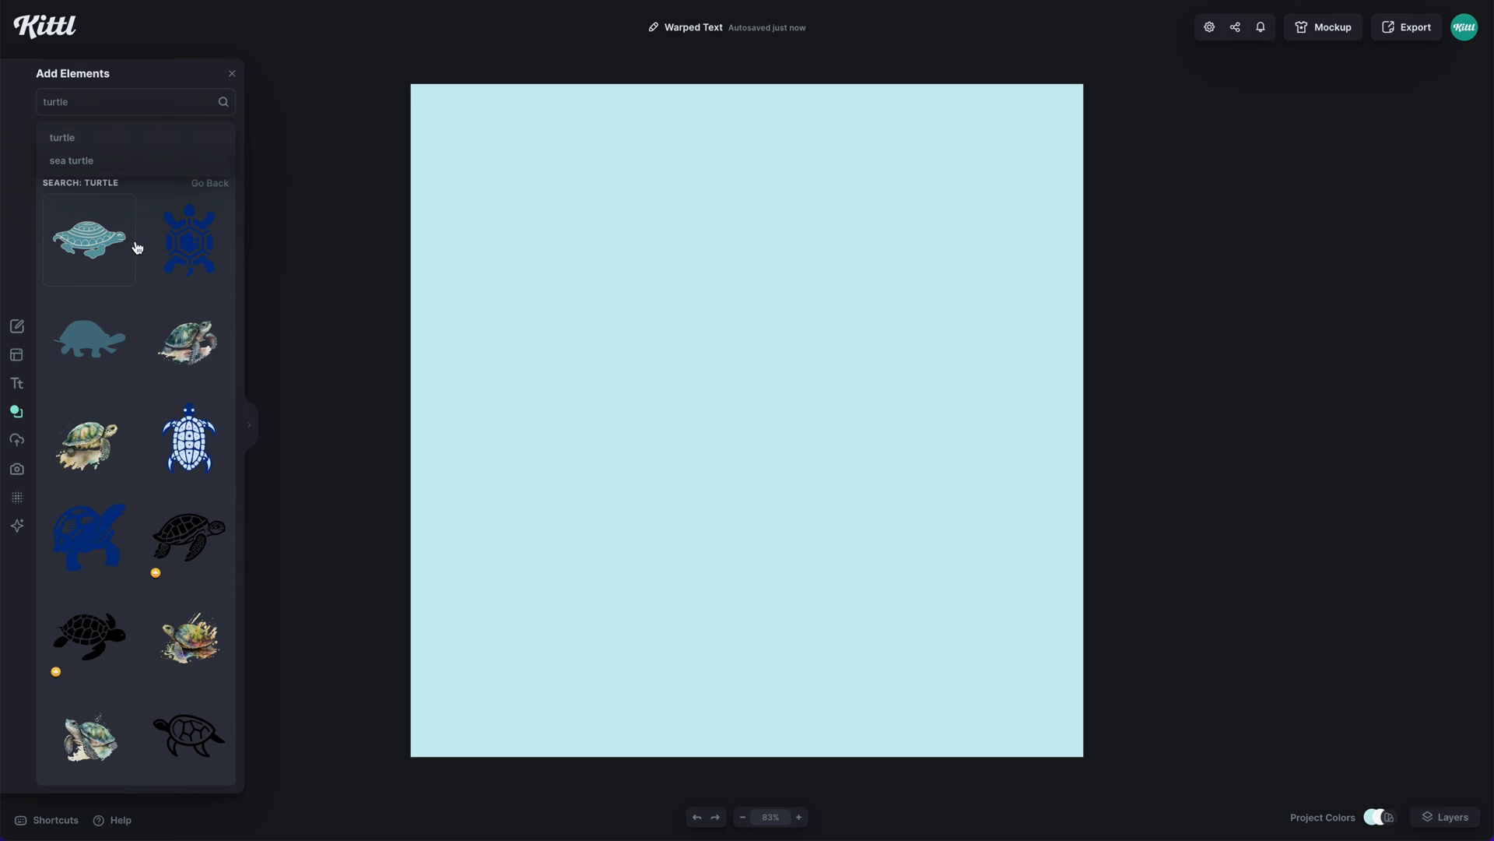
# Add the teal turtle, enlarge it across the canvas, and recolour its cream details teal.
pyautogui.click(88, 239)
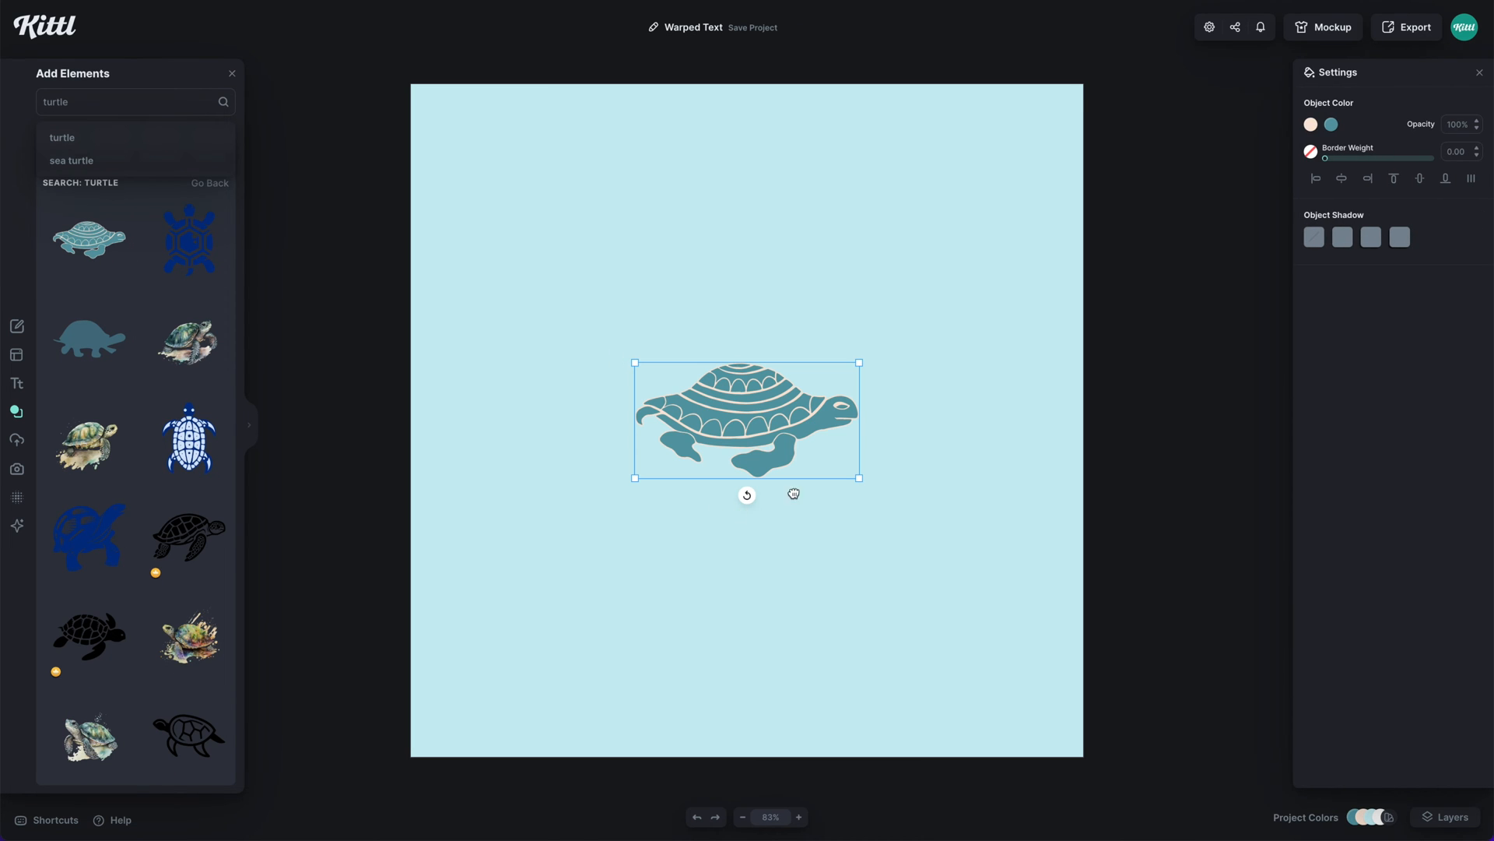
pyautogui.moveTo(857, 479); pyautogui.dragTo(994, 546)
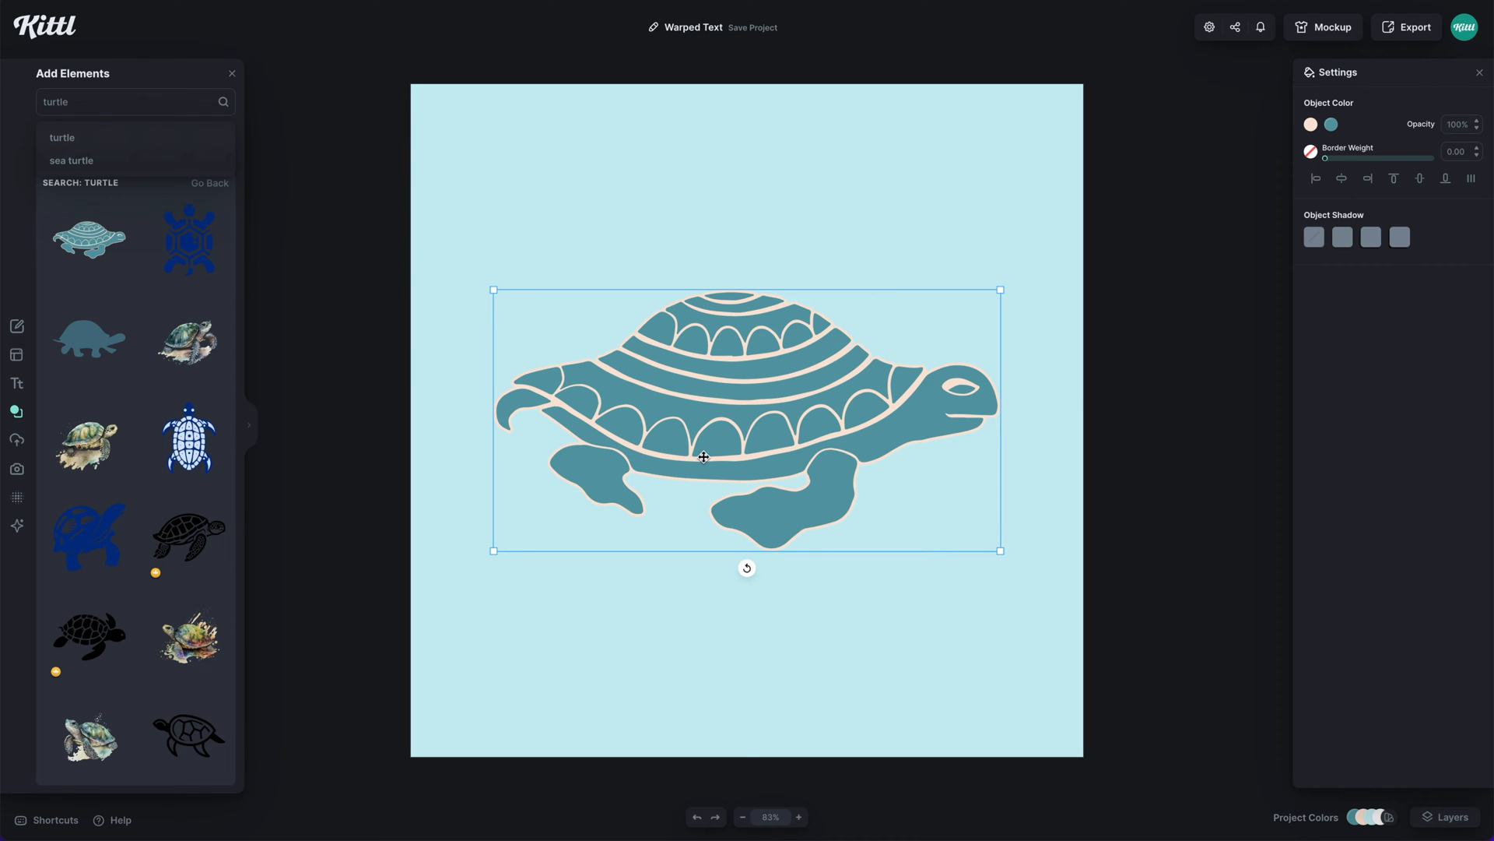
pyautogui.moveTo(1278, 164)
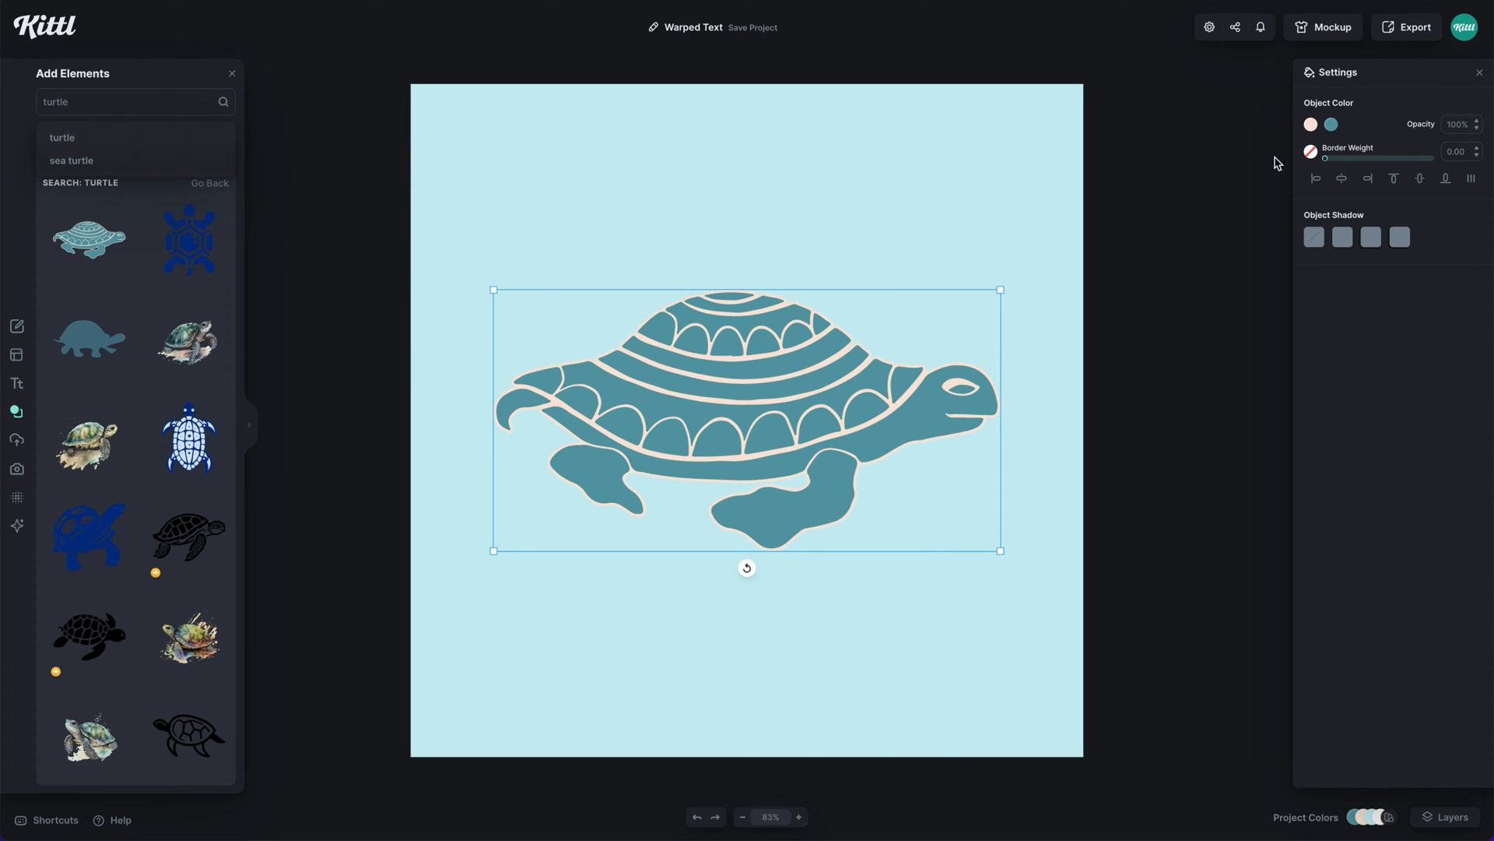
pyautogui.click(1310, 125)
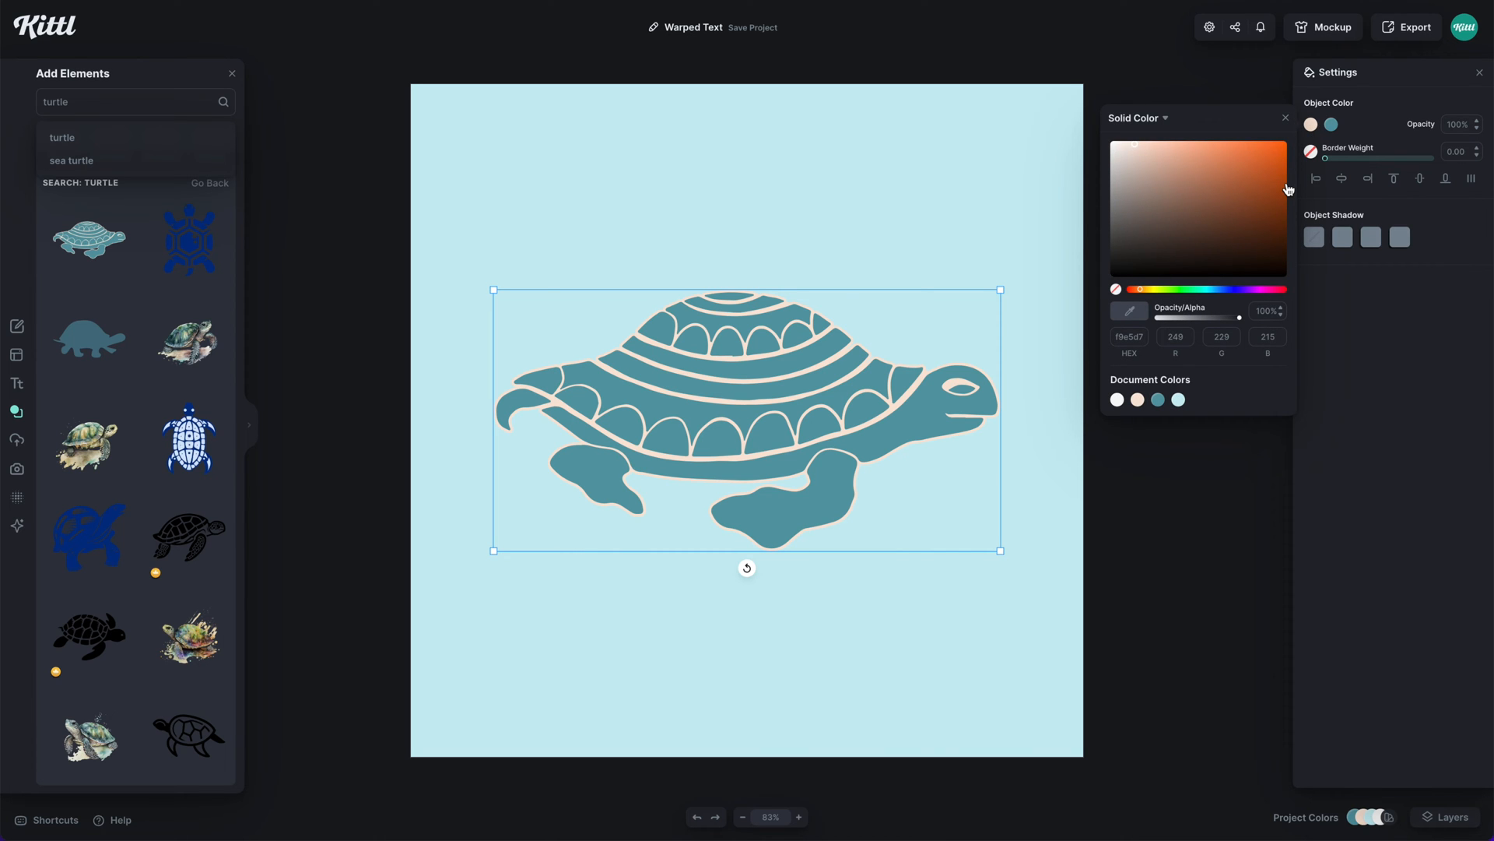
pyautogui.click(1158, 400)
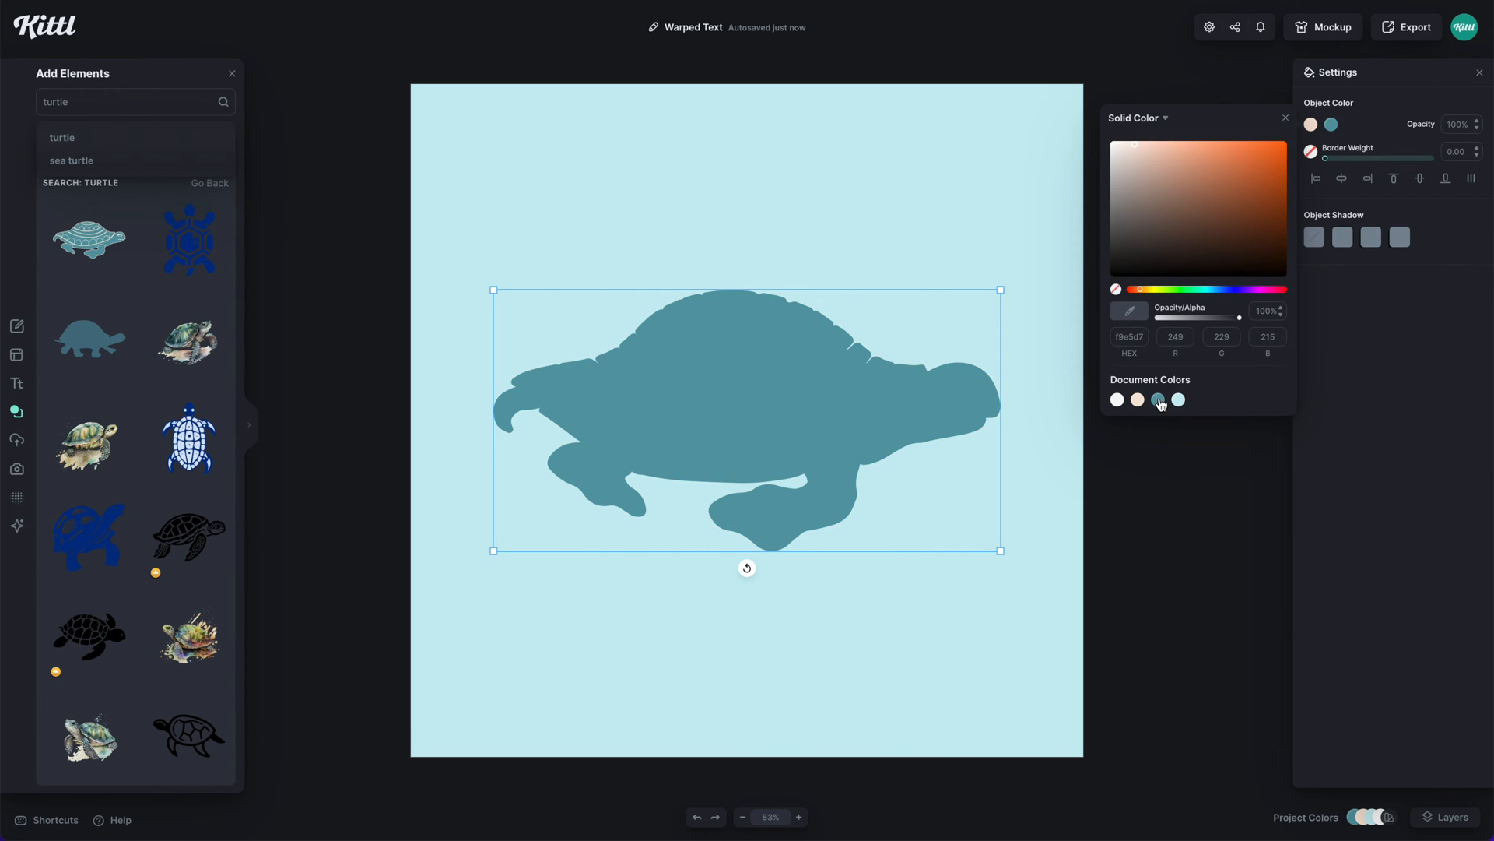
pyautogui.click(977, 620)
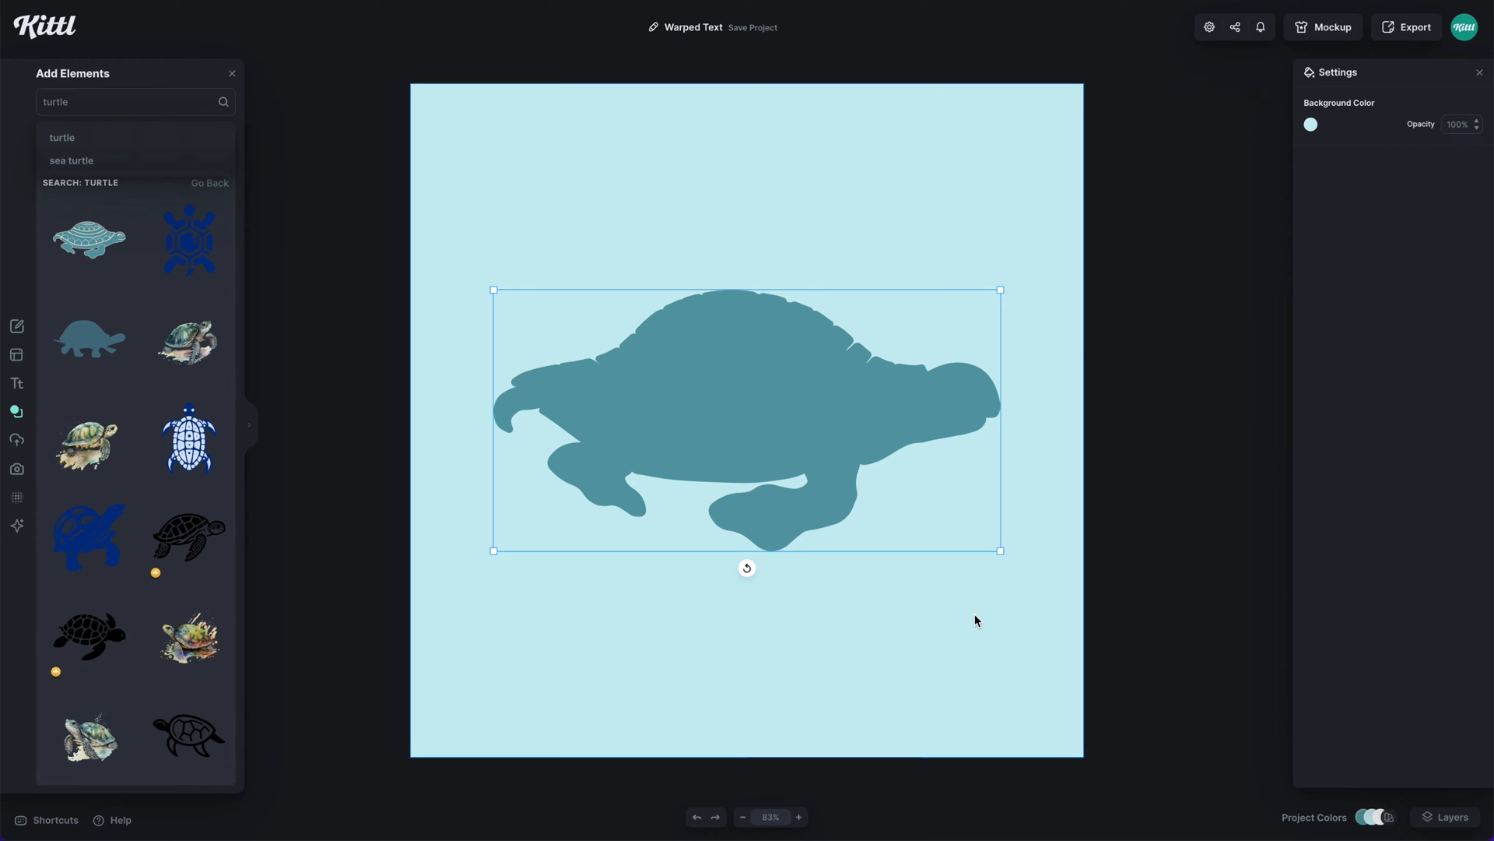
pyautogui.click(231, 73)
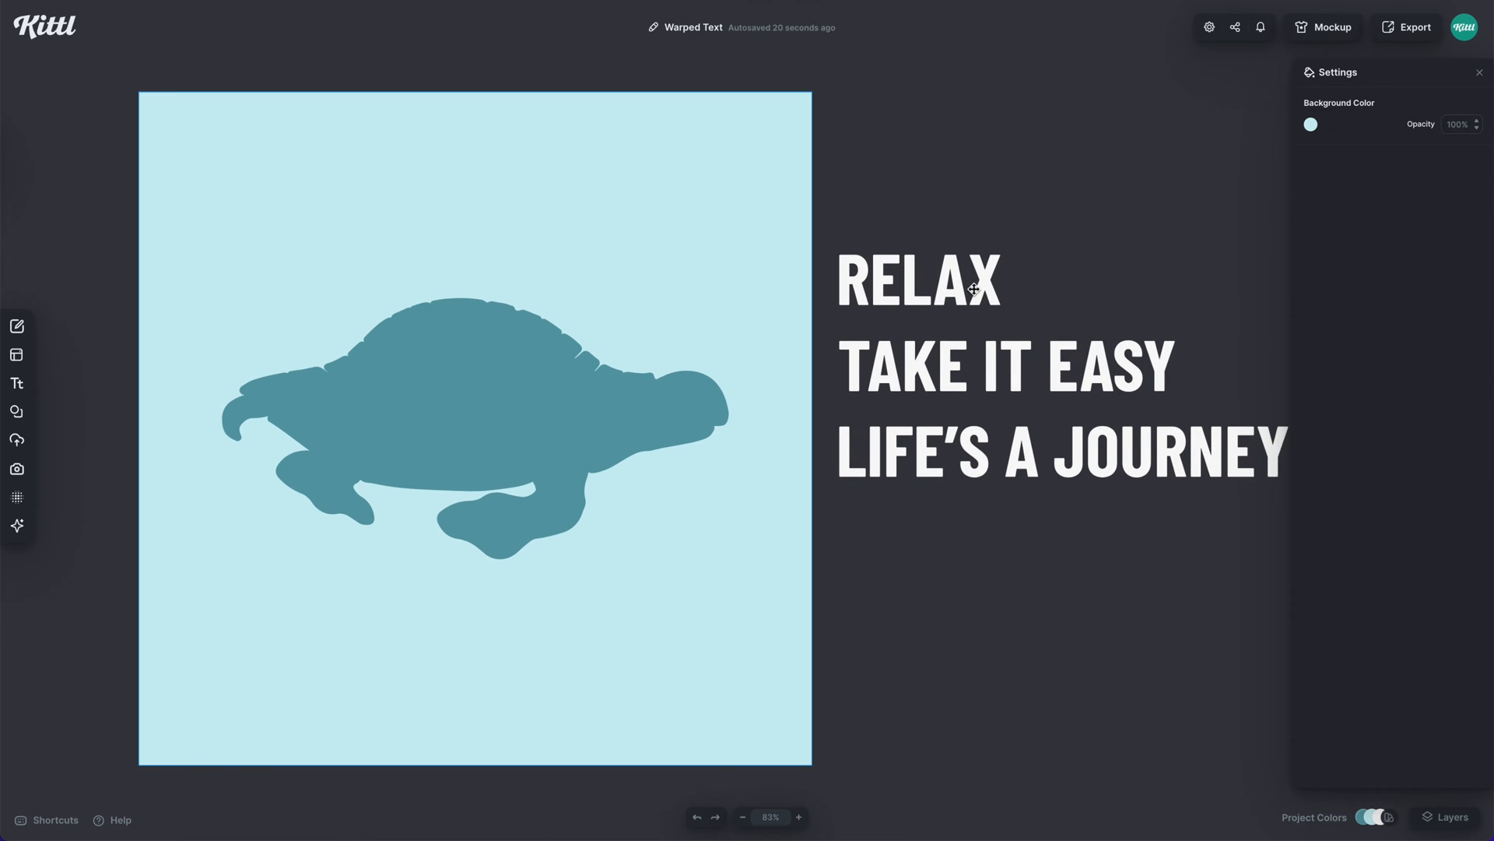
# Apply the Sundaze font to RELAX, TAKE IT EASY, LIFE'S A JOURNEY and reposition the text.
pyautogui.click(953, 301)
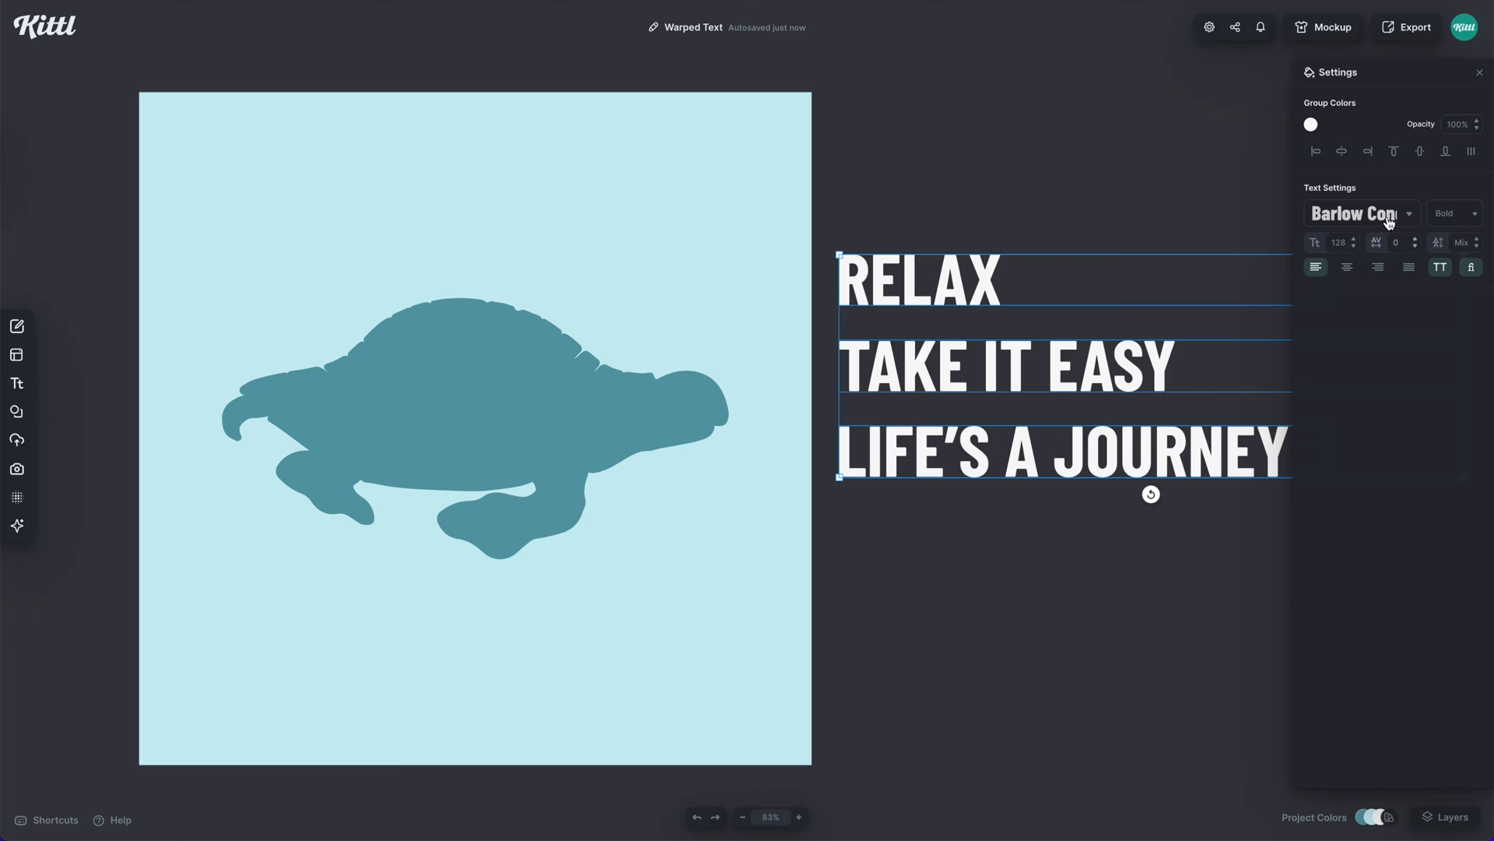
pyautogui.click(1362, 213)
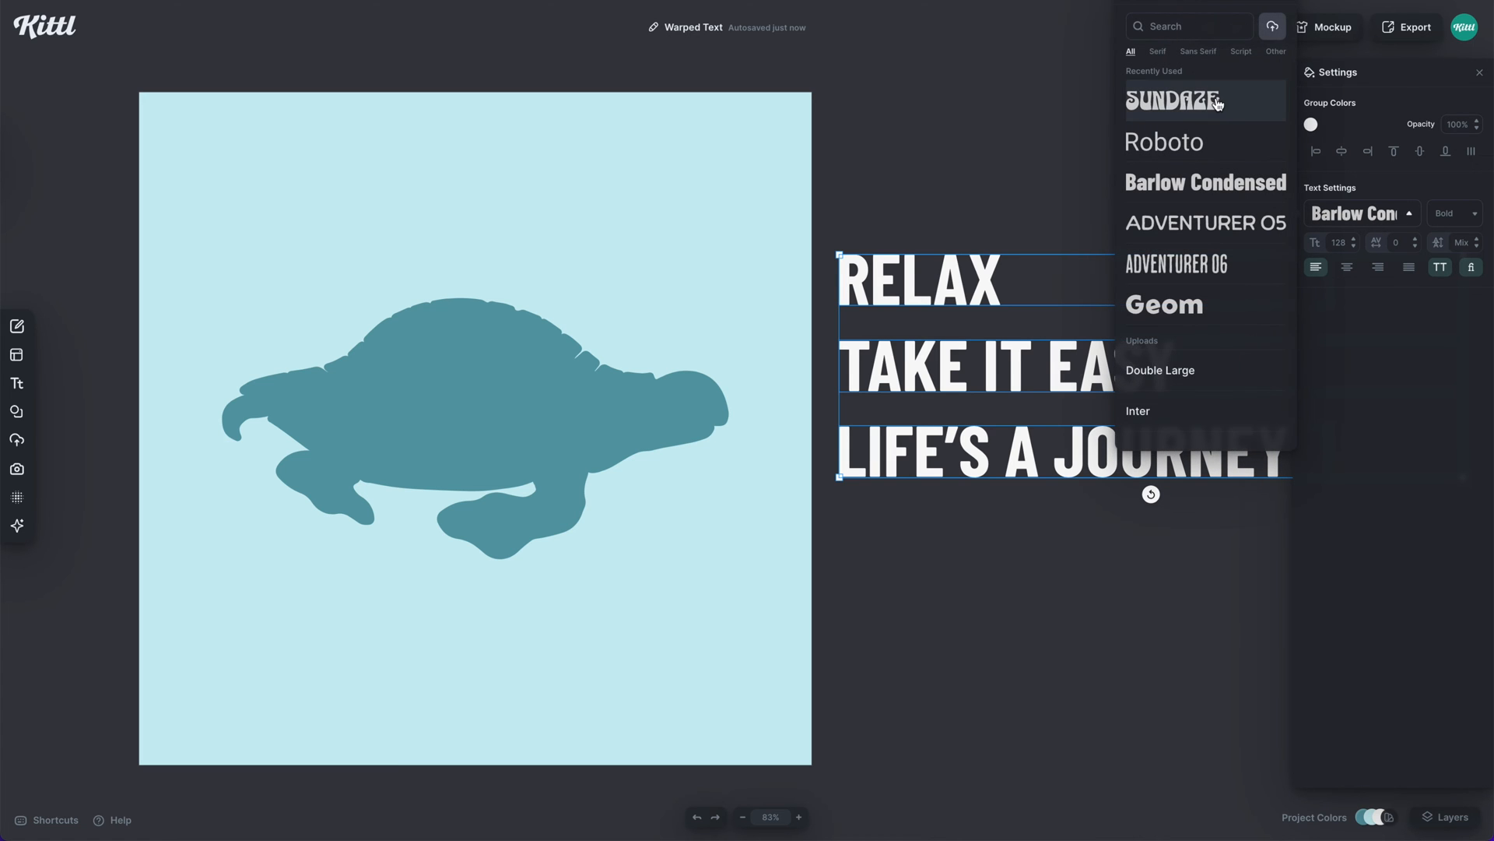
pyautogui.moveTo(1173, 108)
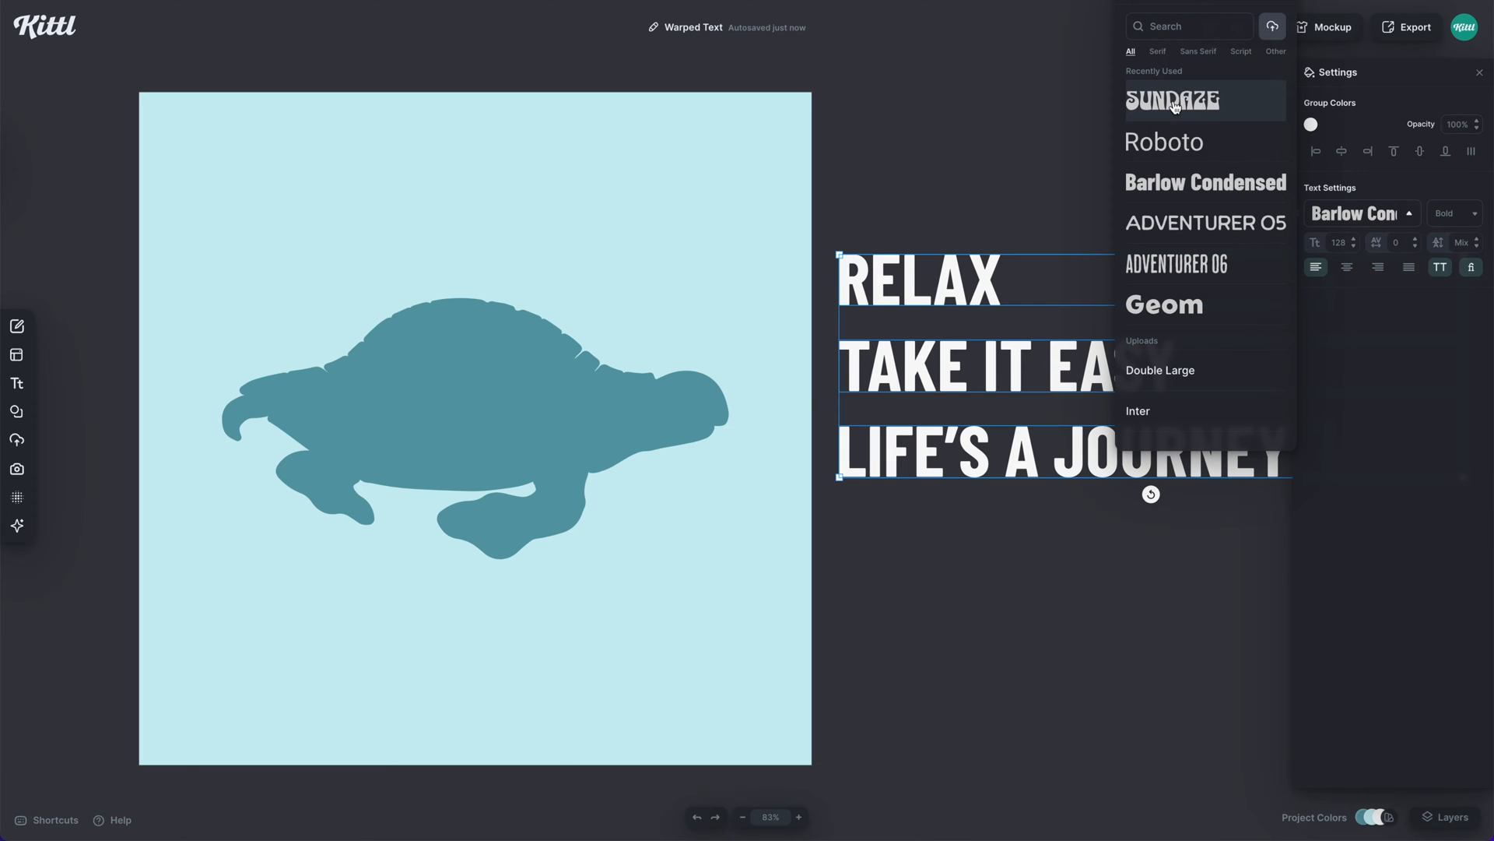
pyautogui.click(1173, 101)
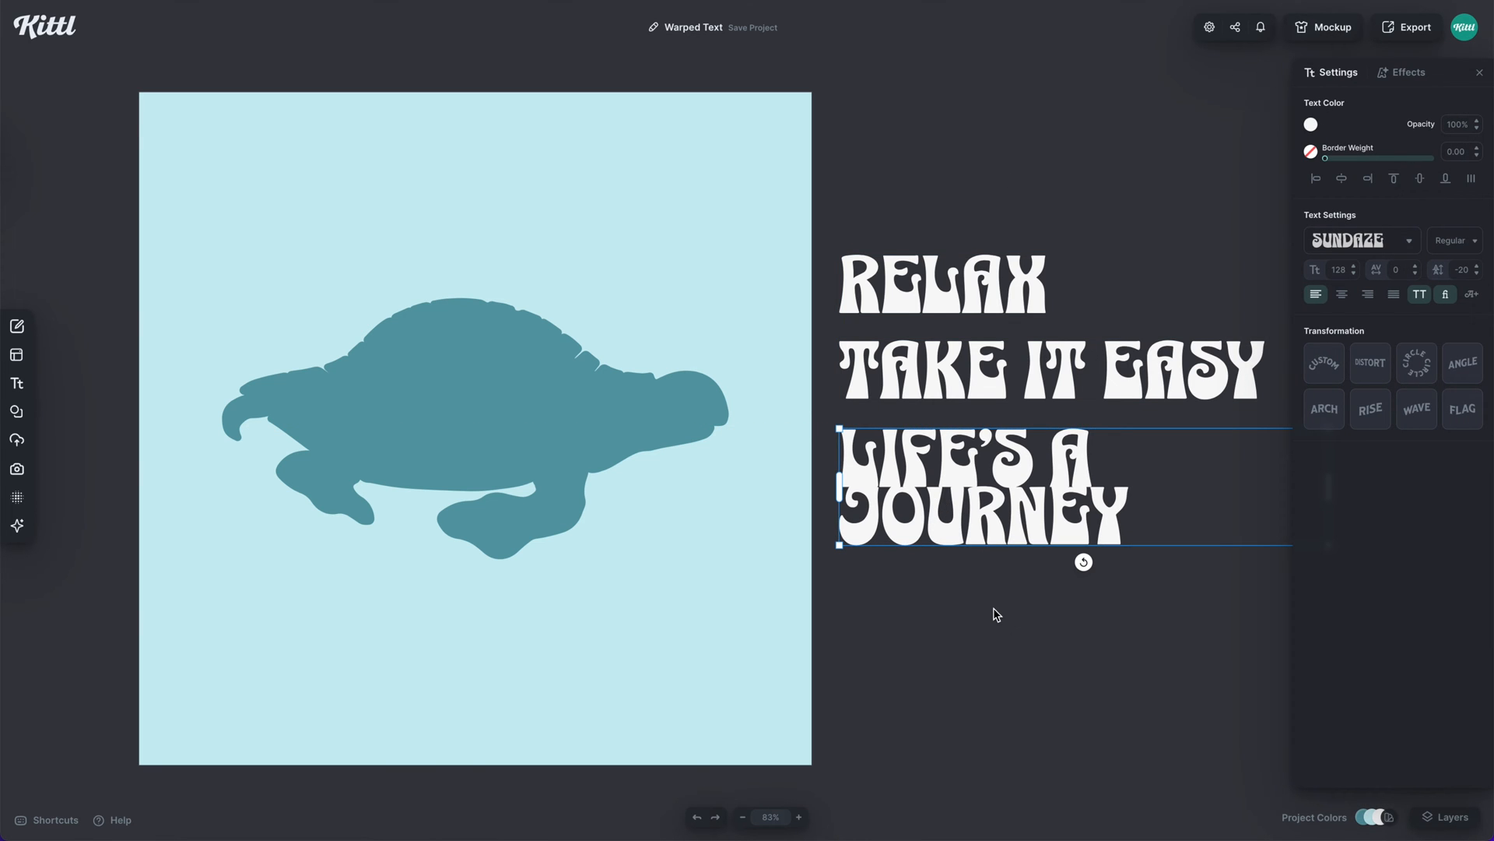
pyautogui.moveTo(941, 284); pyautogui.dragTo(519, 313)
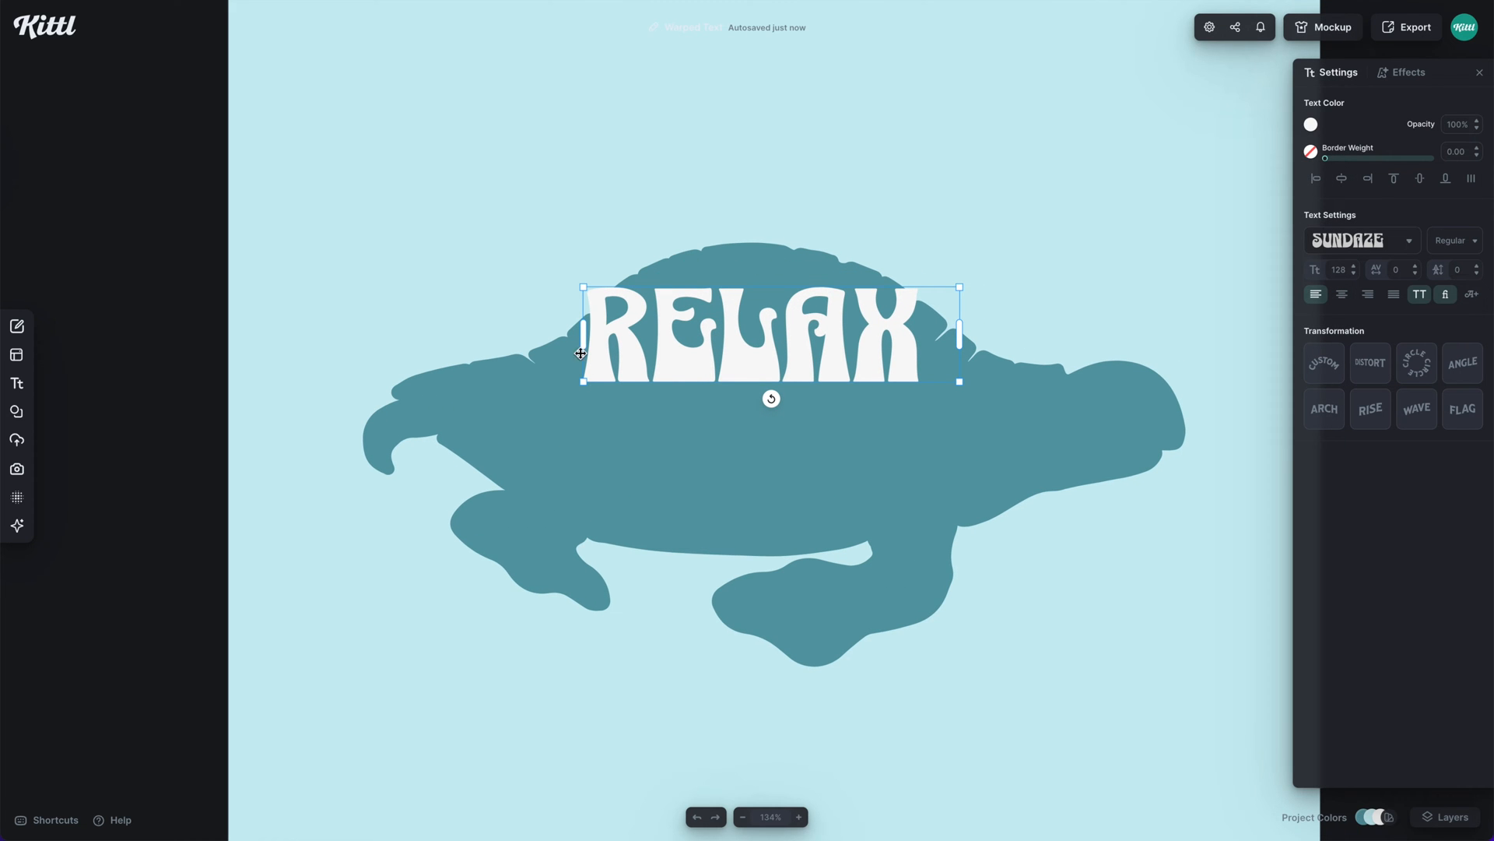
pyautogui.moveTo(857, 398)
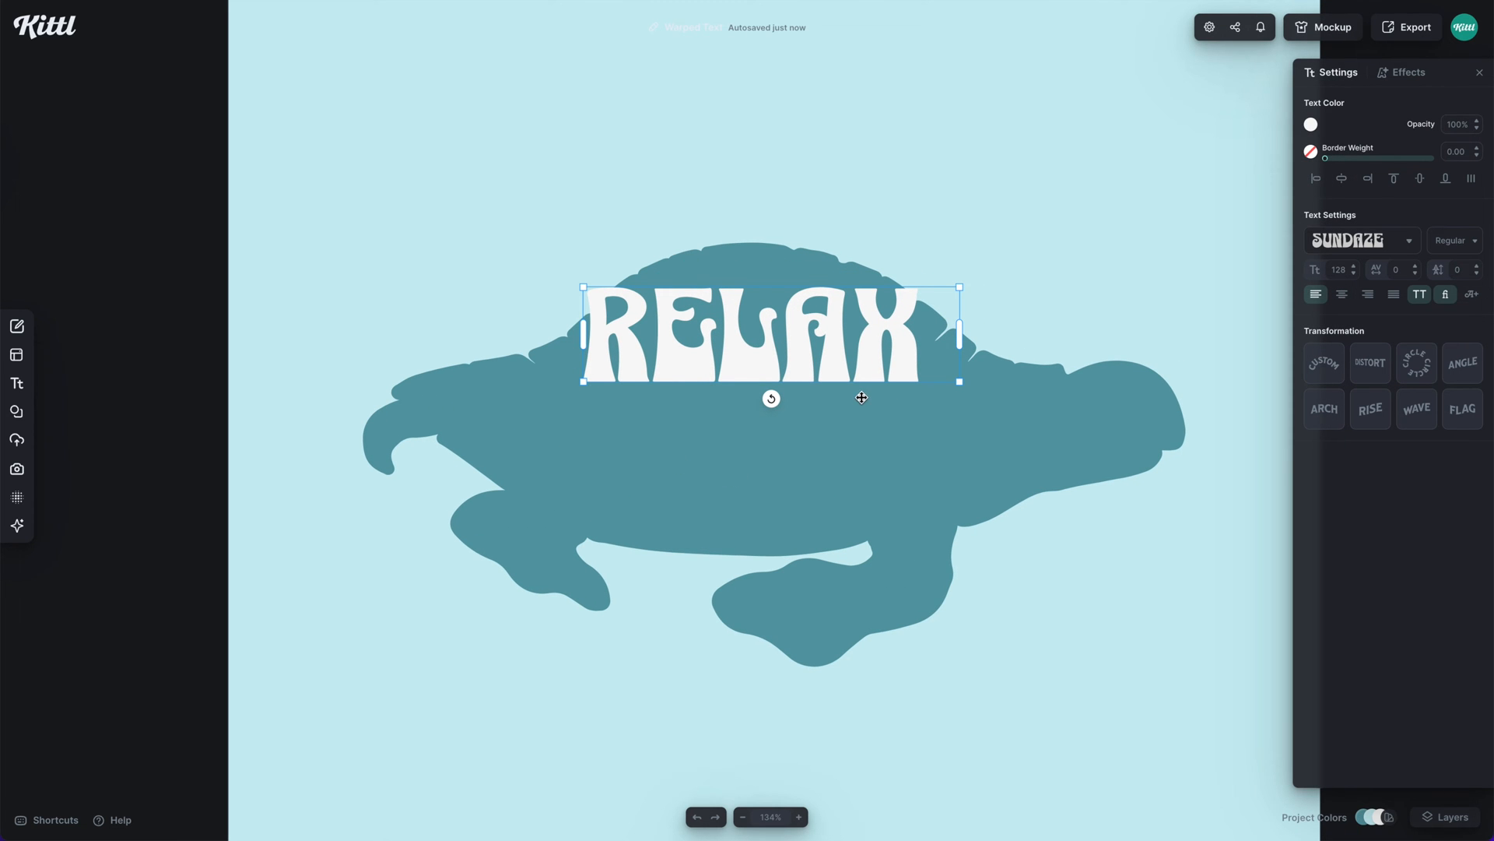
pyautogui.moveTo(1070, 413)
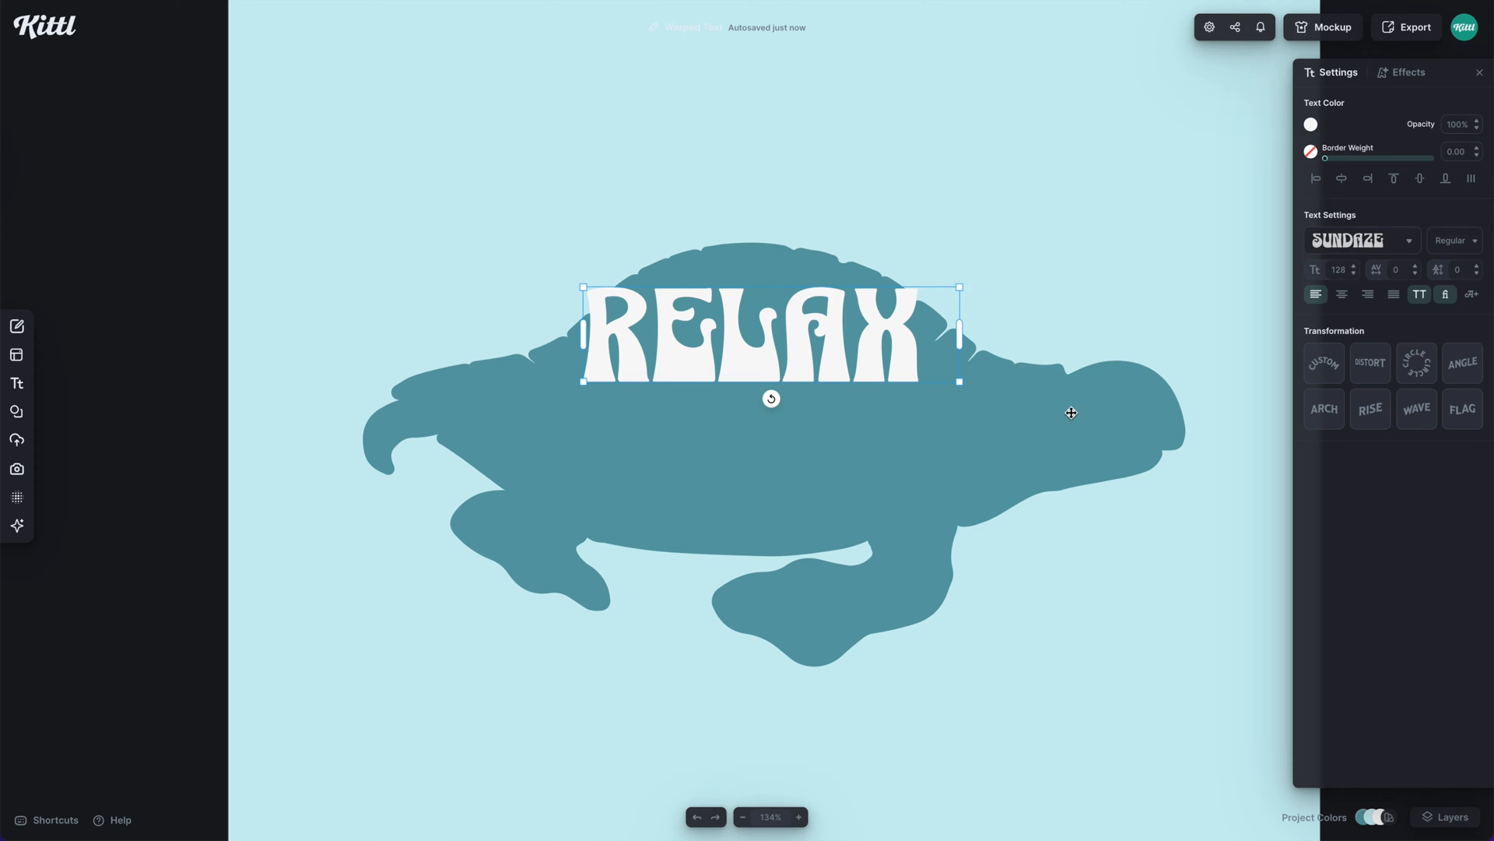
# Distort RELAX, reshaping its corners, bottom curve and top arc to fill the shell dome.
pyautogui.click(1370, 362)
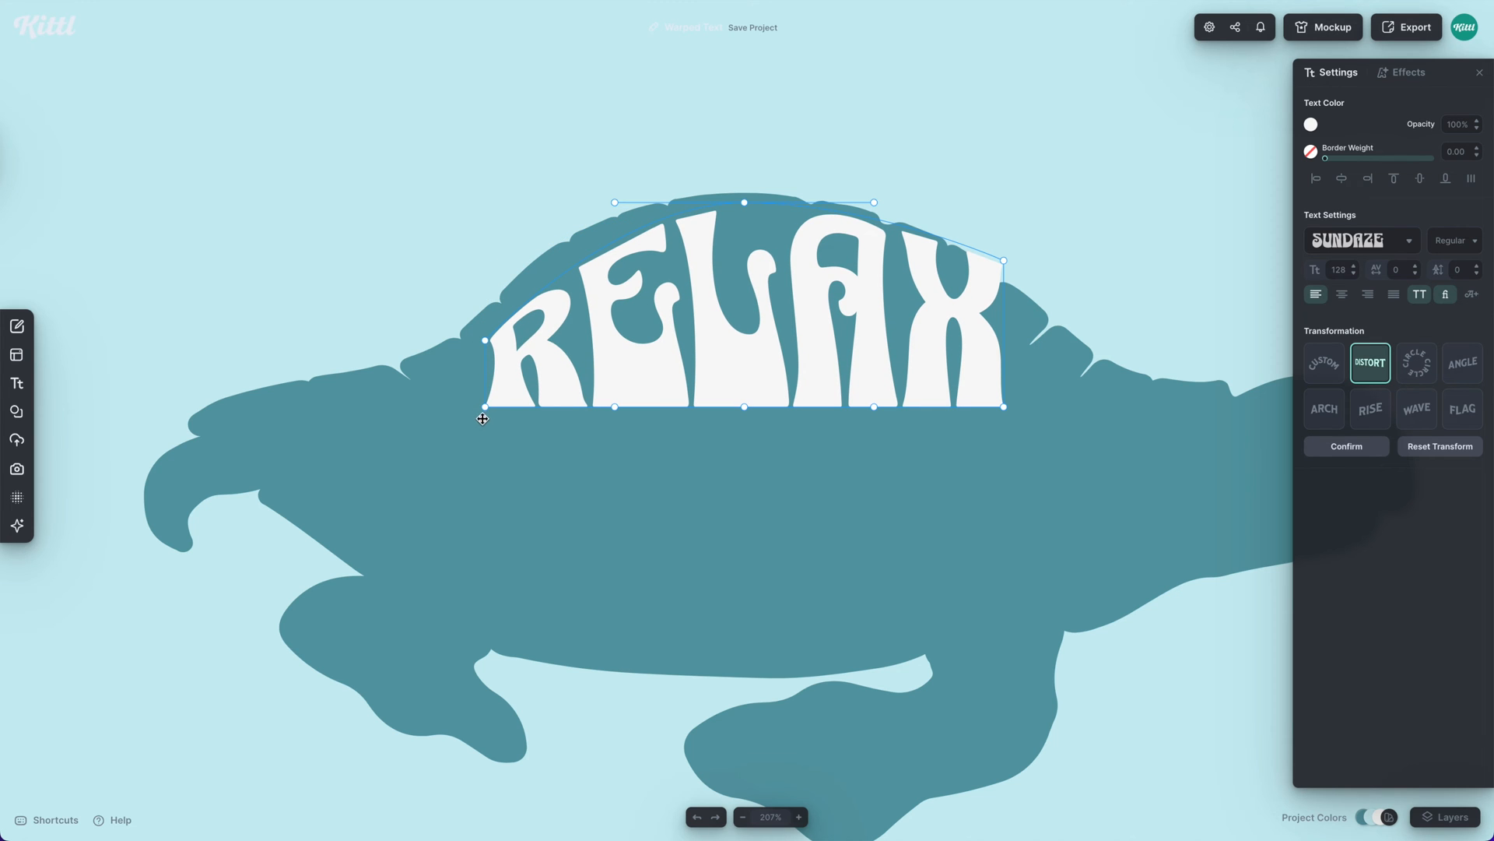
pyautogui.moveTo(485, 406); pyautogui.dragTo(405, 392)
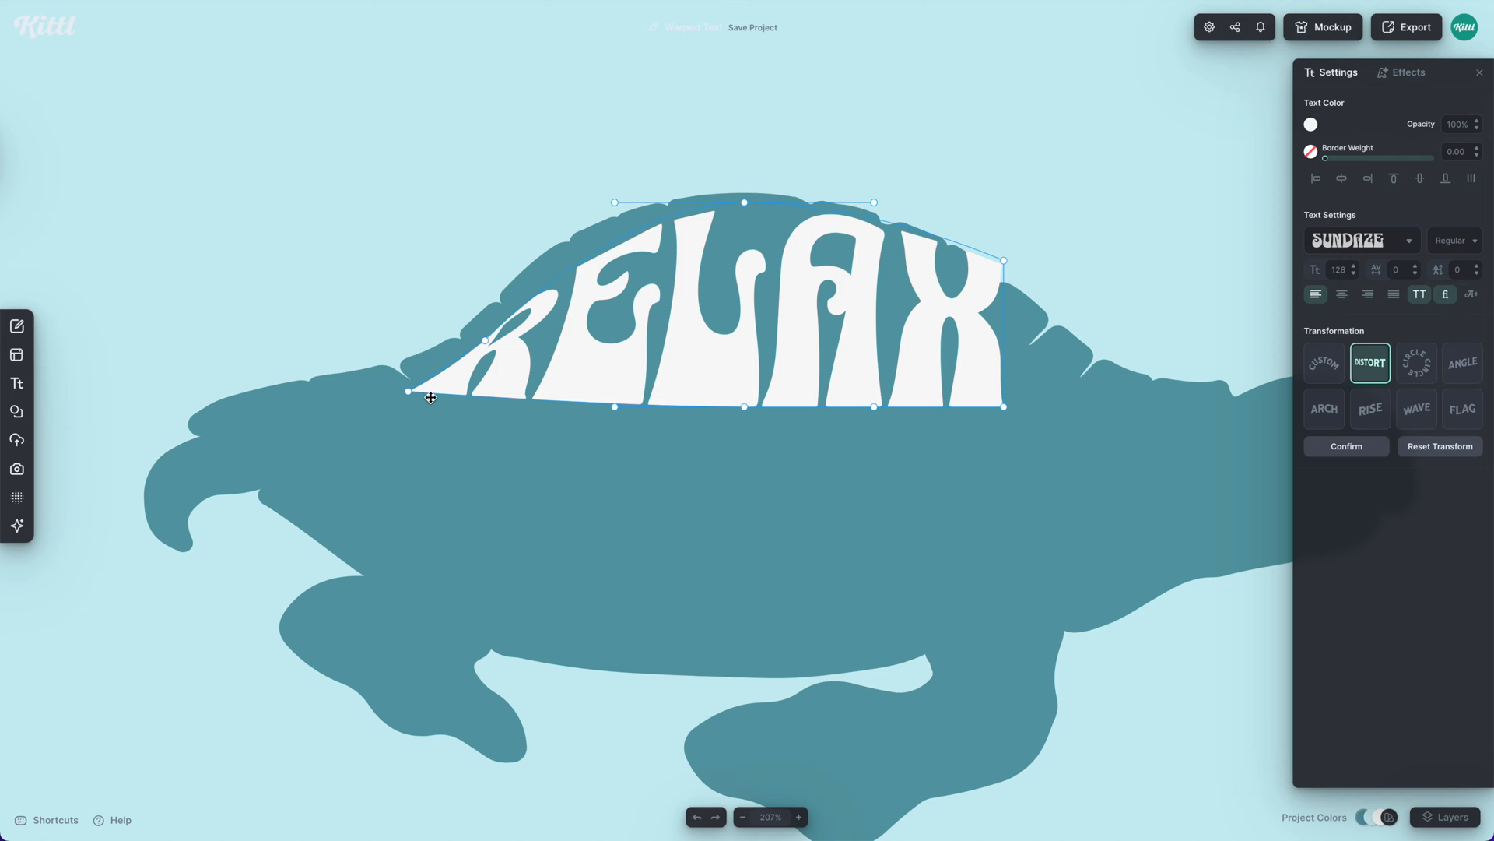
pyautogui.moveTo(723, 526)
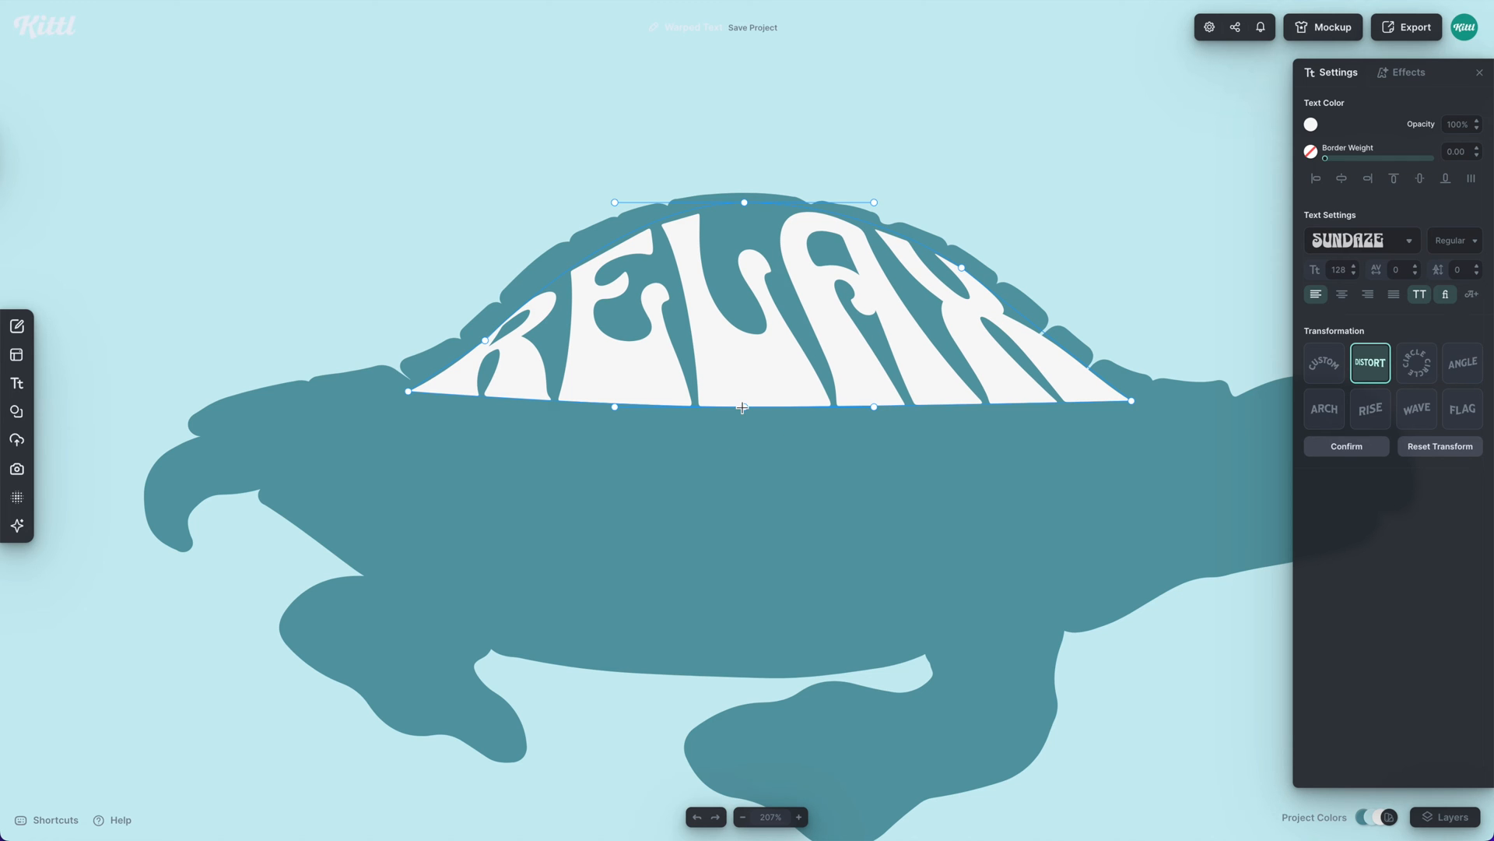
pyautogui.moveTo(743, 406); pyautogui.dragTo(755, 498)
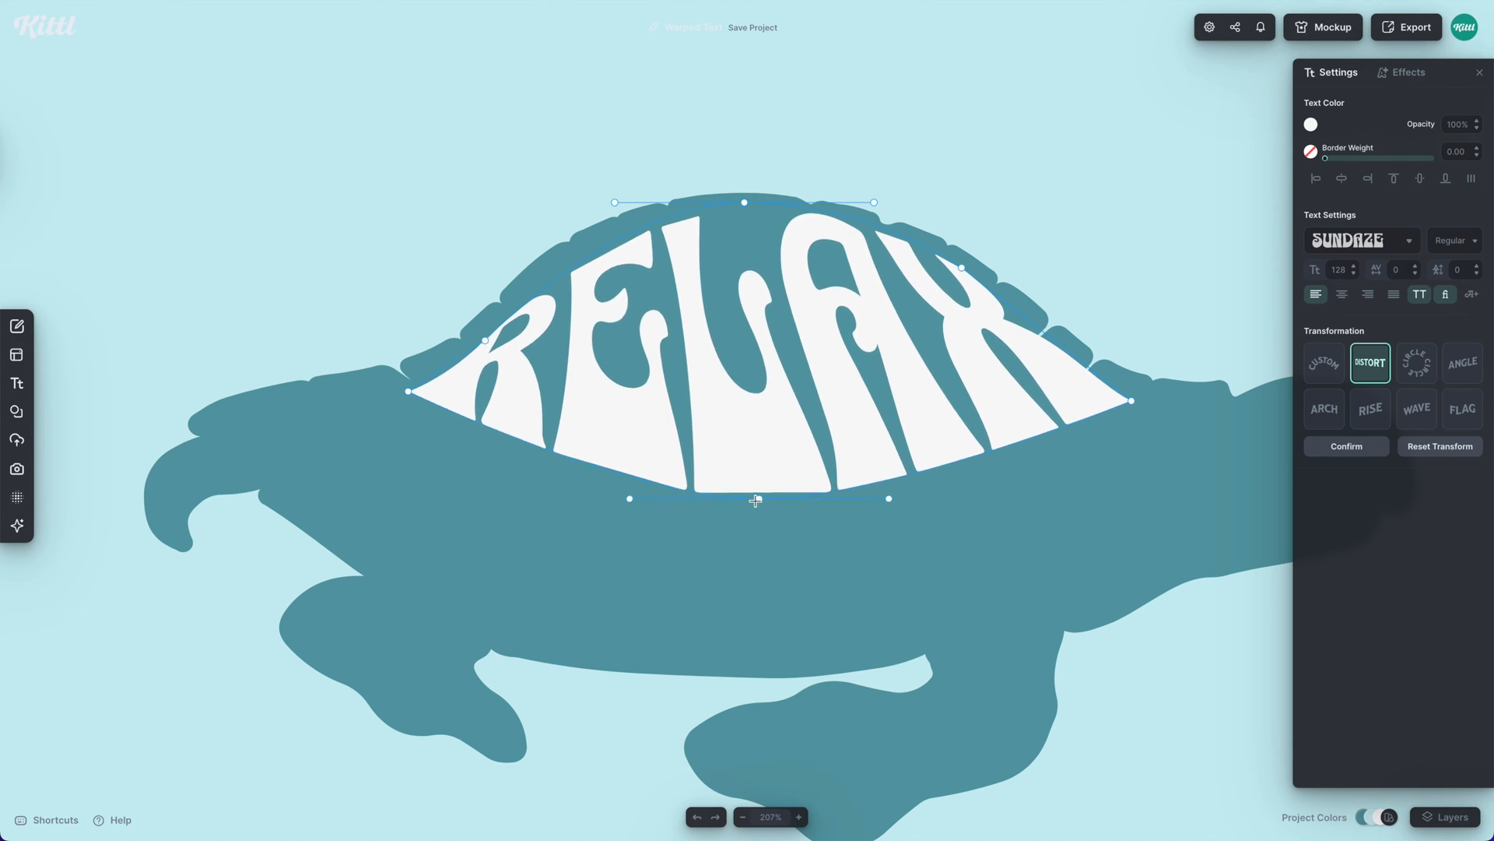
pyautogui.moveTo(754, 499); pyautogui.dragTo(871, 498)
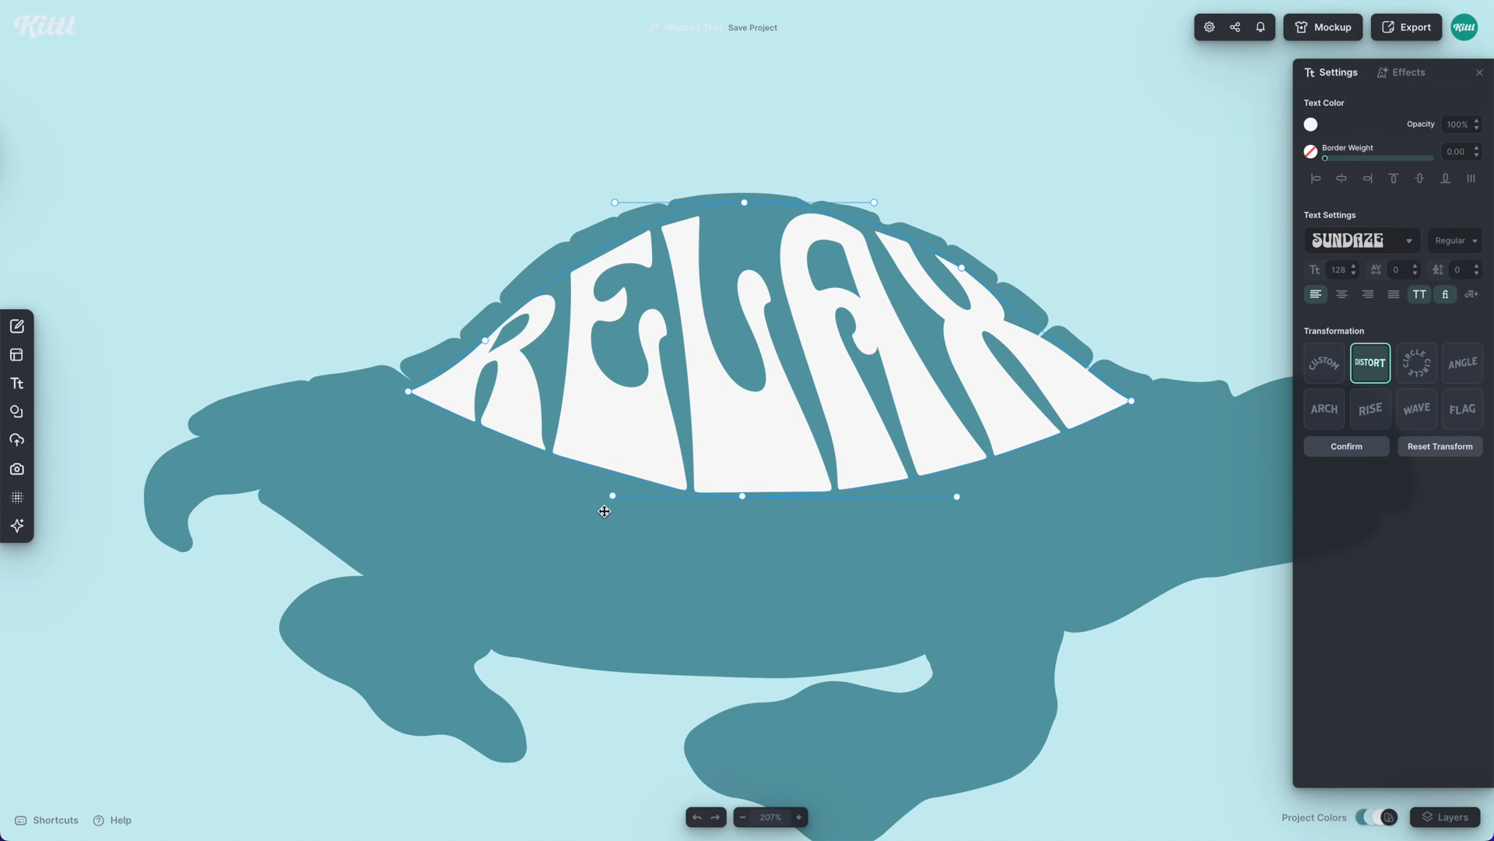
pyautogui.moveTo(611, 496); pyautogui.dragTo(474, 496)
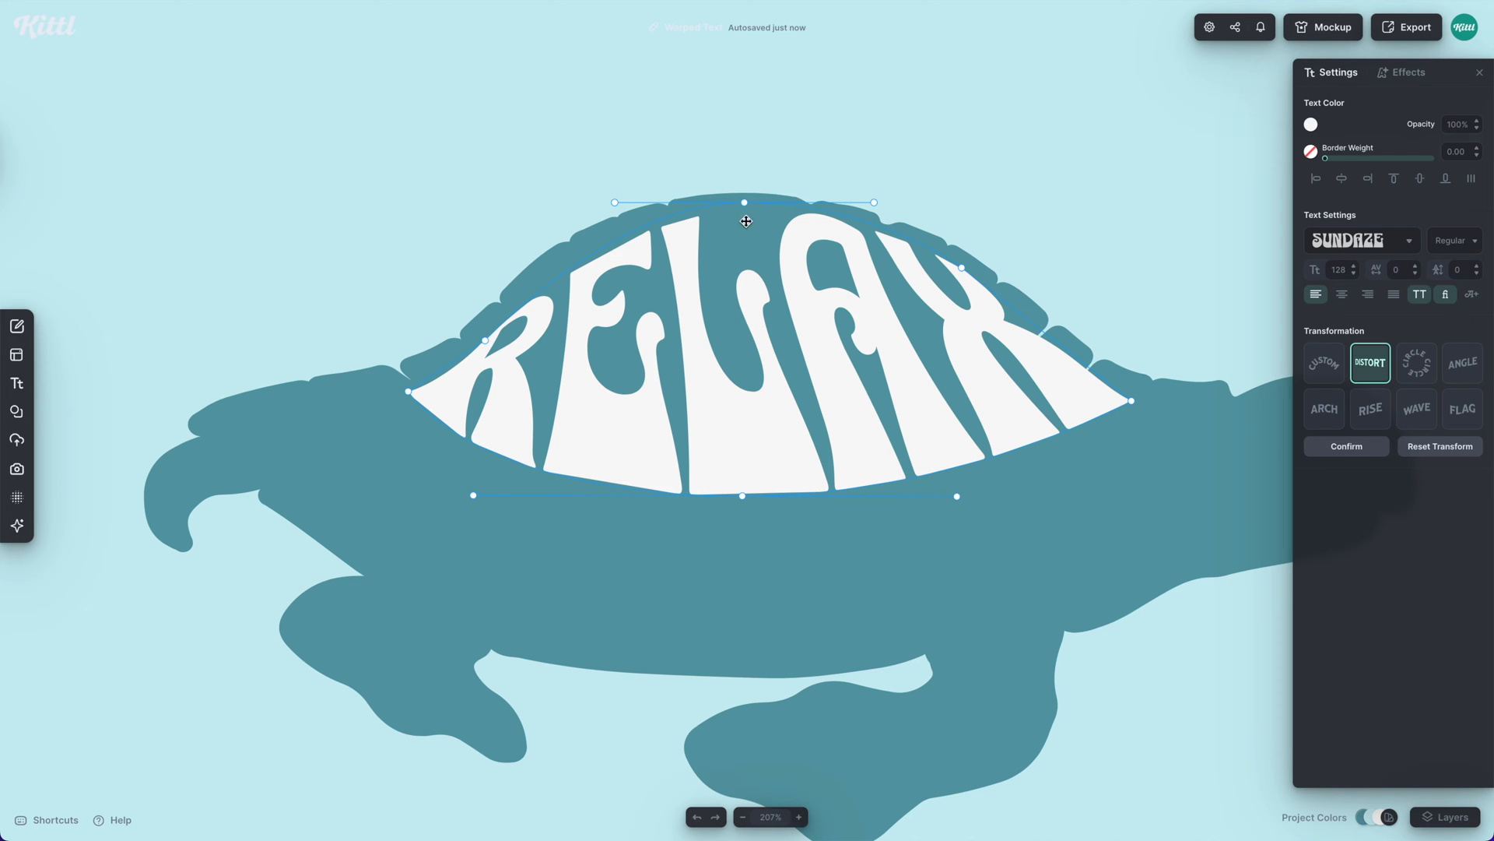
pyautogui.moveTo(744, 203); pyautogui.dragTo(727, 201)
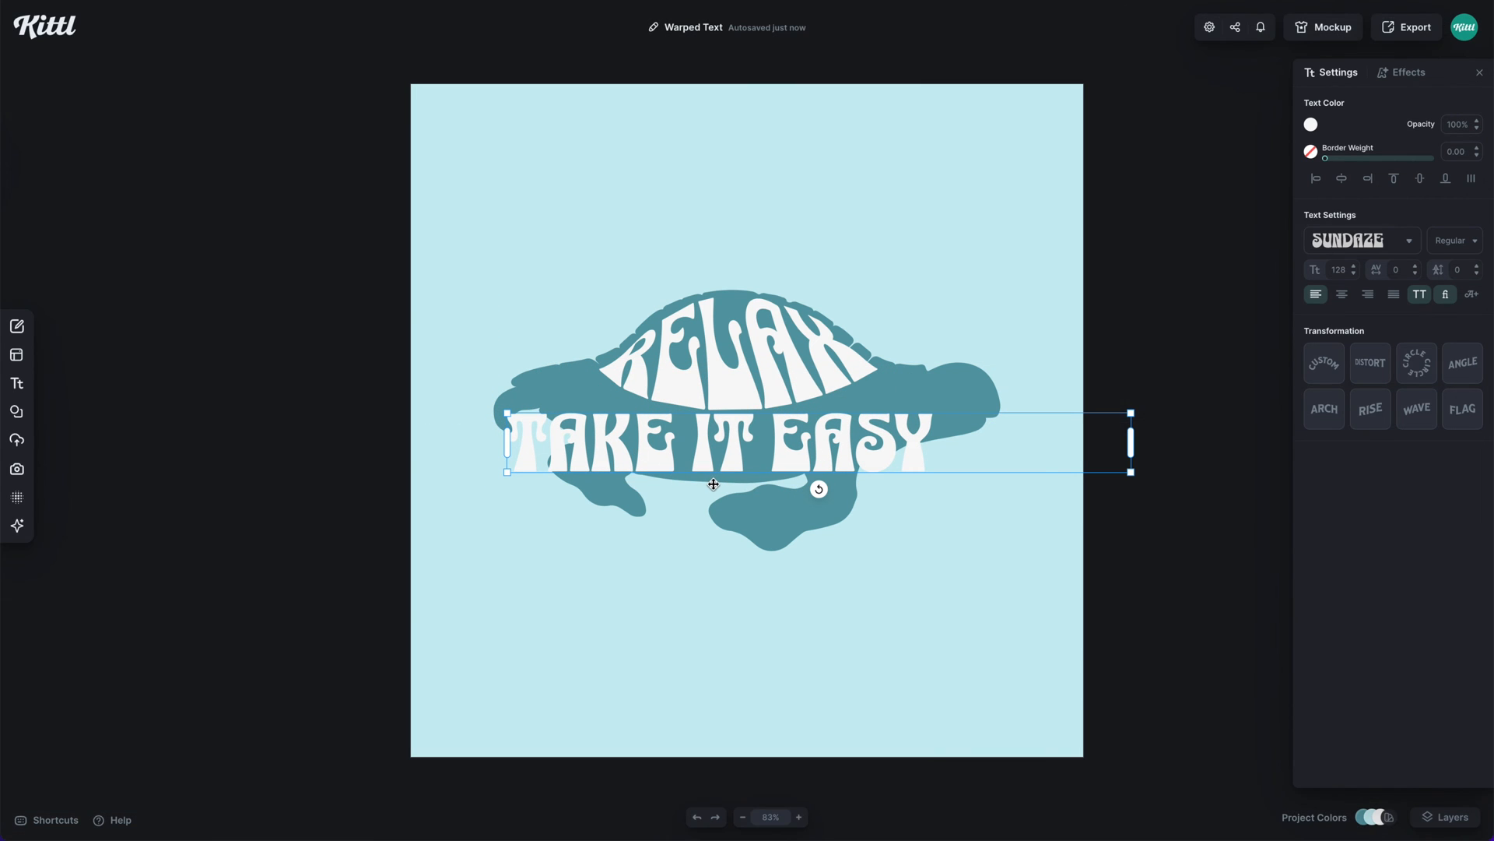
# Distort TAKE IT EASY into a curved band under RELAX following the shell's lower edge.
pyautogui.click(1370, 363)
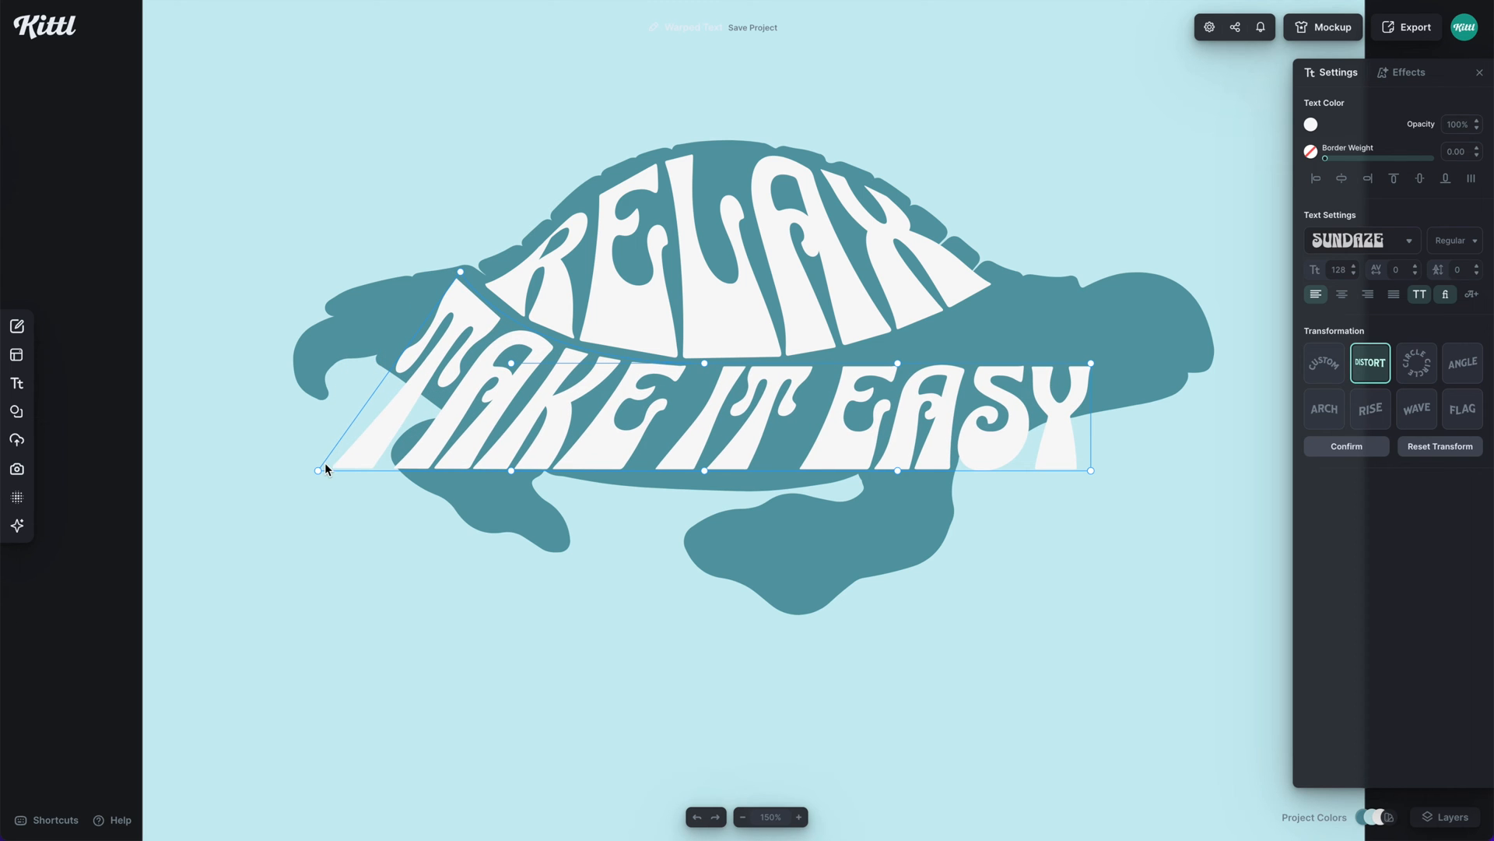
pyautogui.moveTo(317, 468); pyautogui.dragTo(340, 306)
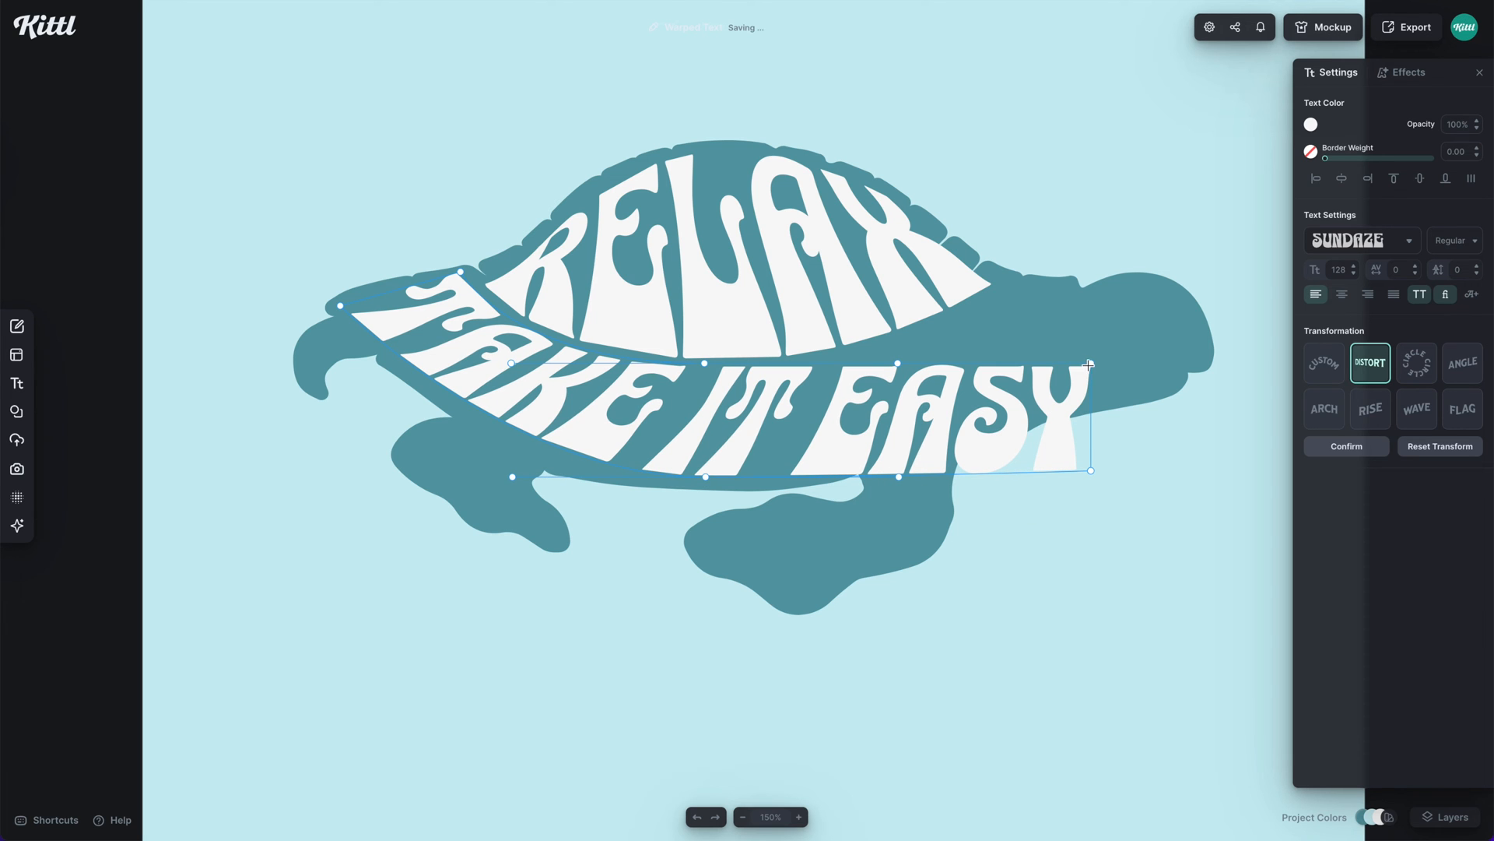
pyautogui.moveTo(1089, 365); pyautogui.dragTo(1009, 280)
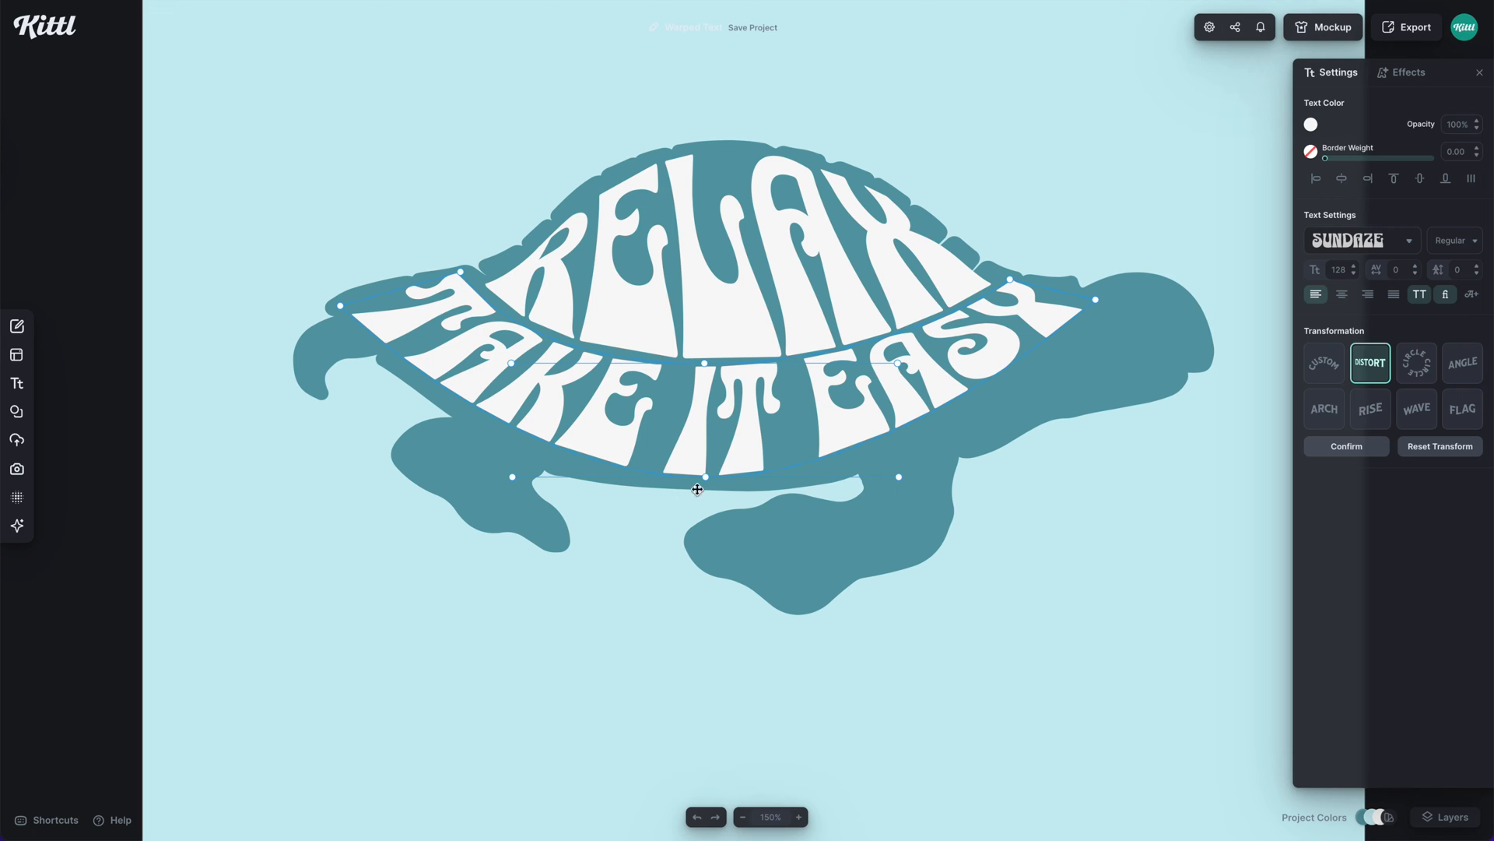
pyautogui.moveTo(697, 489); pyautogui.dragTo(710, 480)
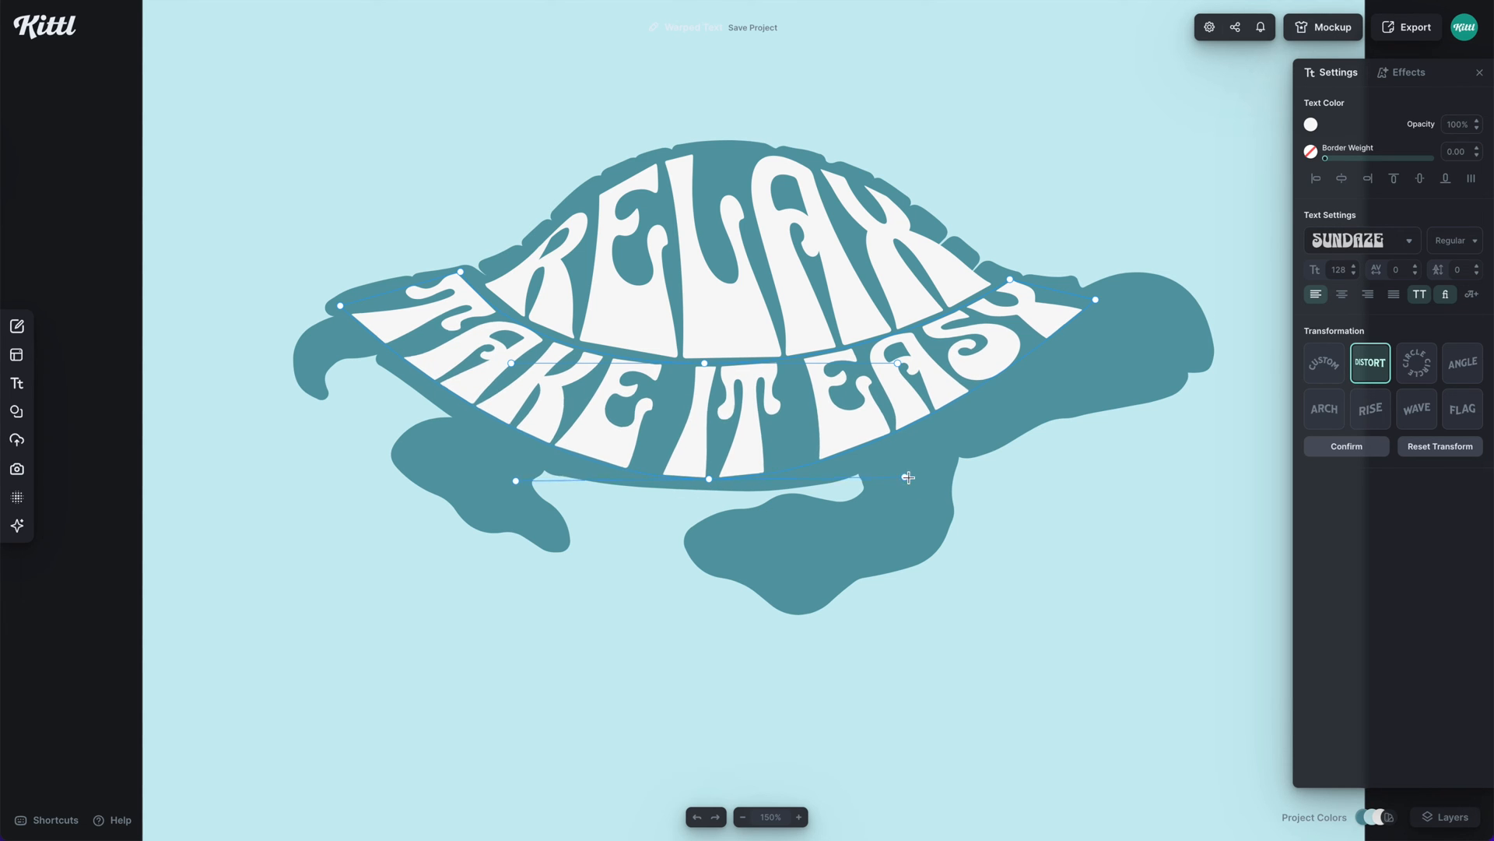
pyautogui.moveTo(899, 479); pyautogui.dragTo(999, 481)
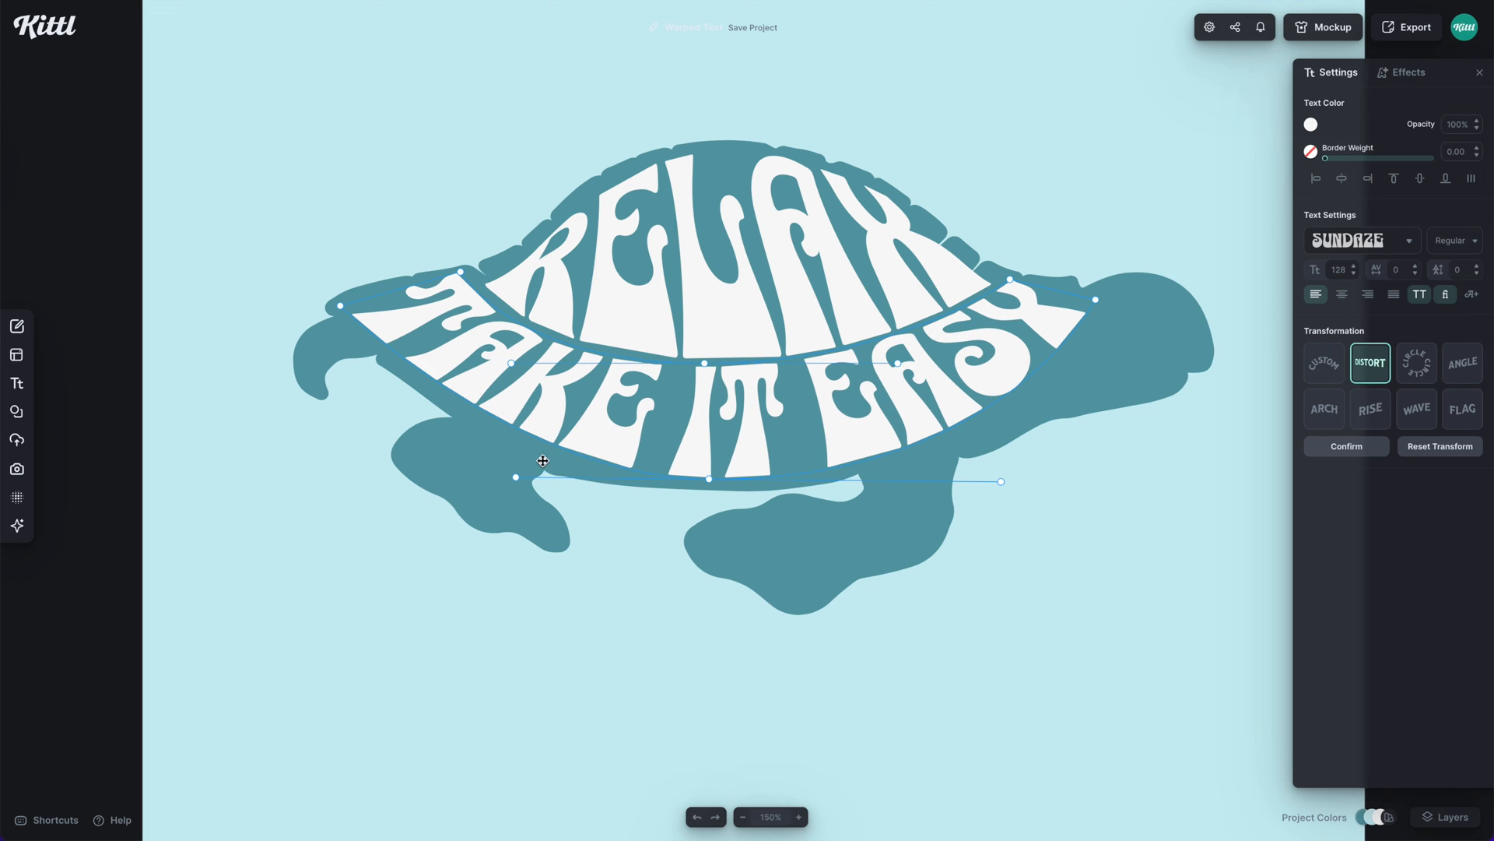
pyautogui.moveTo(515, 481); pyautogui.dragTo(462, 477)
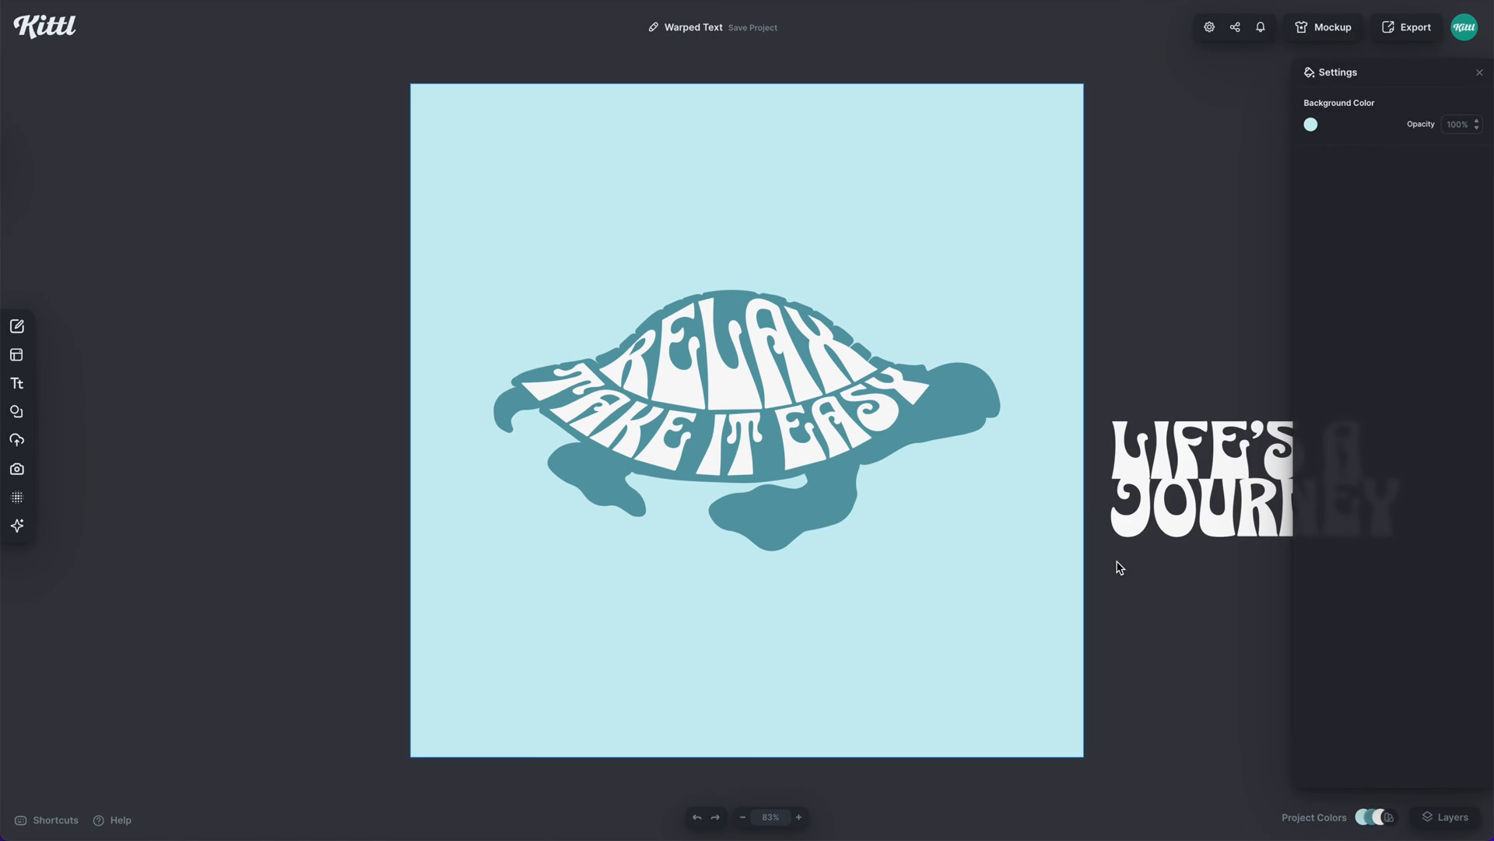
# Move the LIFE'S A JOURNEY text onto the canvas below the turtle.
pyautogui.click(1220, 460)
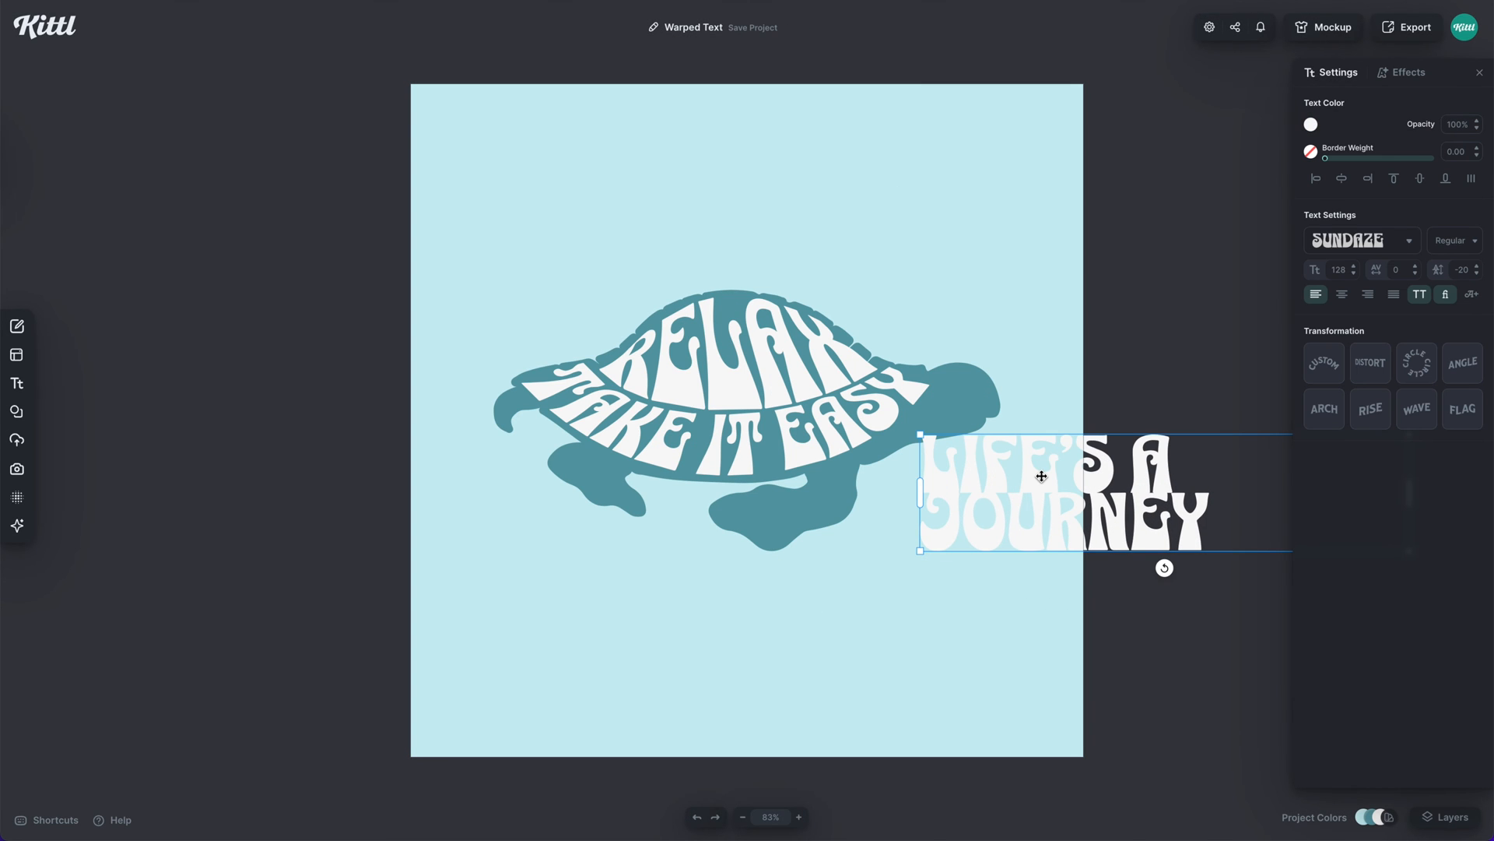
pyautogui.moveTo(1042, 476); pyautogui.dragTo(998, 581)
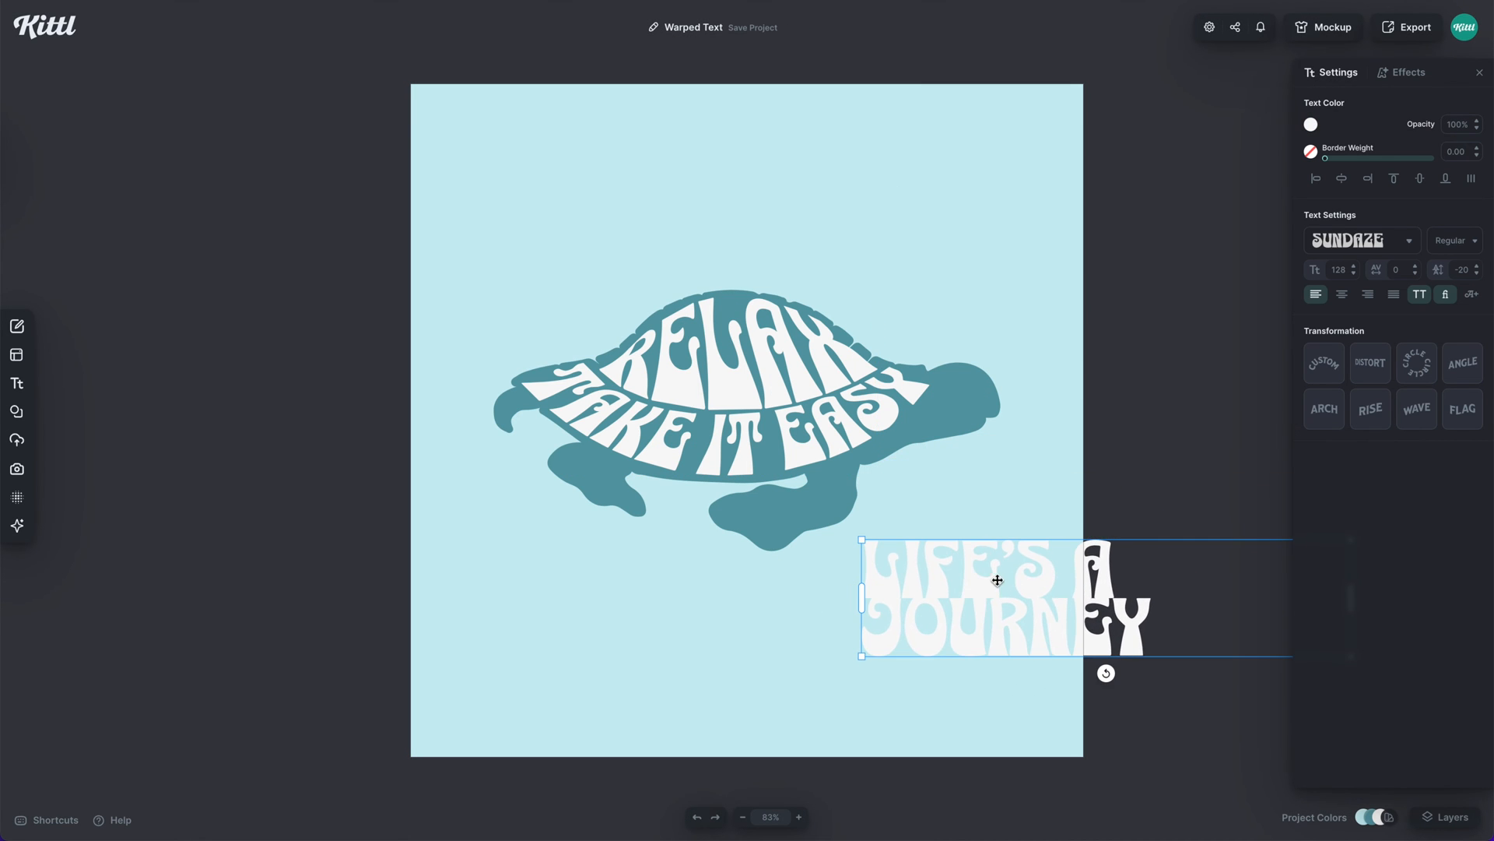
pyautogui.moveTo(744, 520)
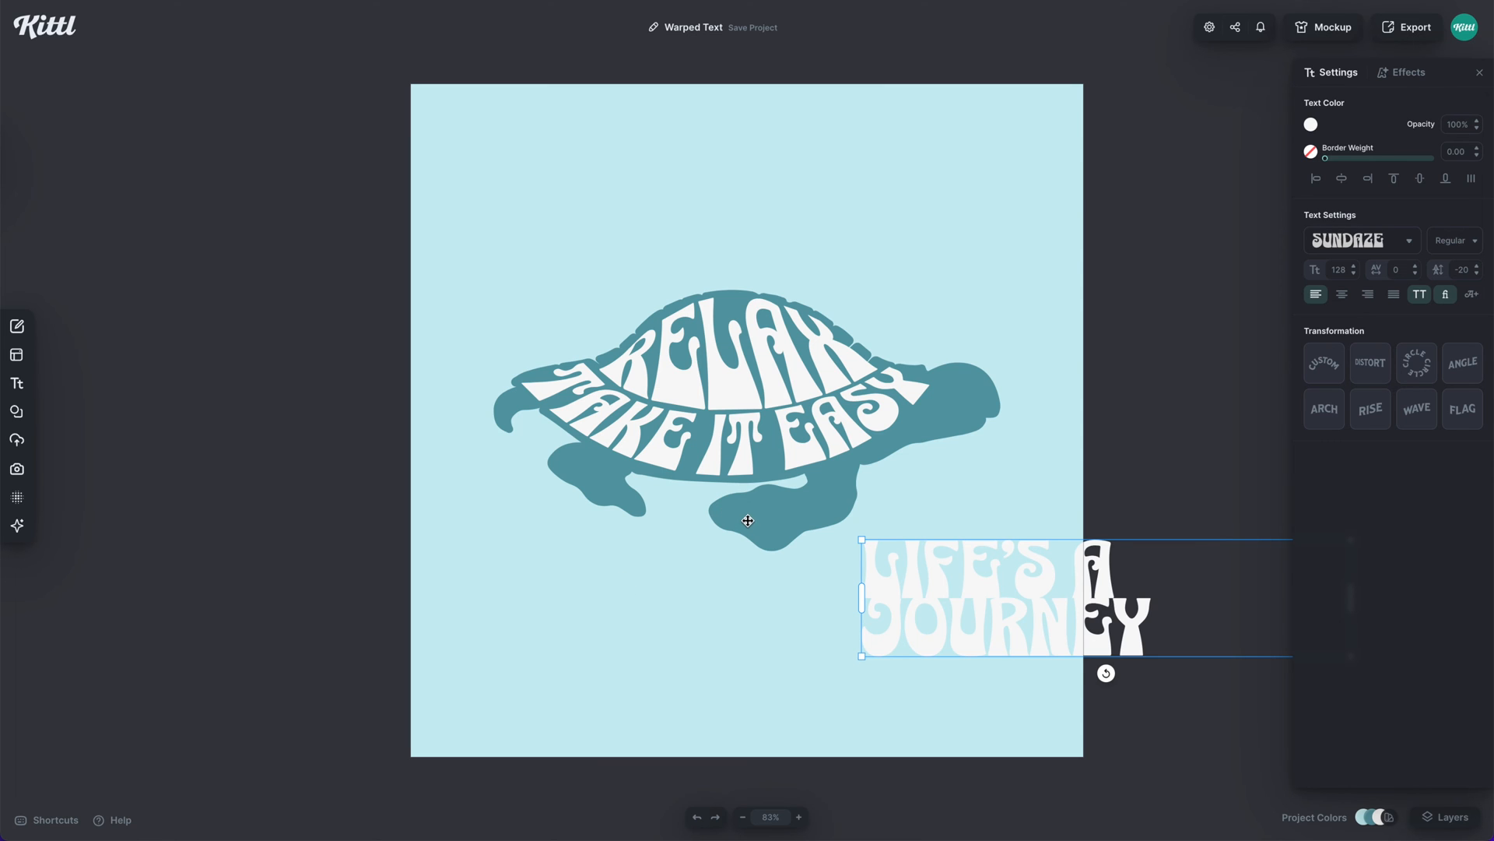
pyautogui.moveTo(853, 546)
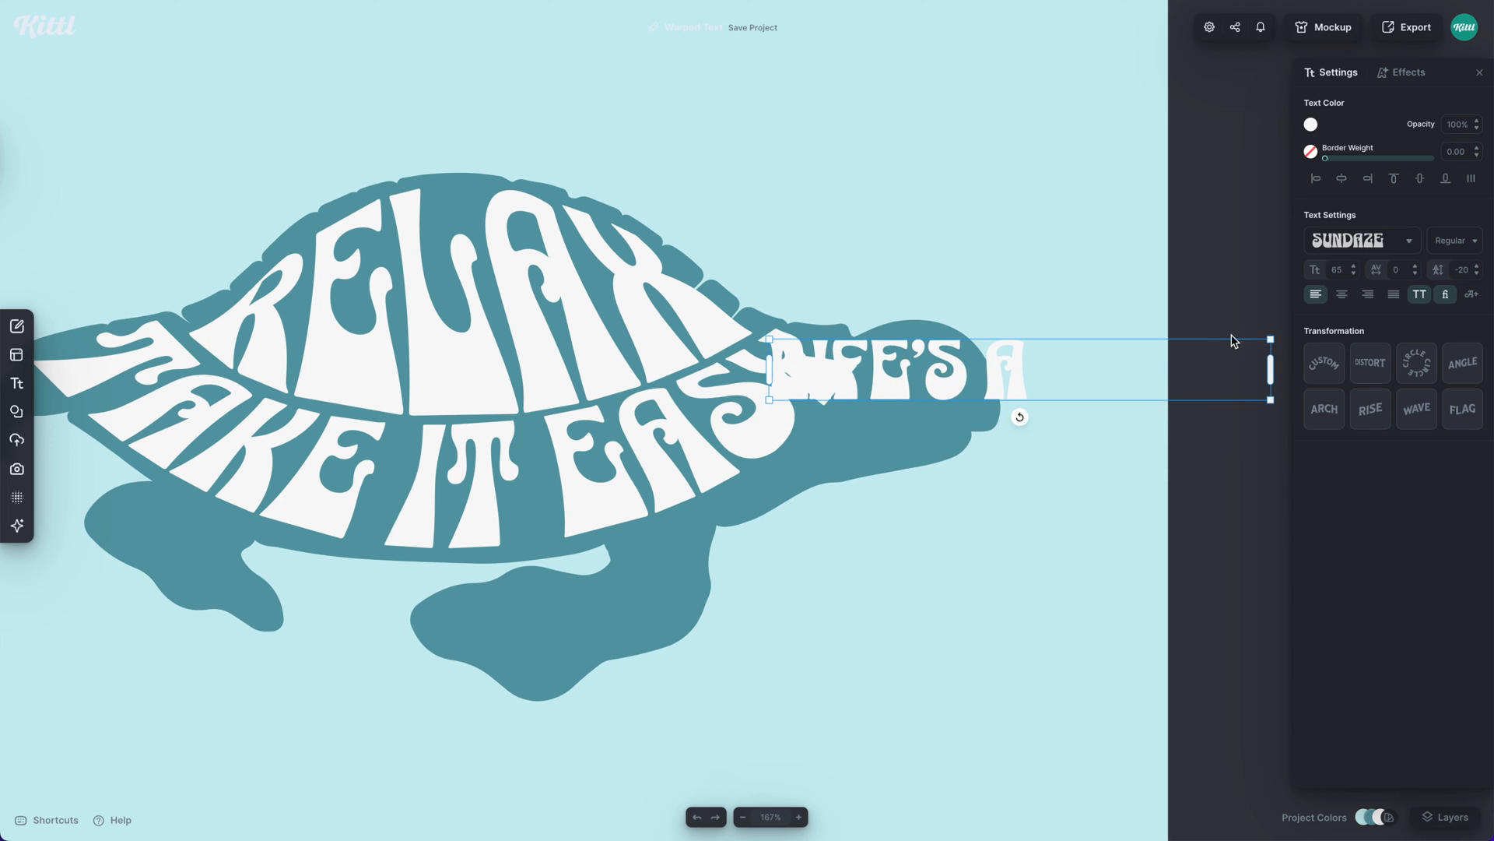
# Shrink the LIFE'S A text with its corner handles.
pyautogui.moveTo(1270, 373); pyautogui.dragTo(1120, 373)
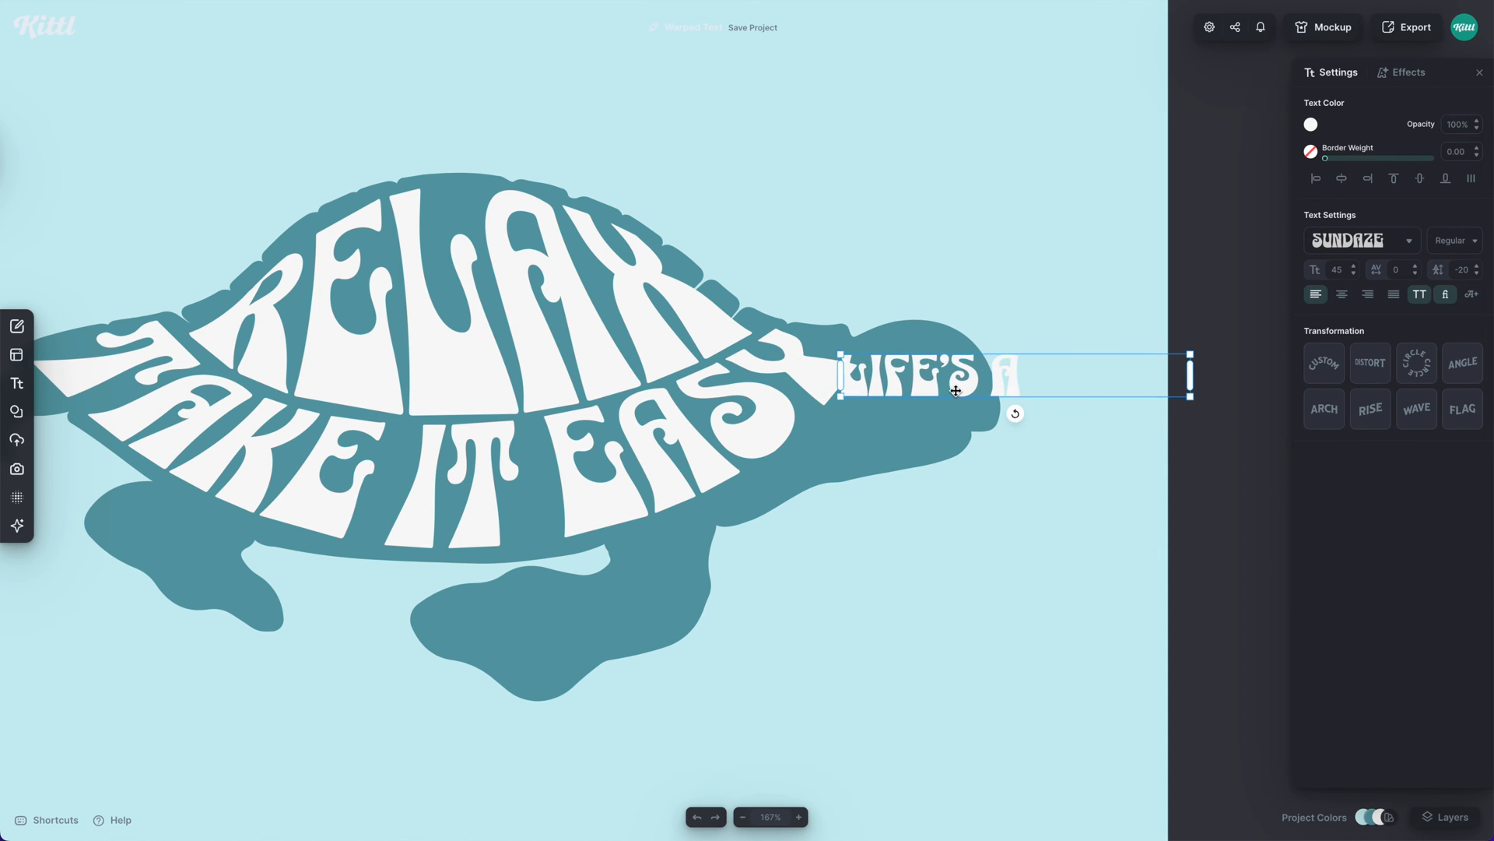
pyautogui.click(797, 838)
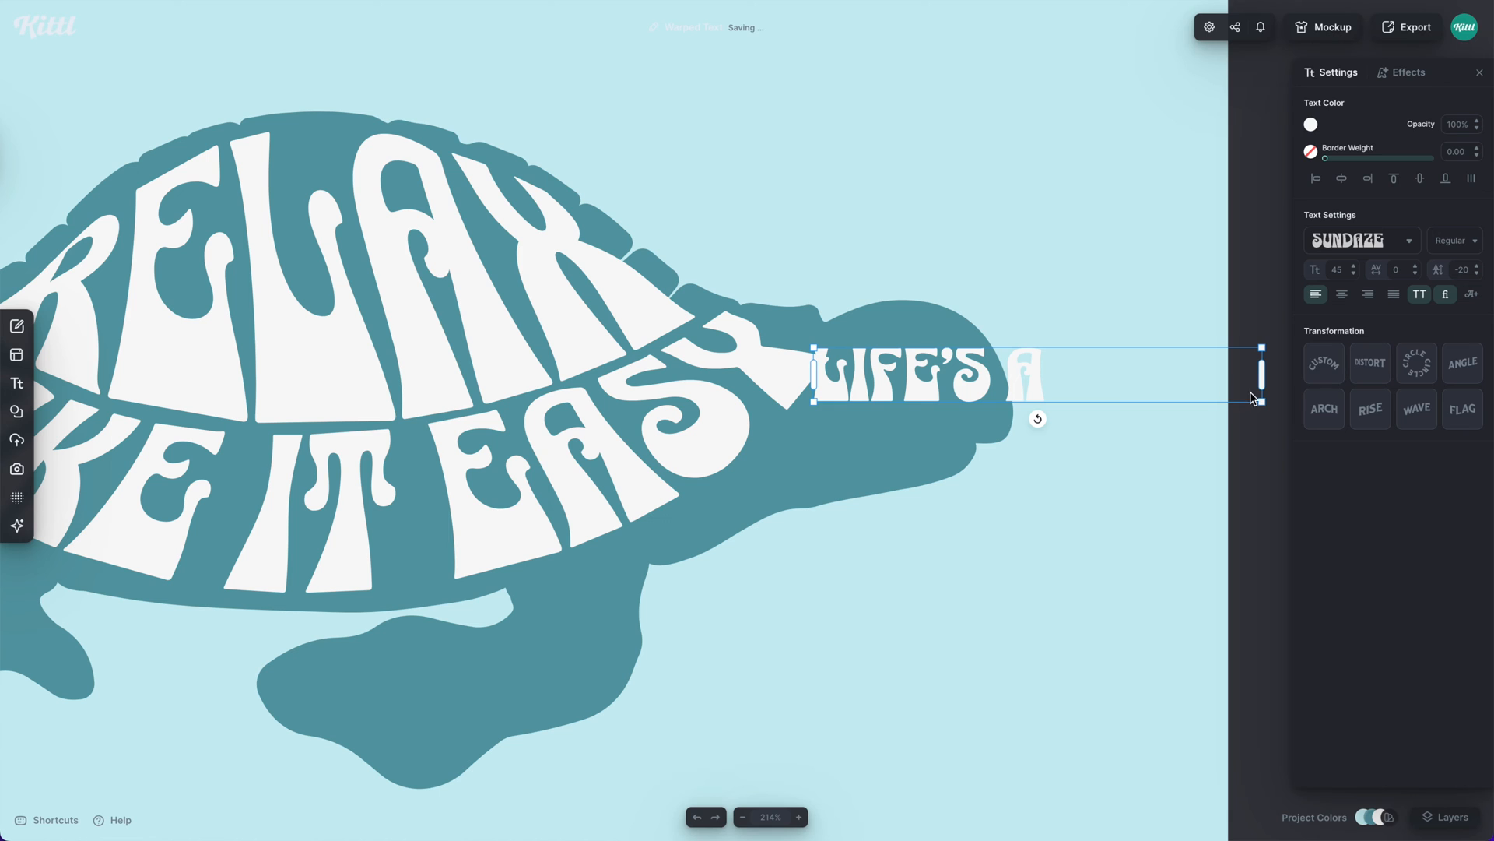
pyautogui.moveTo(1261, 373); pyautogui.dragTo(1200, 391)
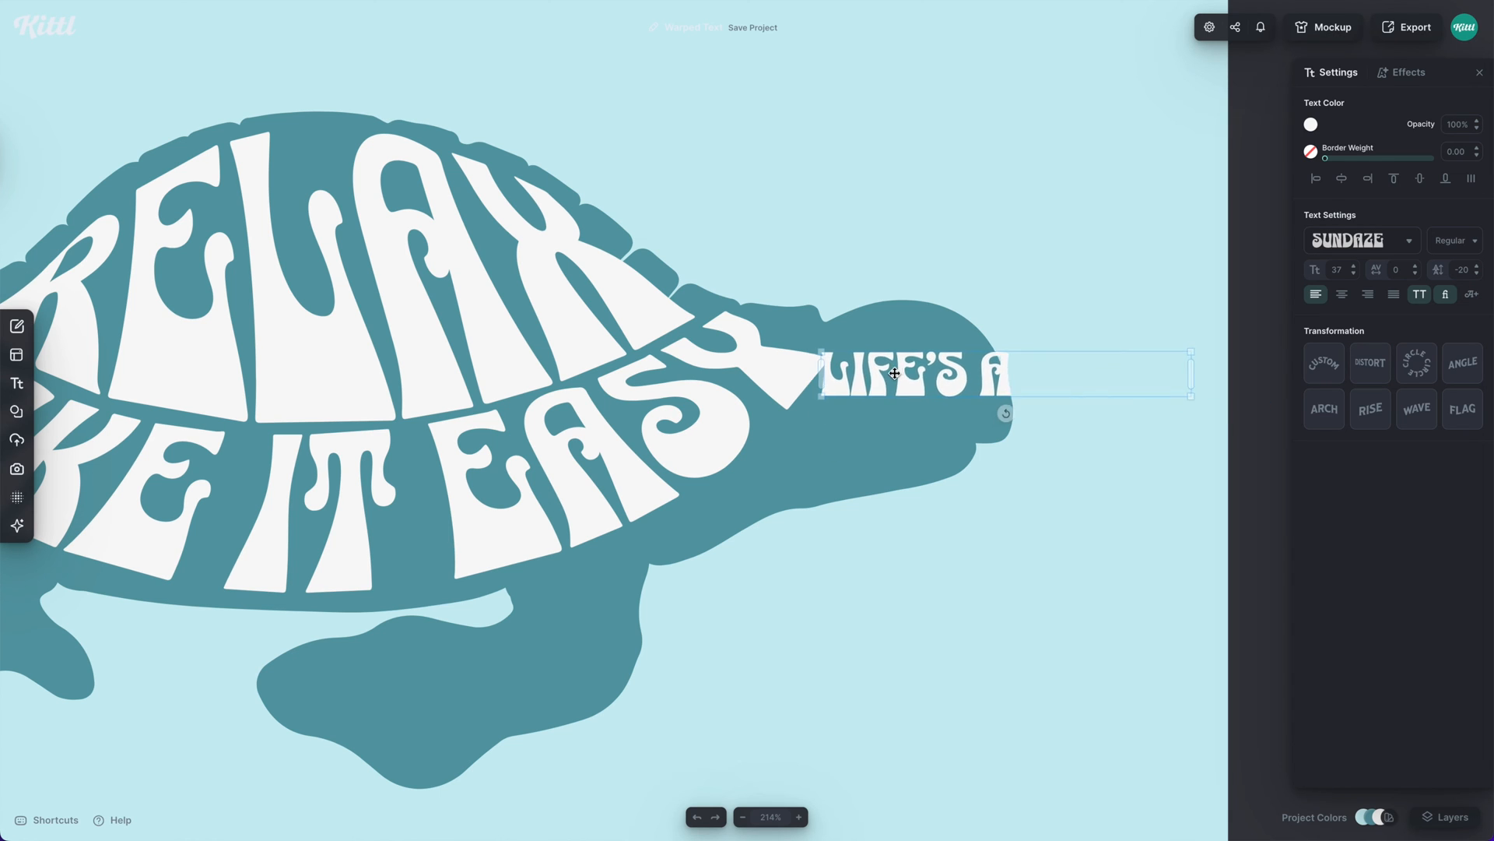
# Distort LIFE'S A so it fills the upper part of the turtle's head.
pyautogui.click(1370, 362)
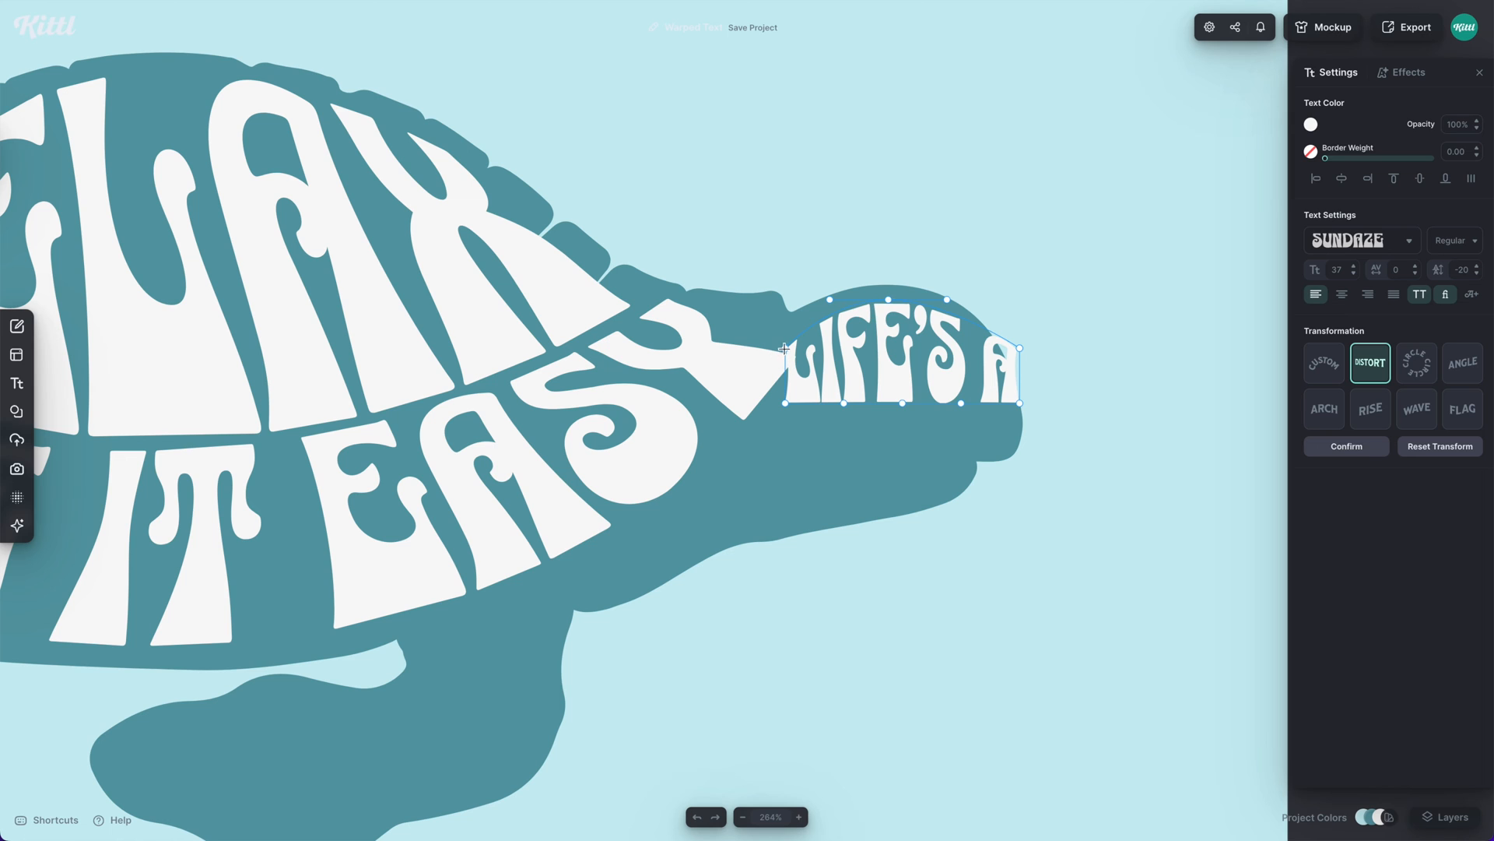
pyautogui.moveTo(784, 347); pyautogui.dragTo(786, 407)
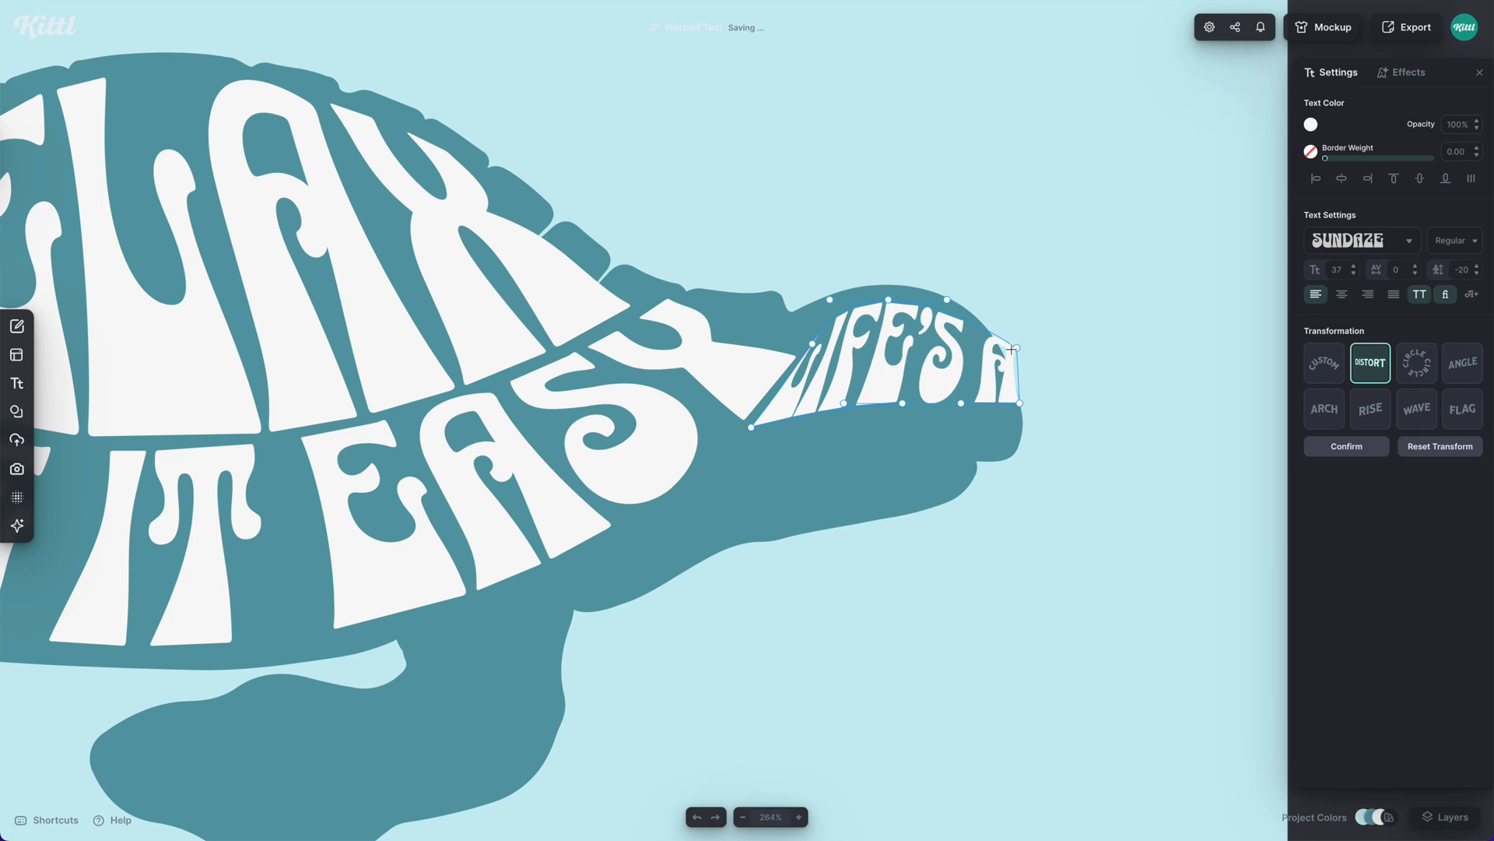
pyautogui.moveTo(1011, 348); pyautogui.dragTo(1020, 407)
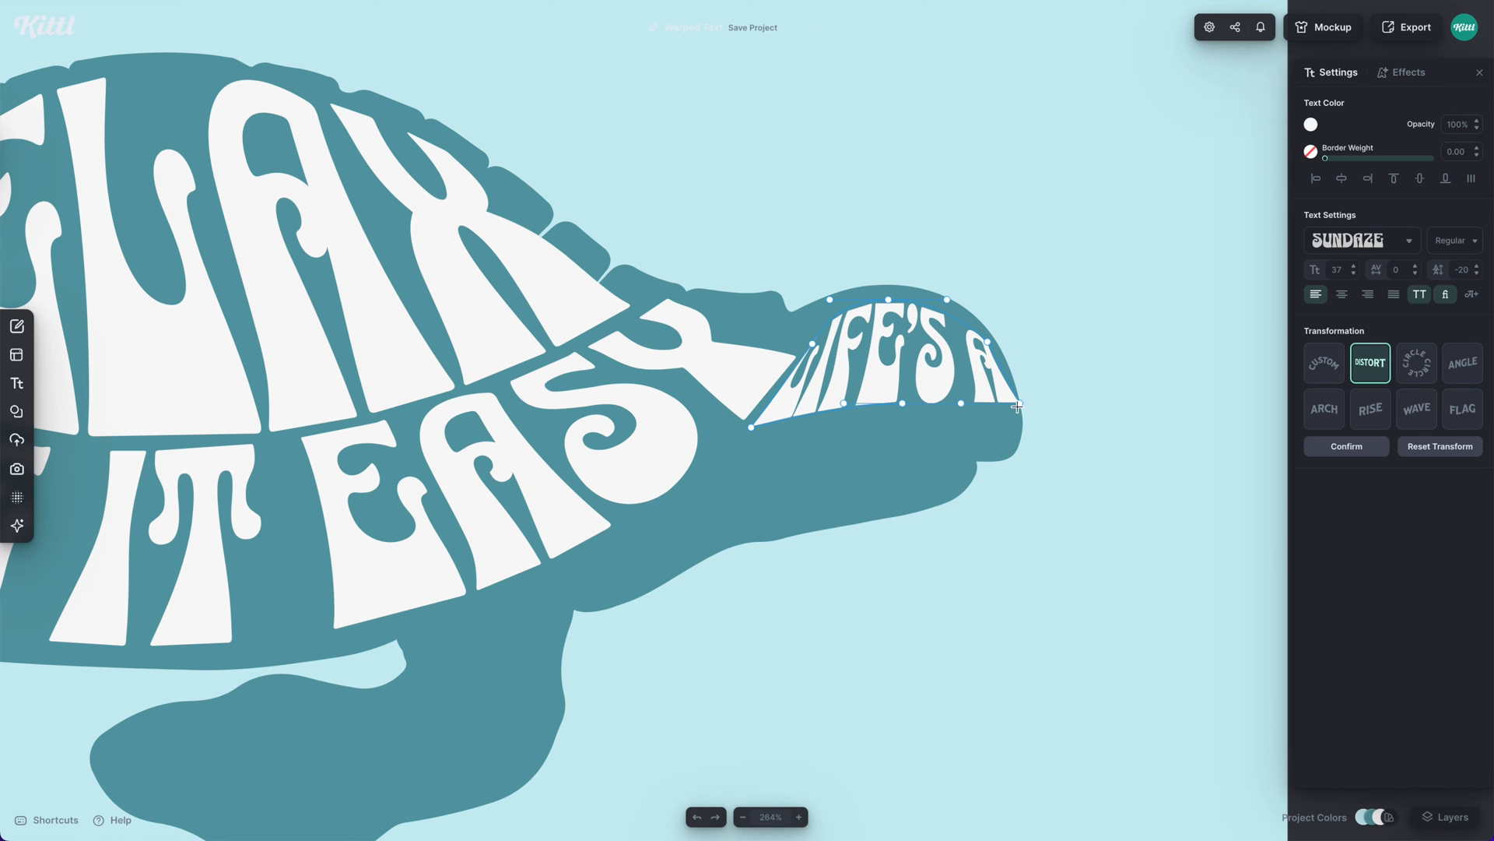
pyautogui.moveTo(1017, 407); pyautogui.dragTo(1010, 426)
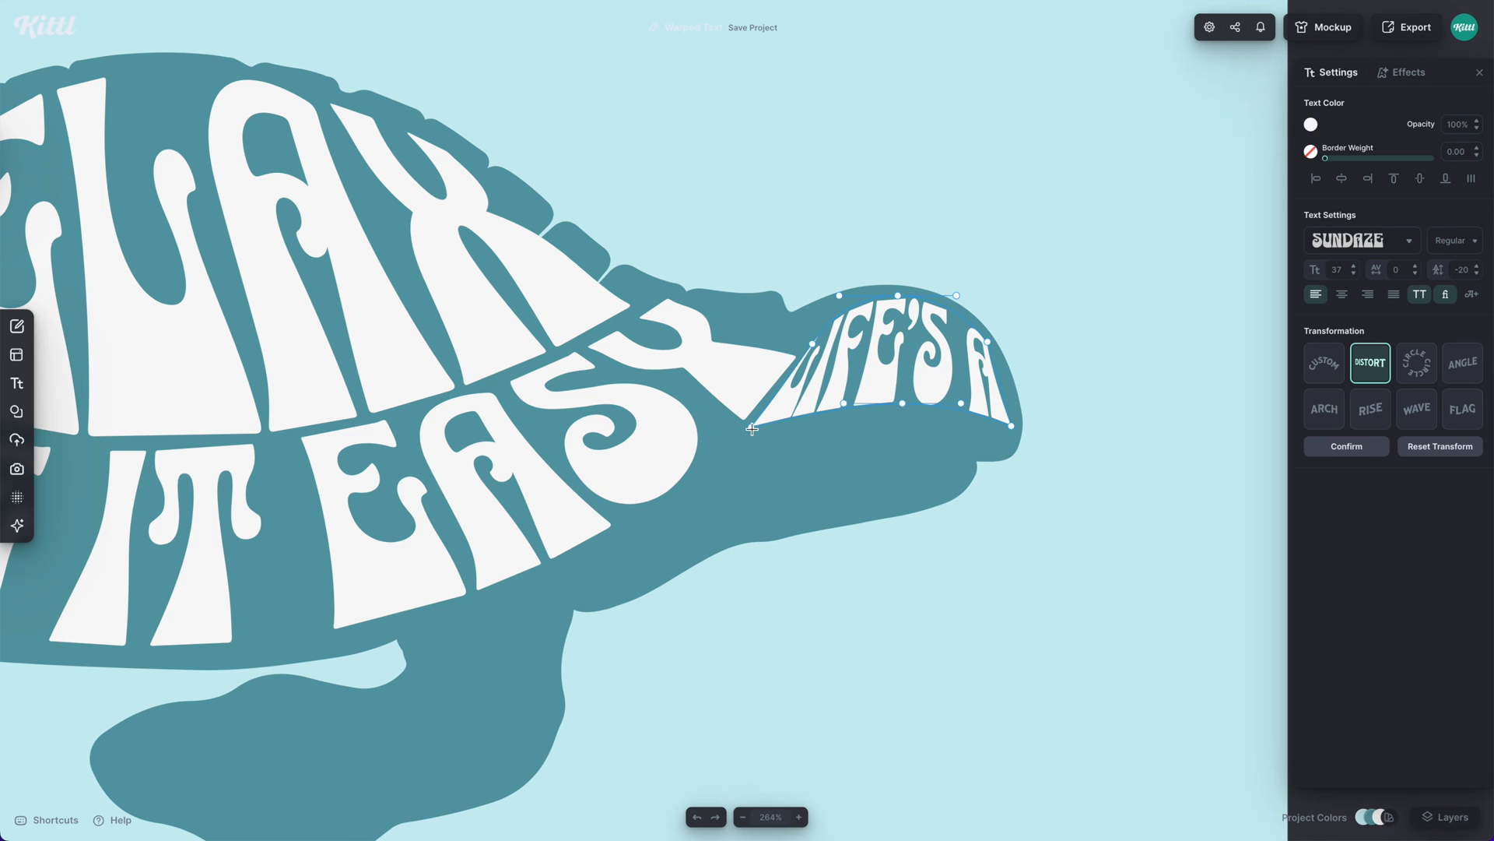
pyautogui.moveTo(751, 430); pyautogui.dragTo(1023, 437)
pyautogui.write('JOURNEY')
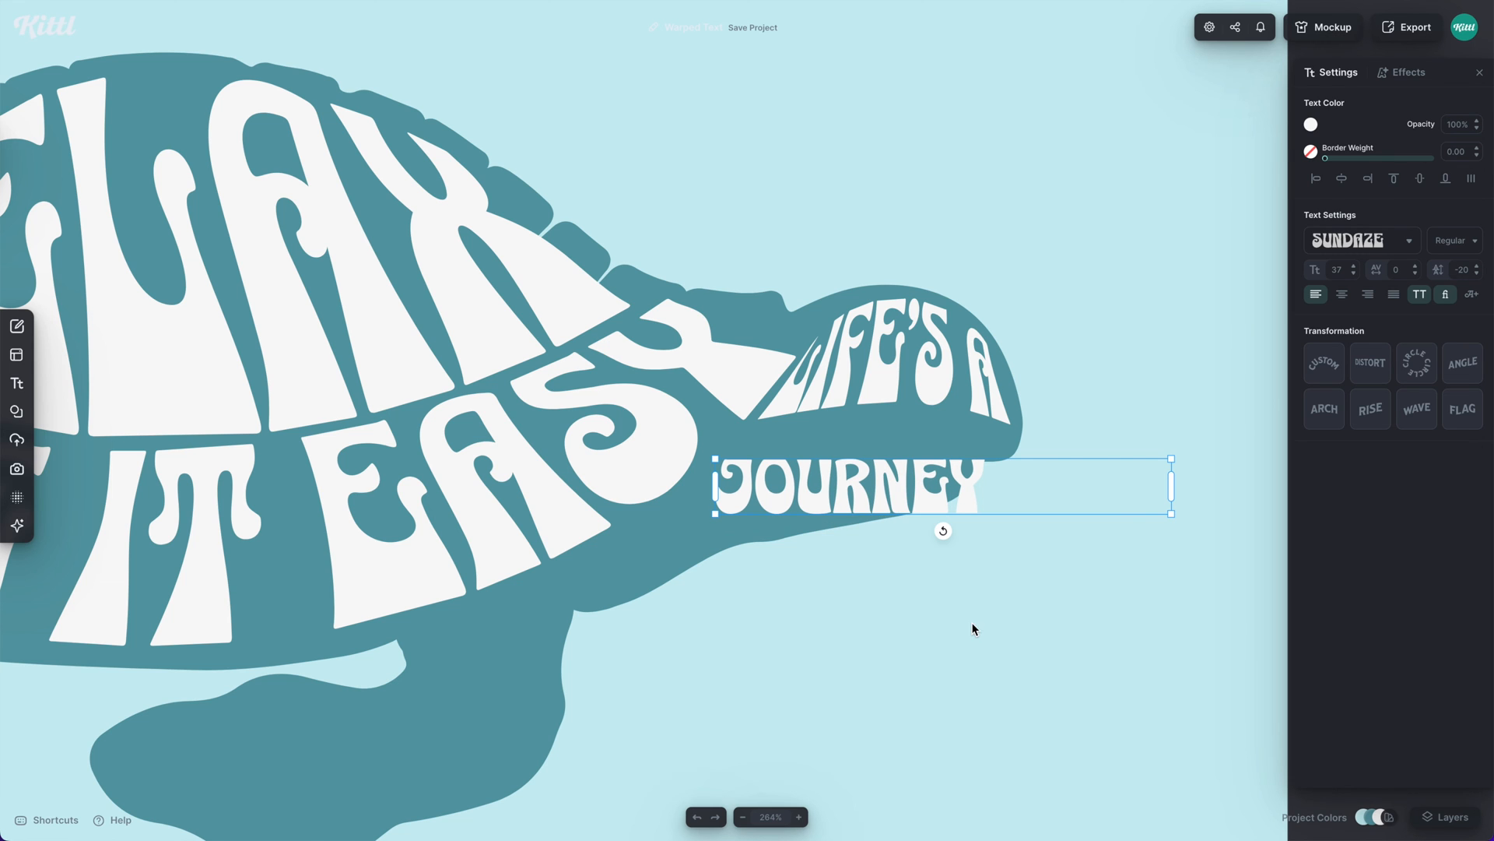
# Distort JOURNEY to sit under LIFE'S A, curving along the head's lower edge.
pyautogui.click(1369, 363)
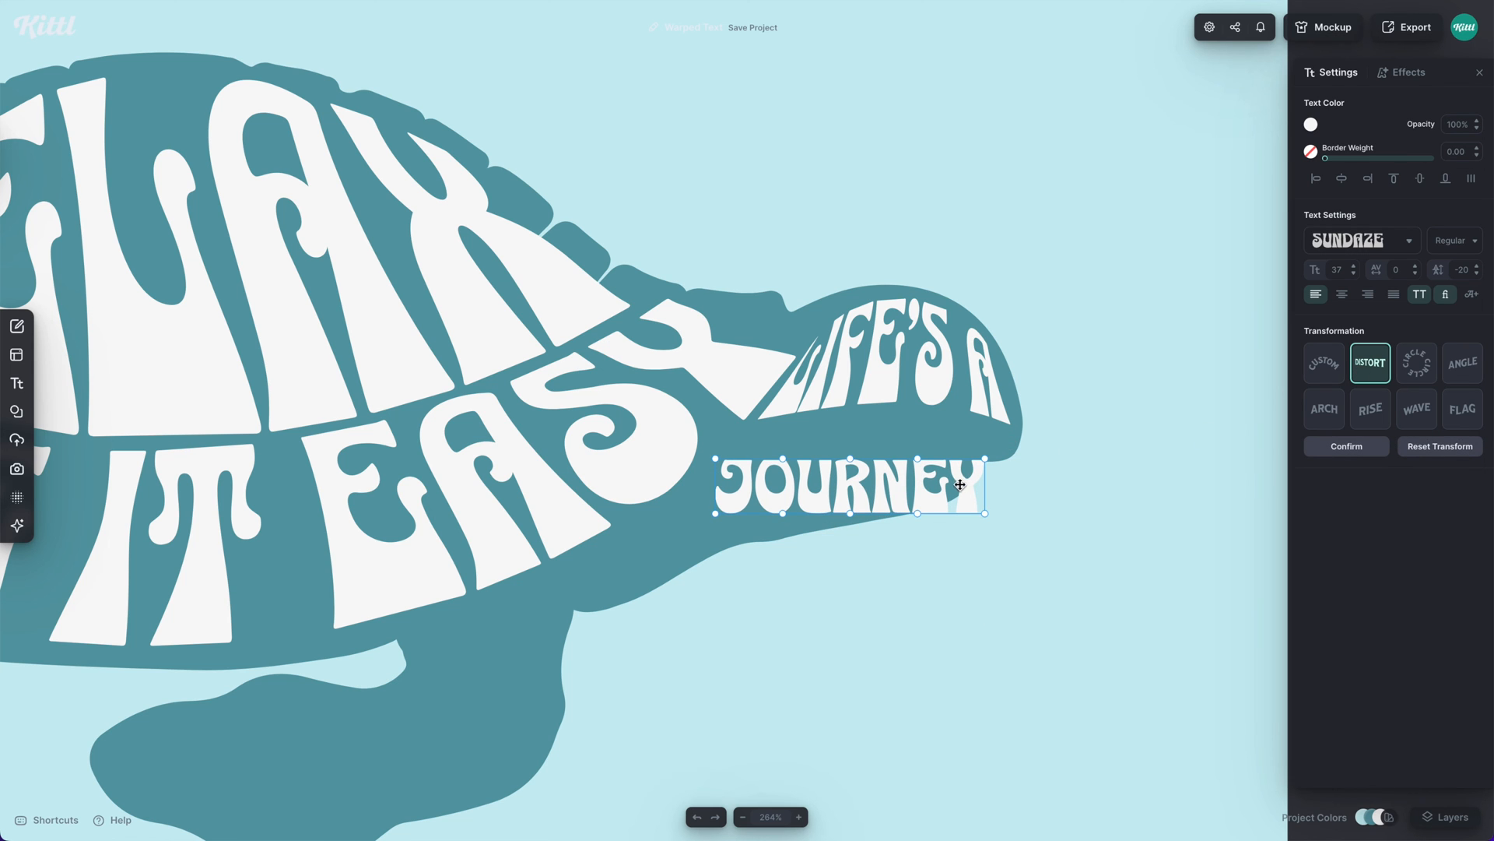
pyautogui.moveTo(960, 485); pyautogui.dragTo(958, 451)
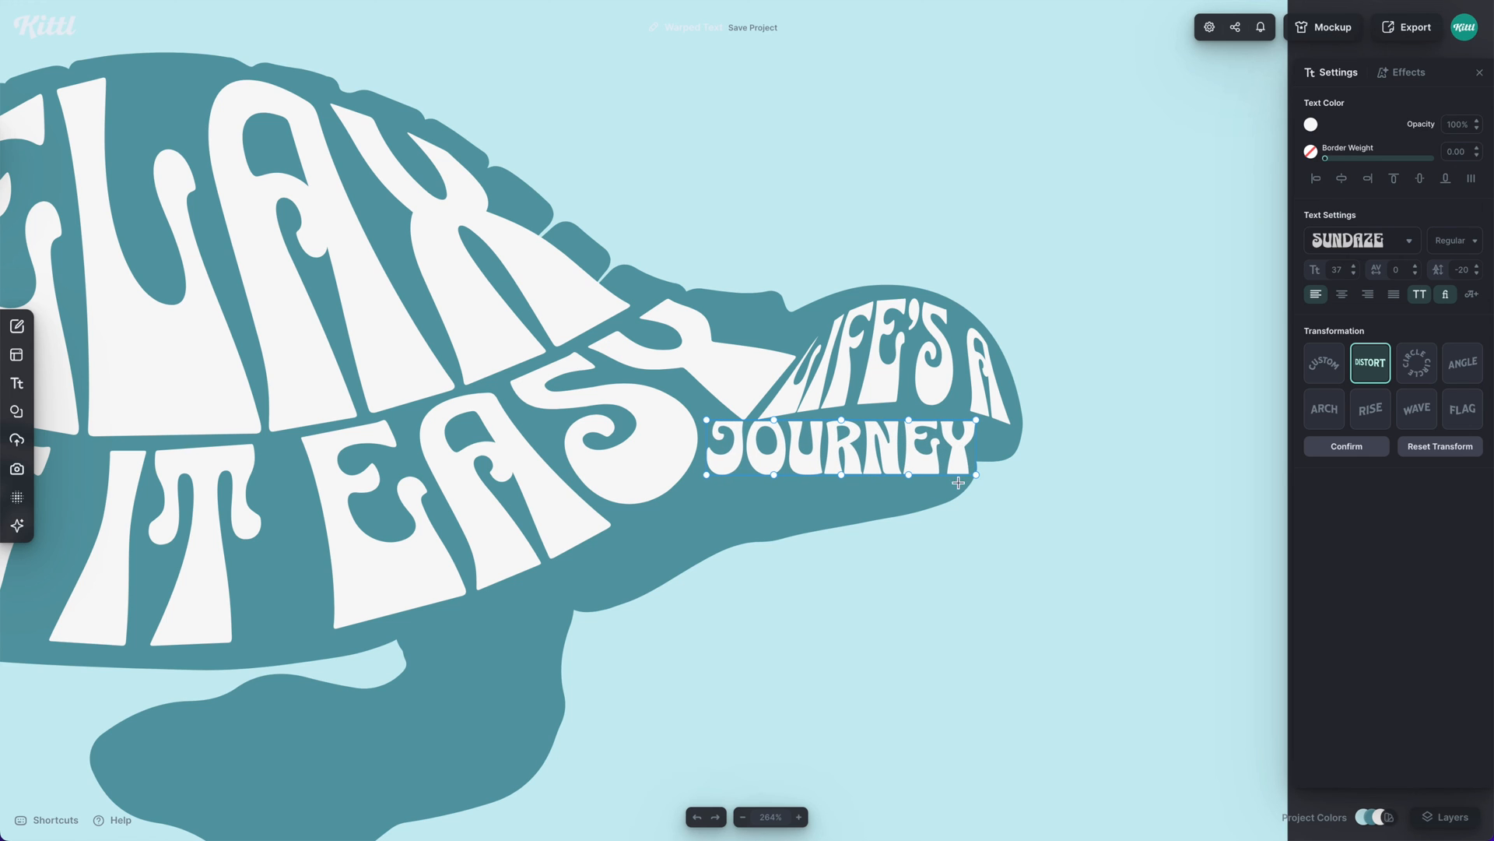
pyautogui.moveTo(976, 484); pyautogui.dragTo(975, 421)
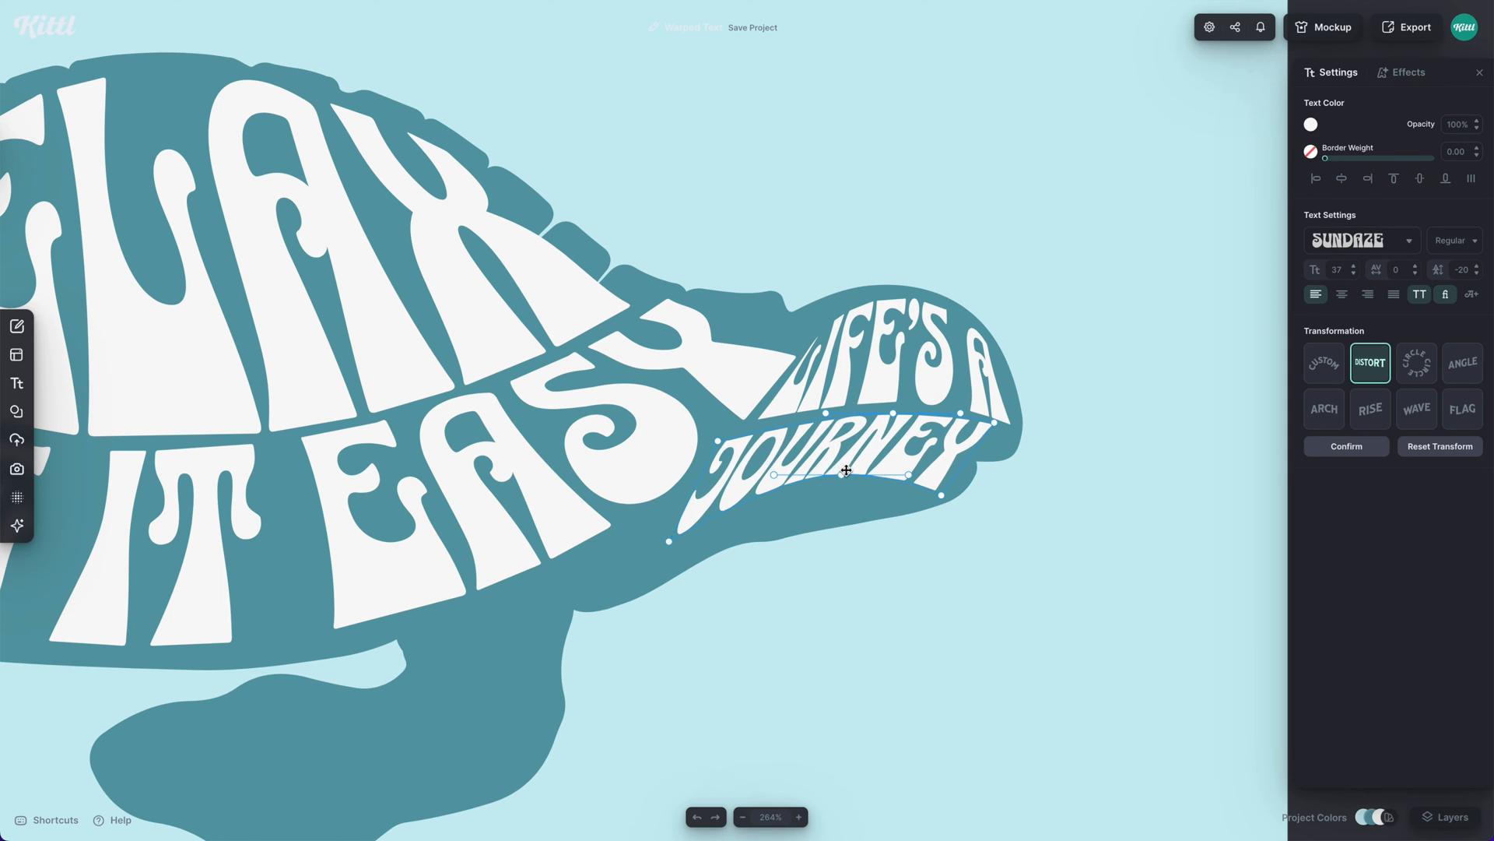
pyautogui.moveTo(845, 474); pyautogui.dragTo(823, 508)
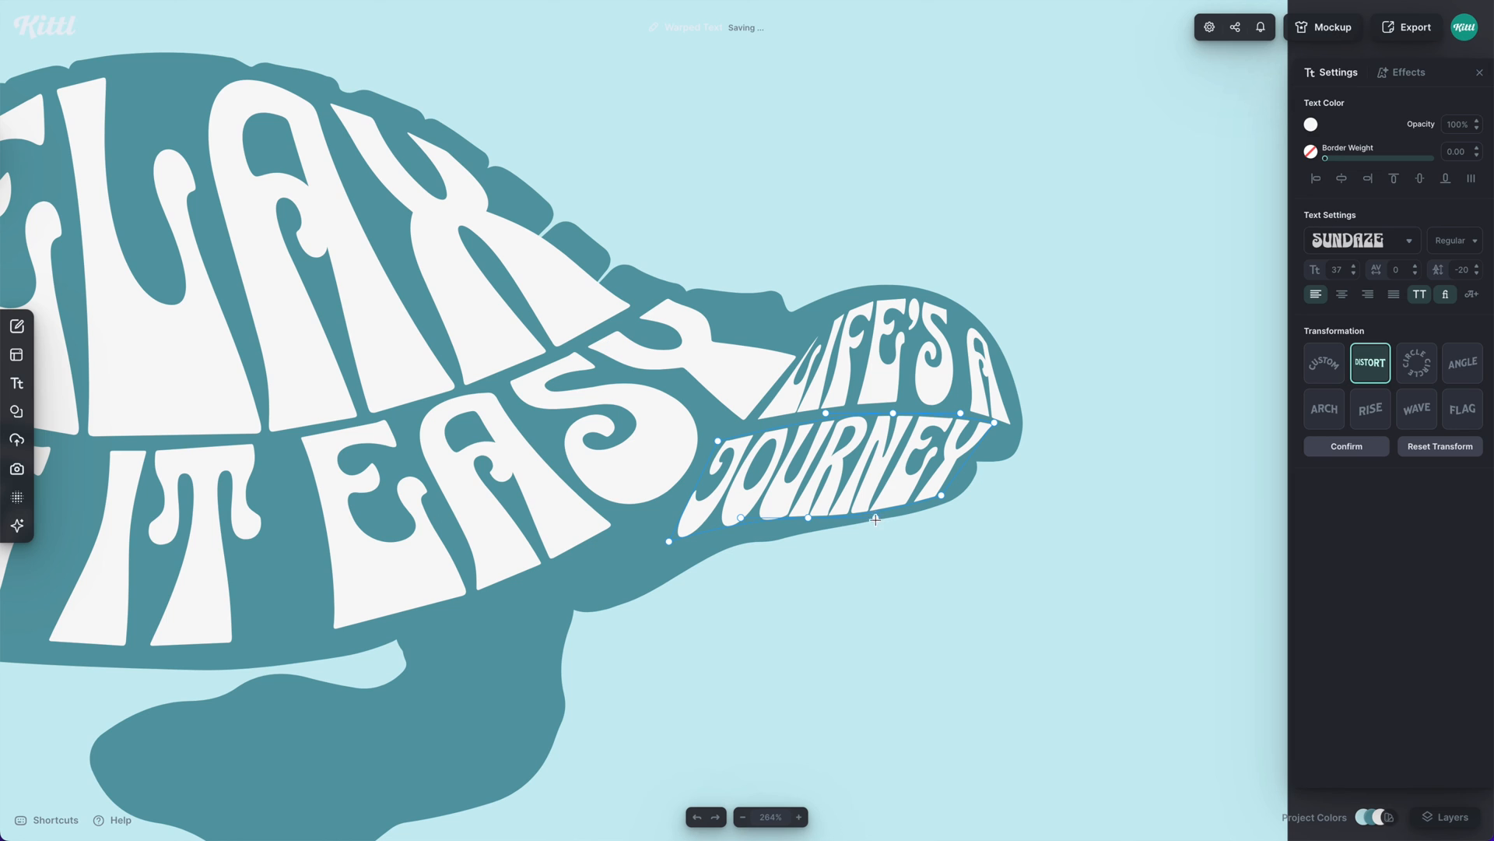
pyautogui.moveTo(874, 519); pyautogui.dragTo(888, 506)
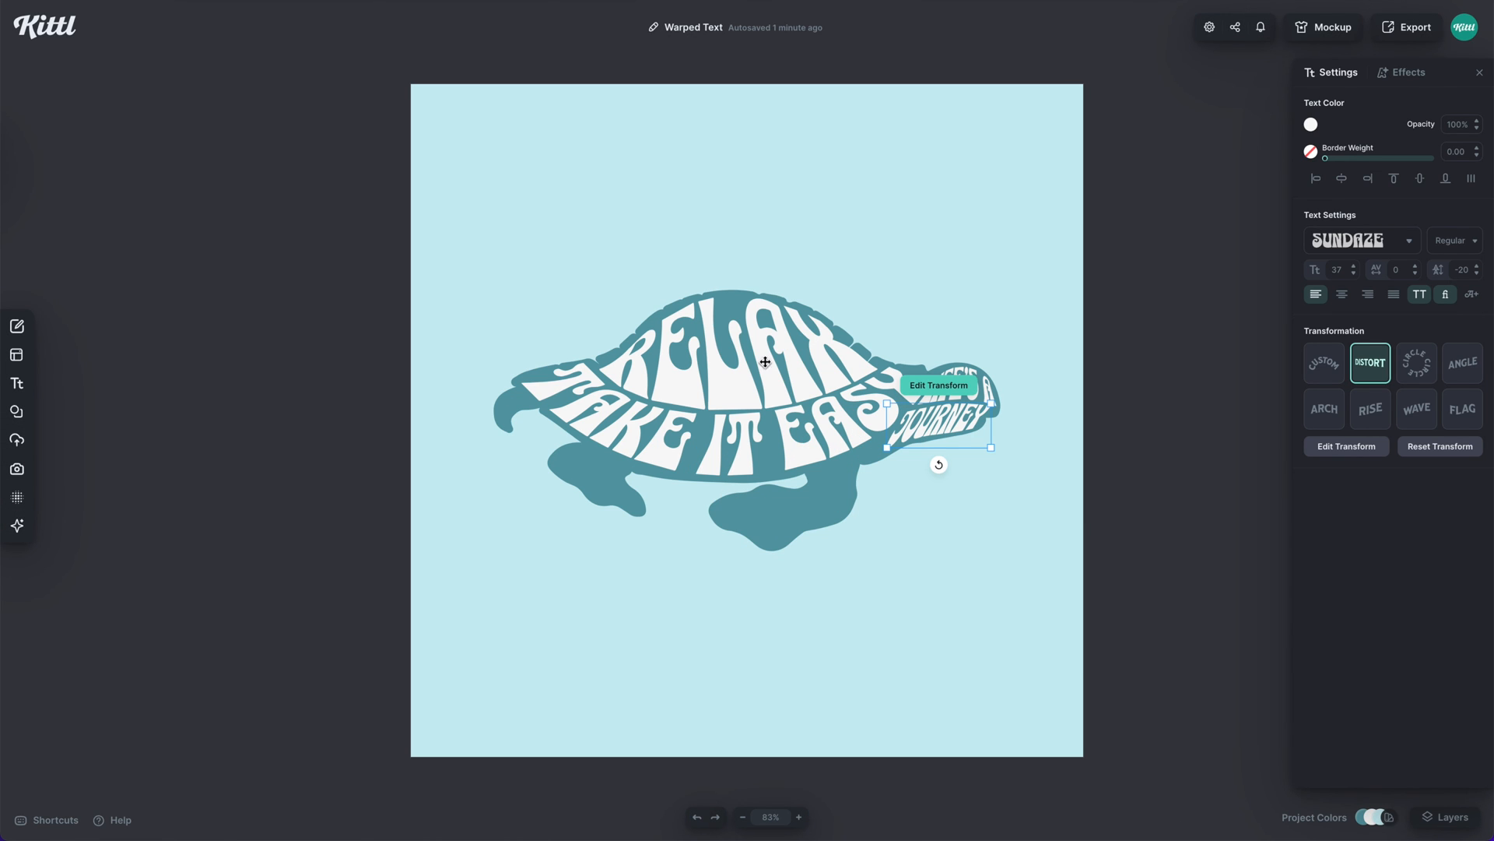
# Colour RELAX green and TAKE IT EASY pale yellow.
pyautogui.click(1310, 125)
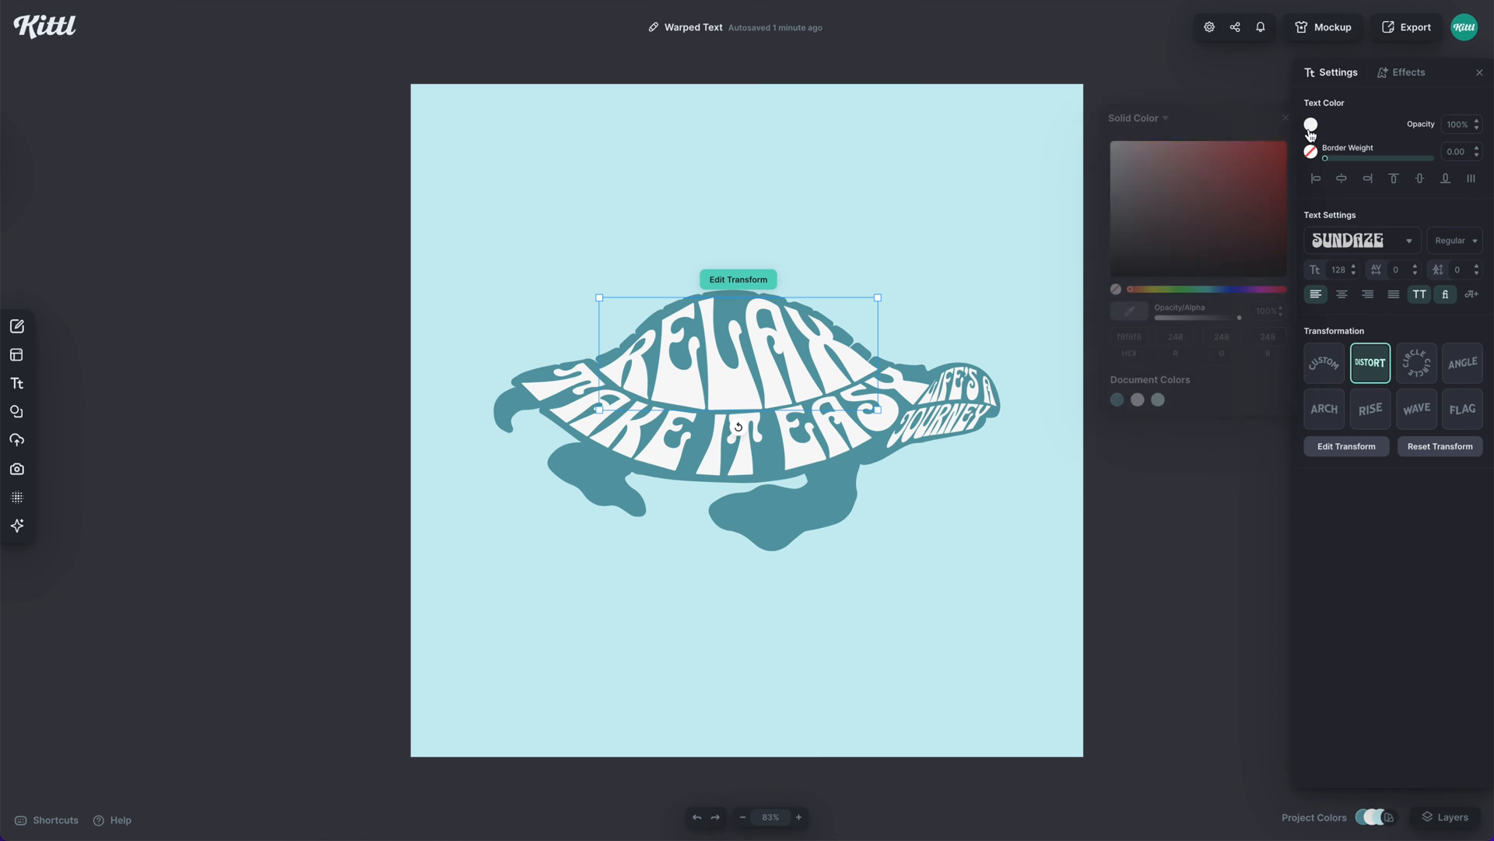
pyautogui.click(1168, 289)
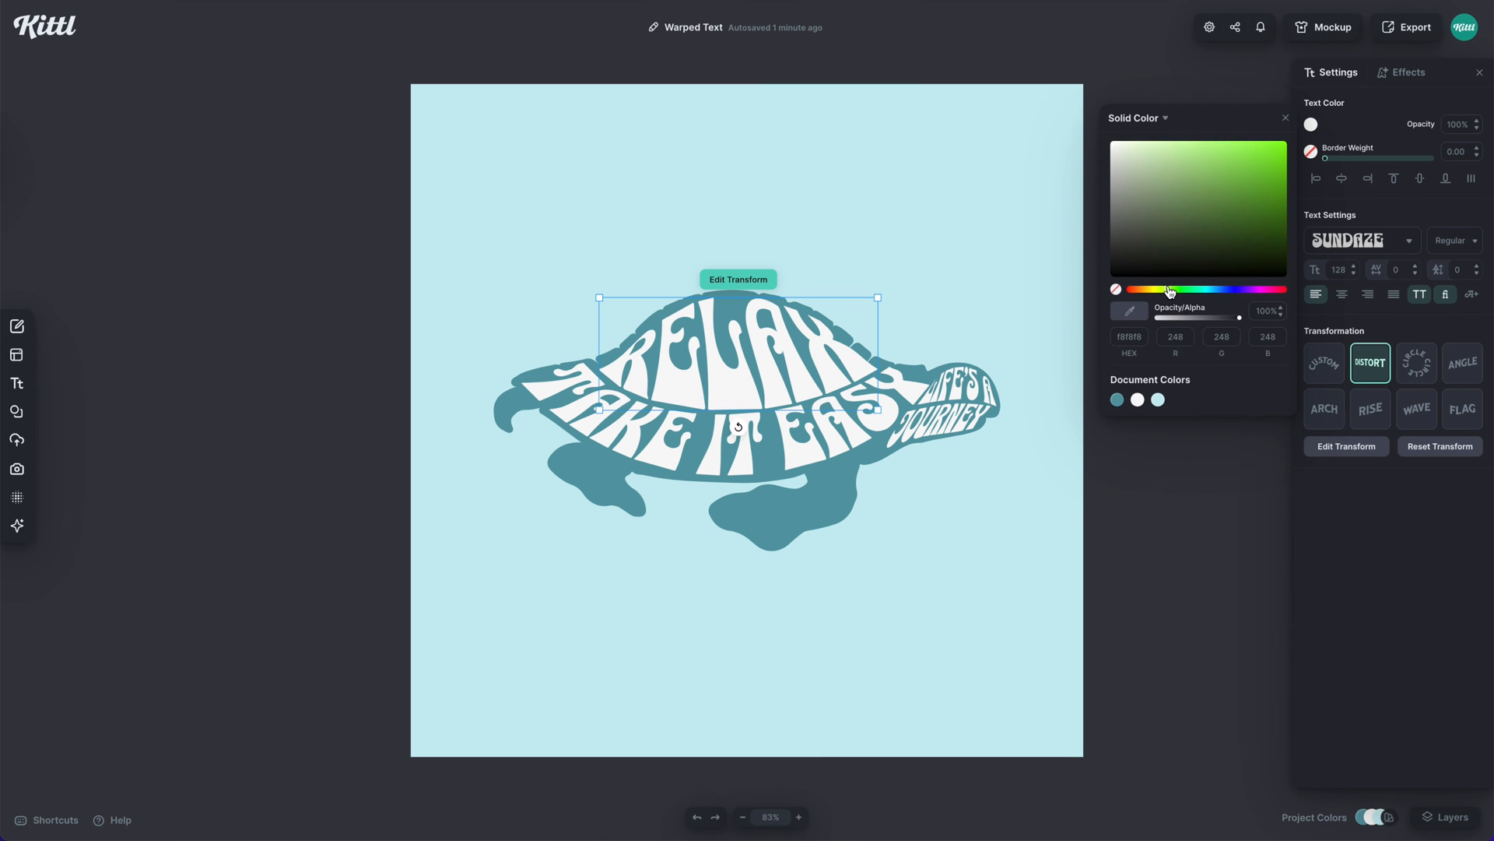
pyautogui.click(1177, 166)
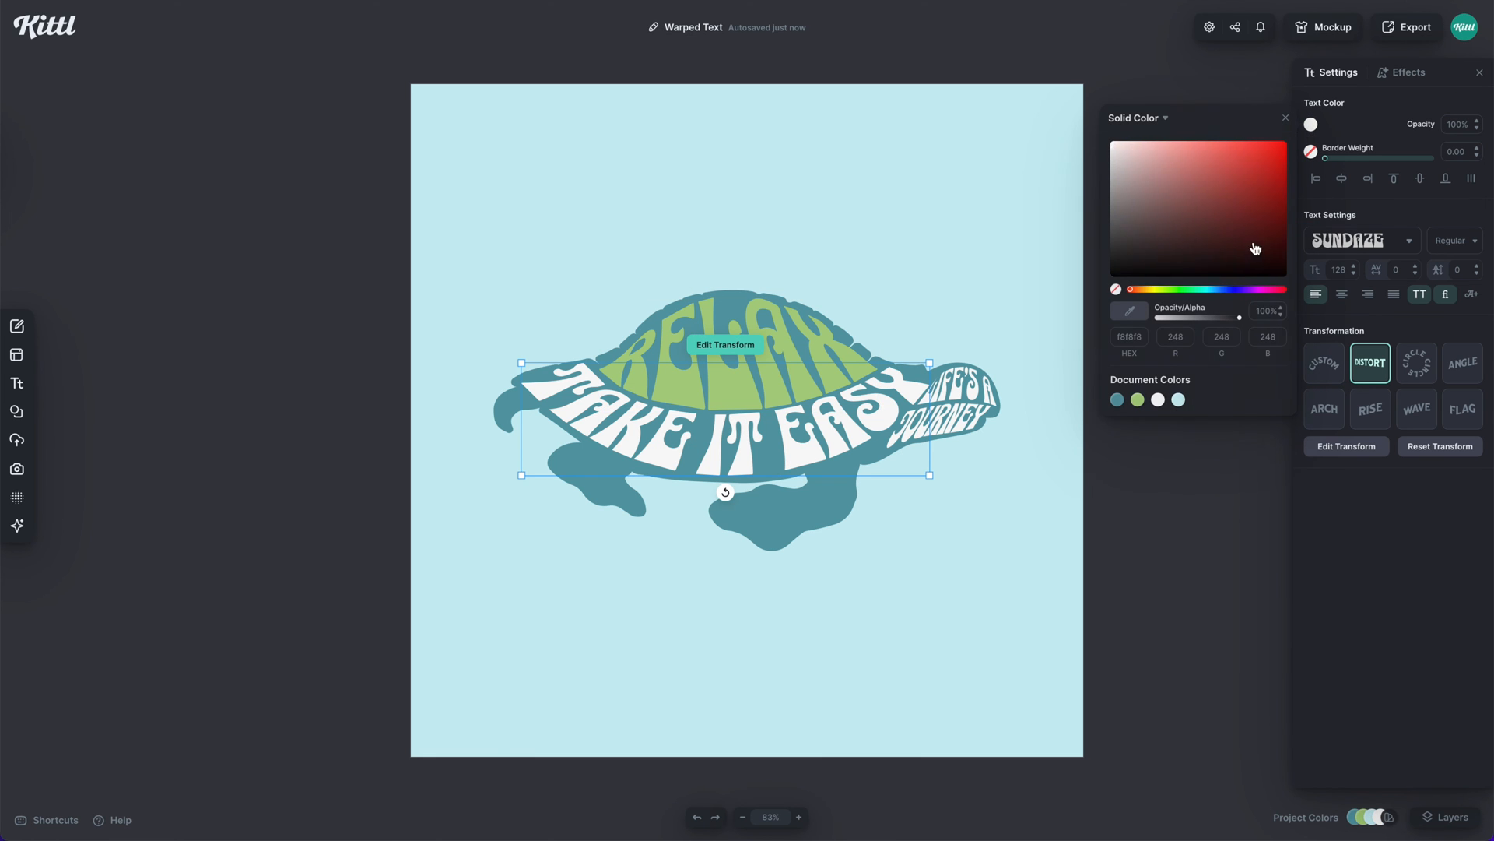
pyautogui.click(1197, 165)
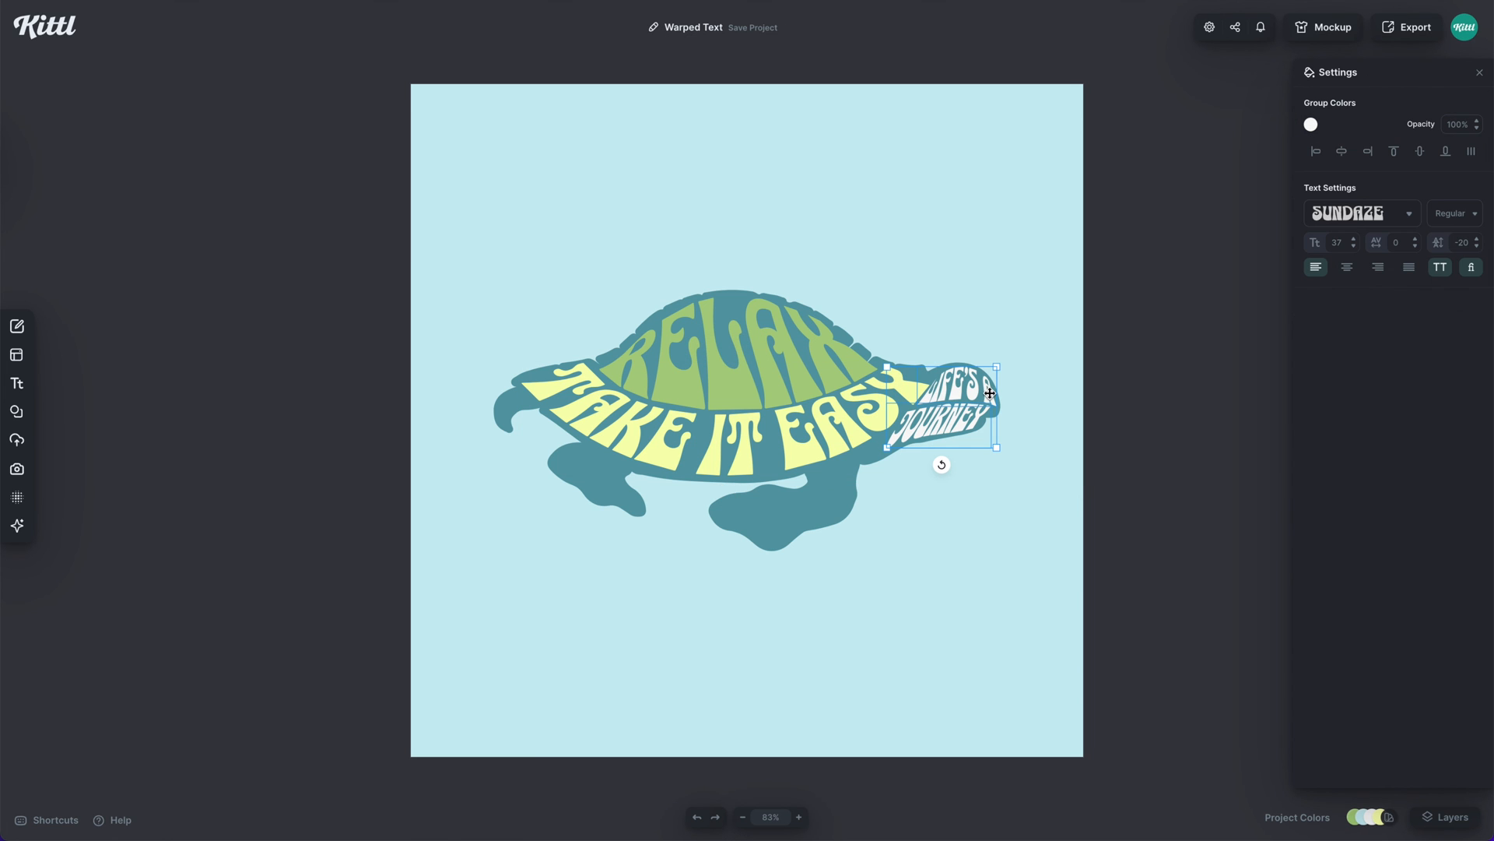
# Make LIFE'S A JOURNEY pale yellow and deselect to view the final colours.
pyautogui.click(1309, 124)
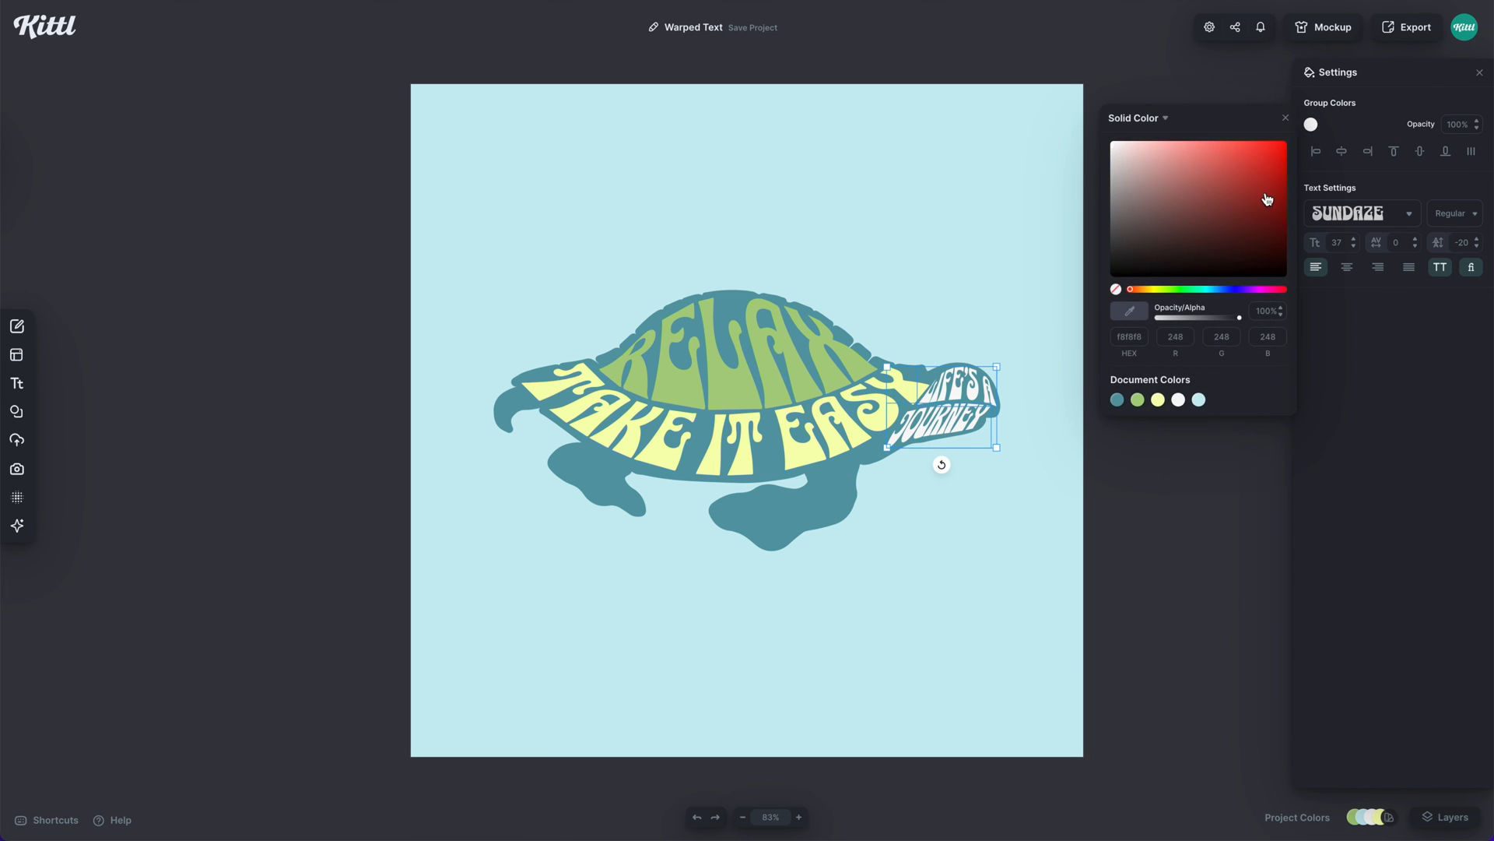
pyautogui.click(1186, 289)
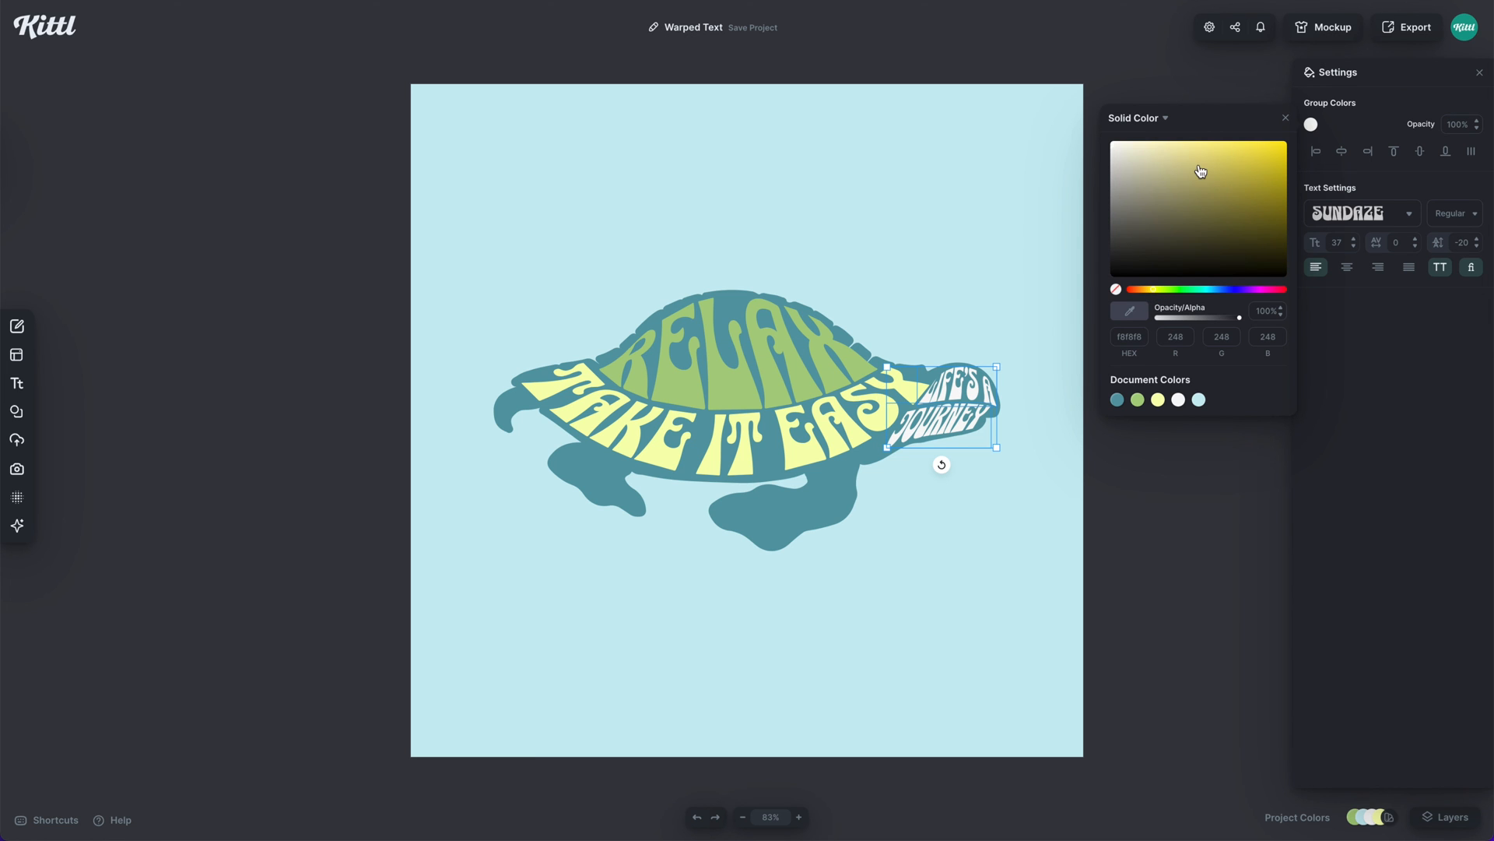
pyautogui.click(1179, 158)
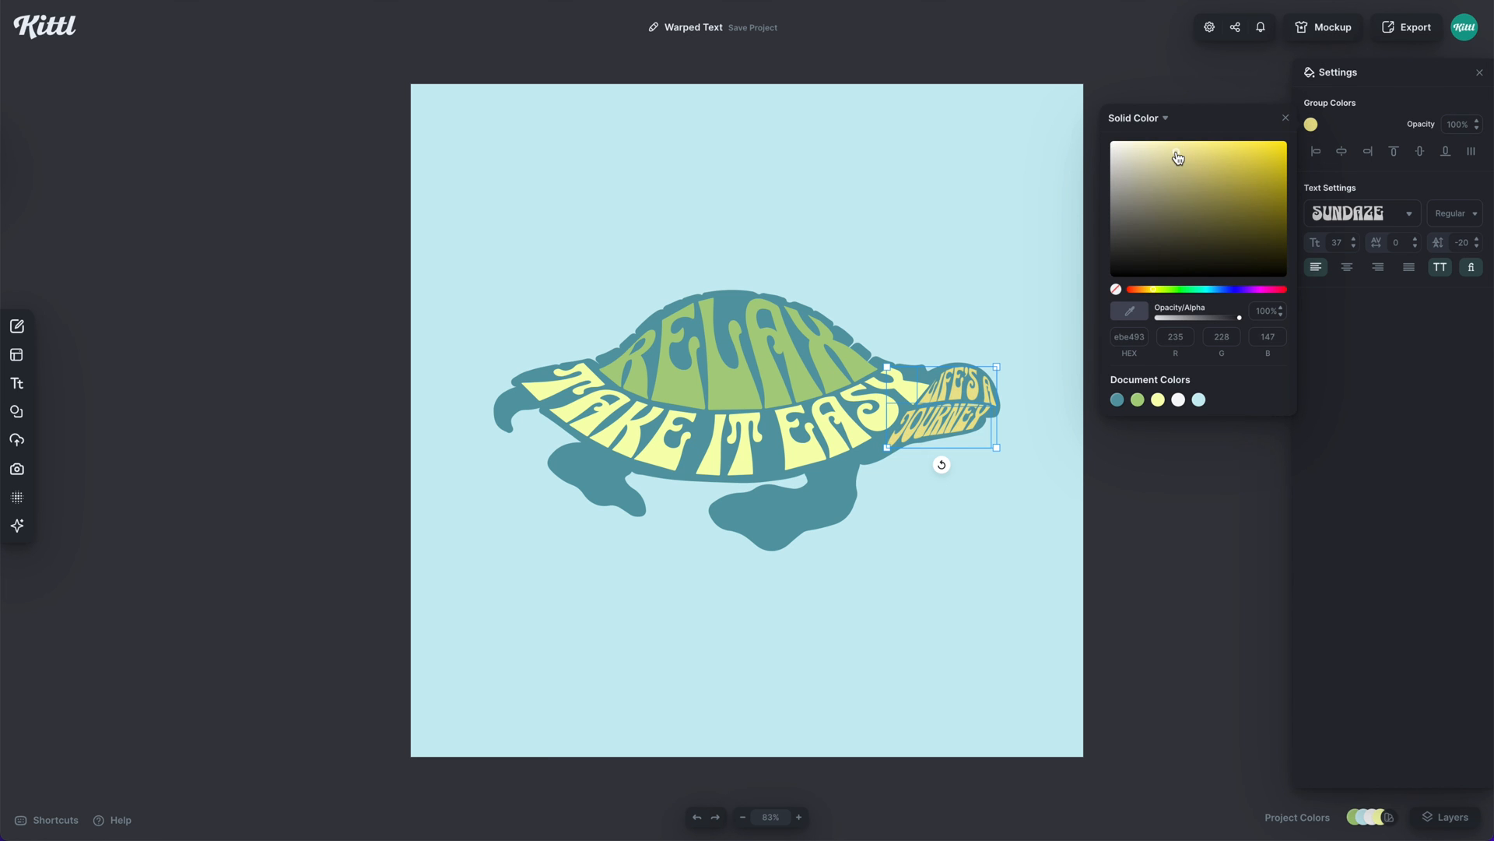
pyautogui.click(970, 270)
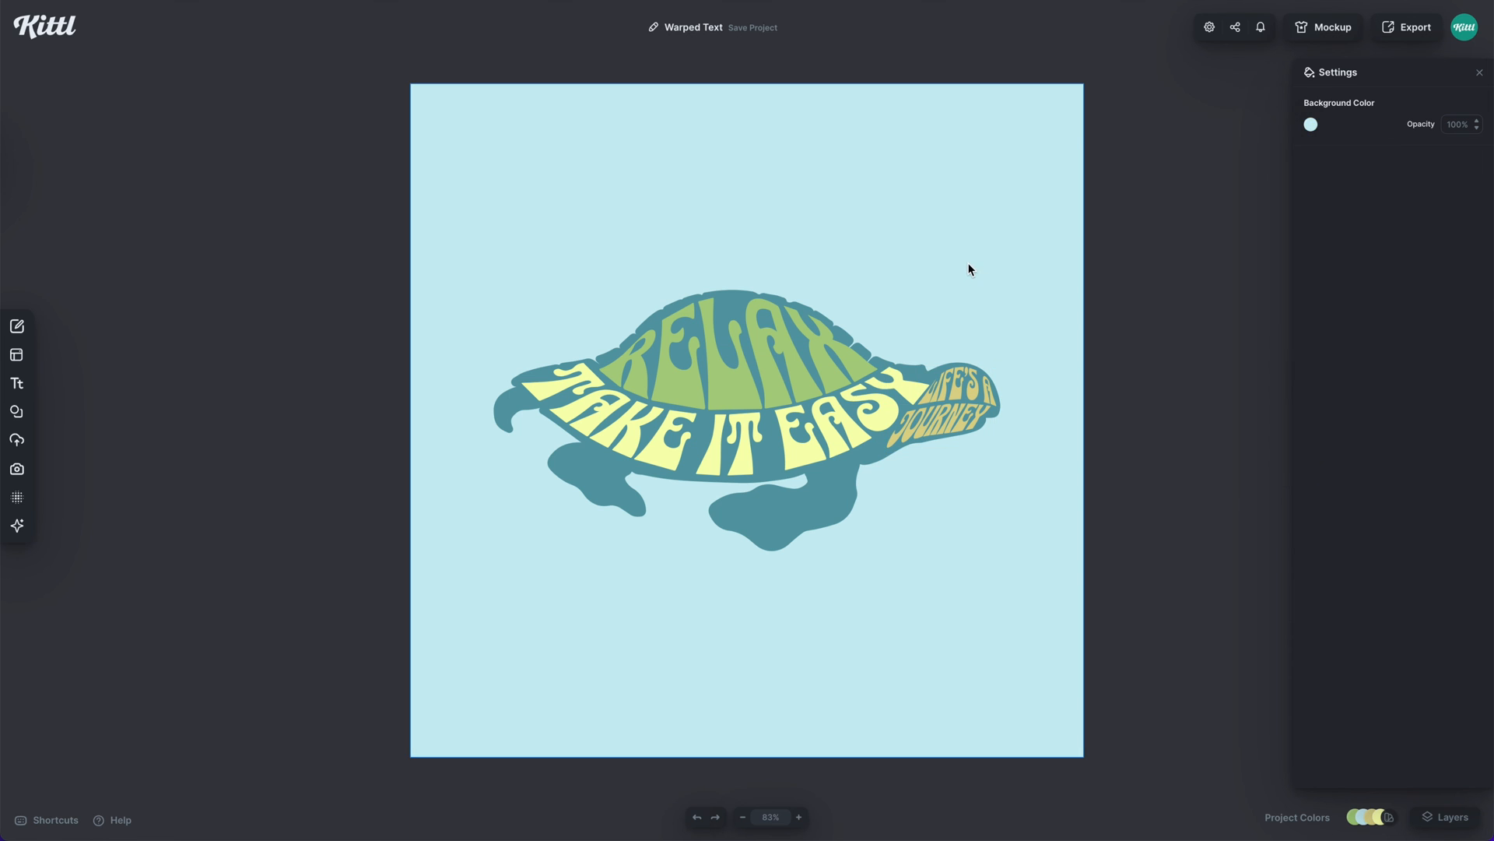
pyautogui.moveTo(1192, 417)
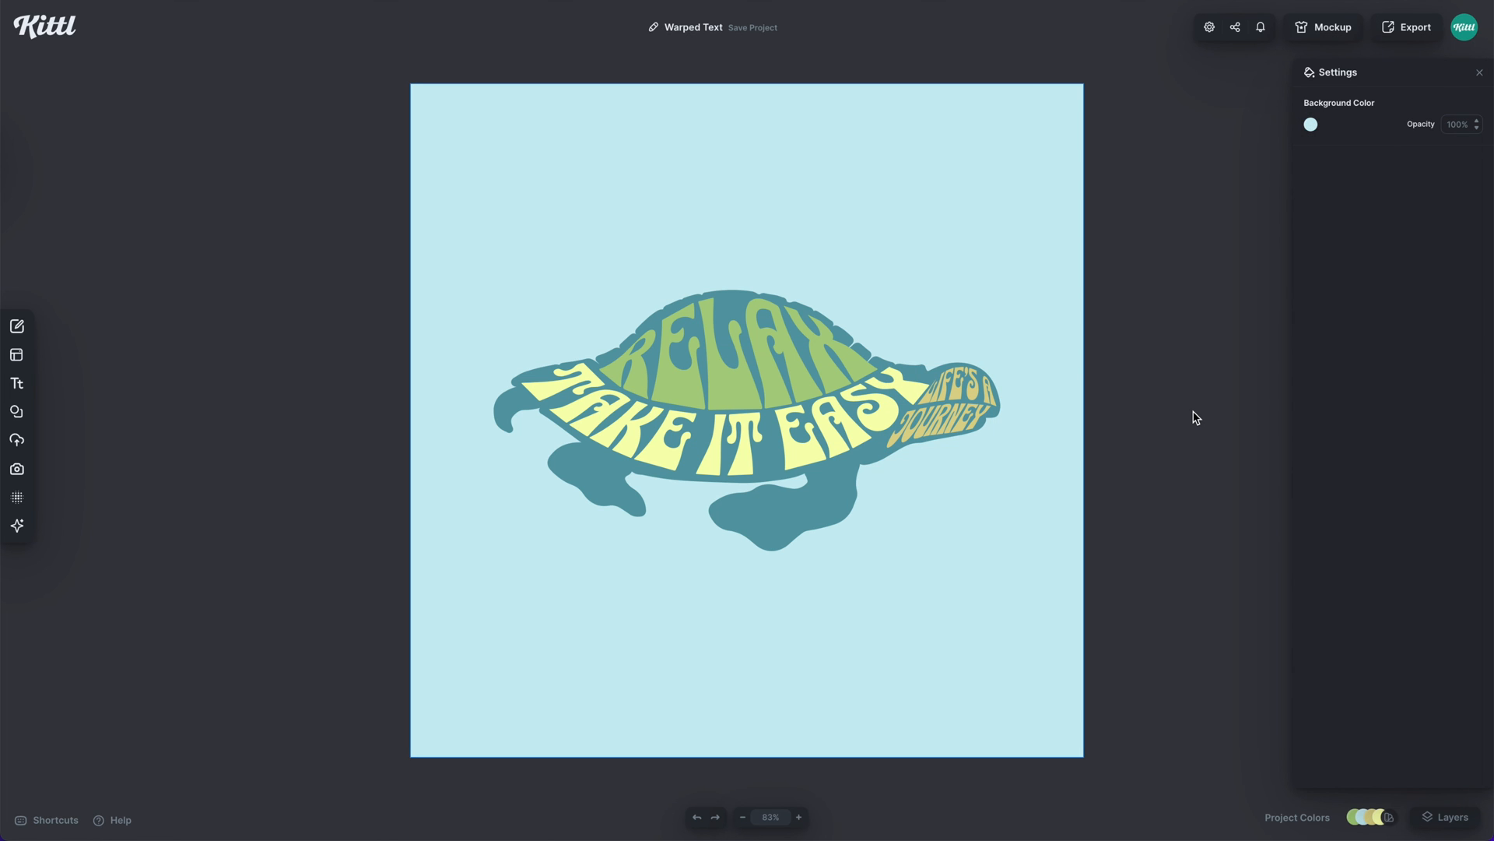